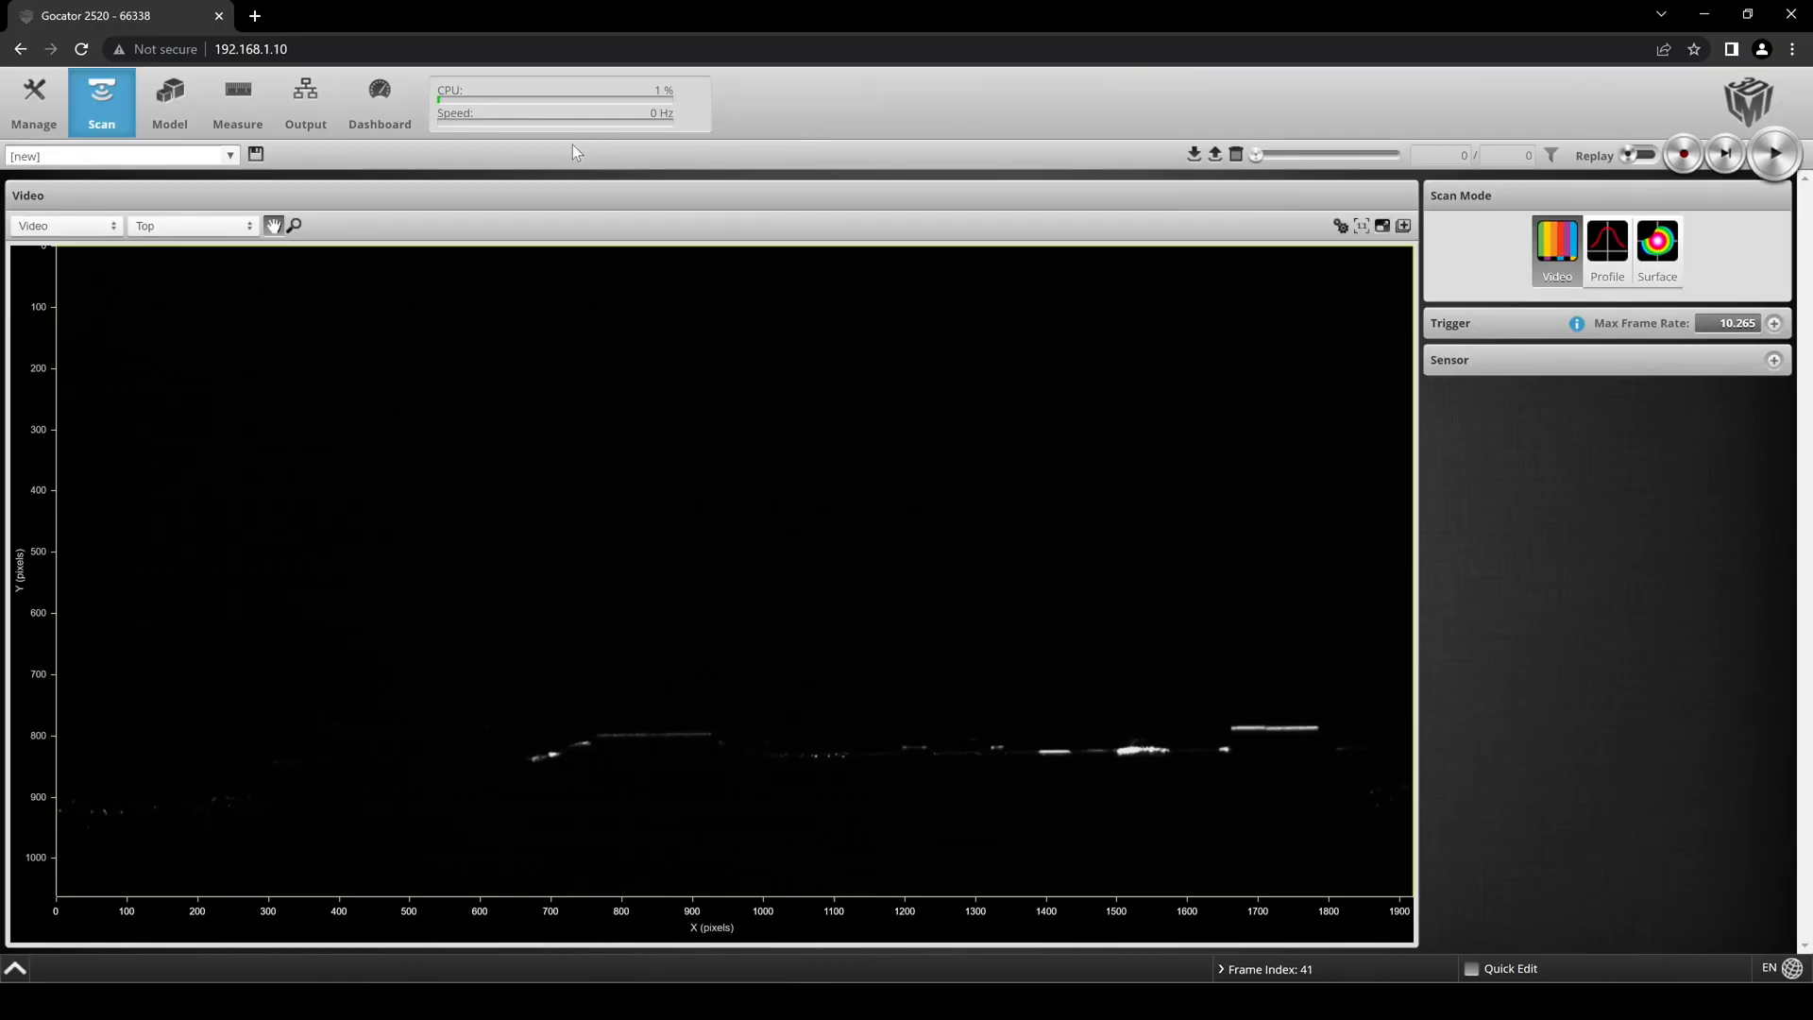
pyautogui.moveTo(497, 149)
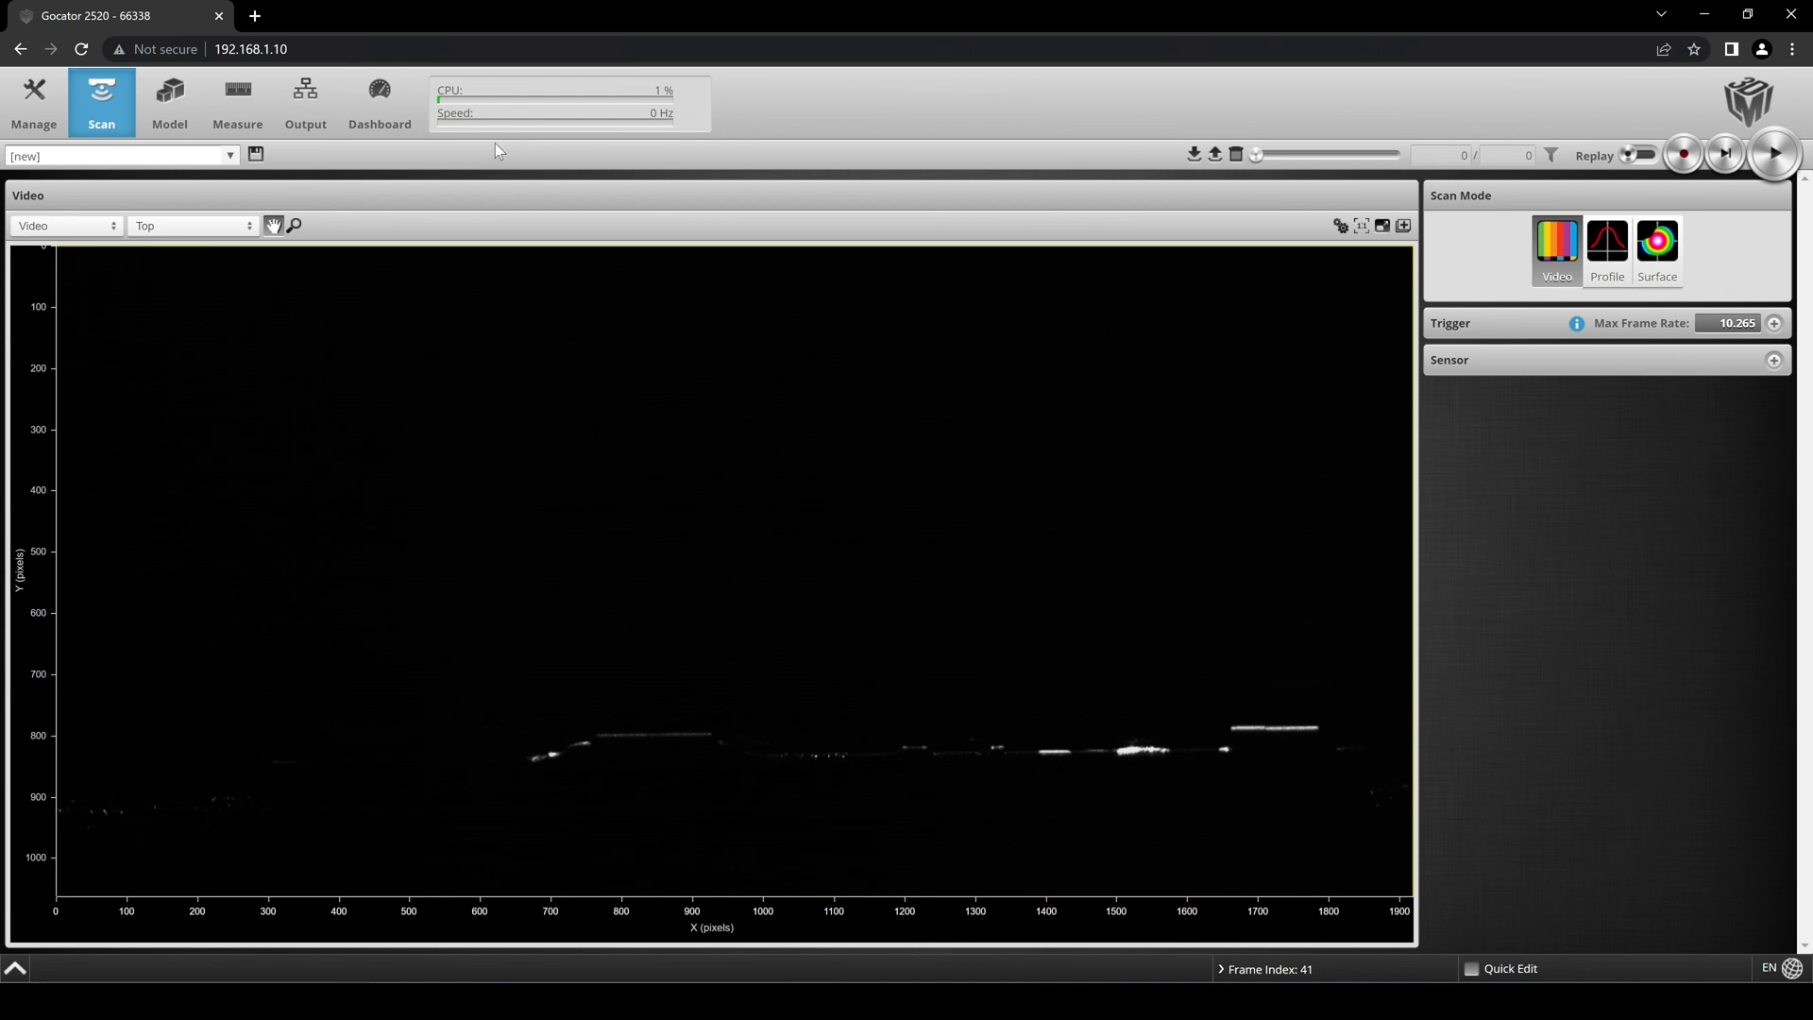
# Download the Software Development Kit (SDK) from Manage > Support on the sensor's web page.
pyautogui.click(32, 104)
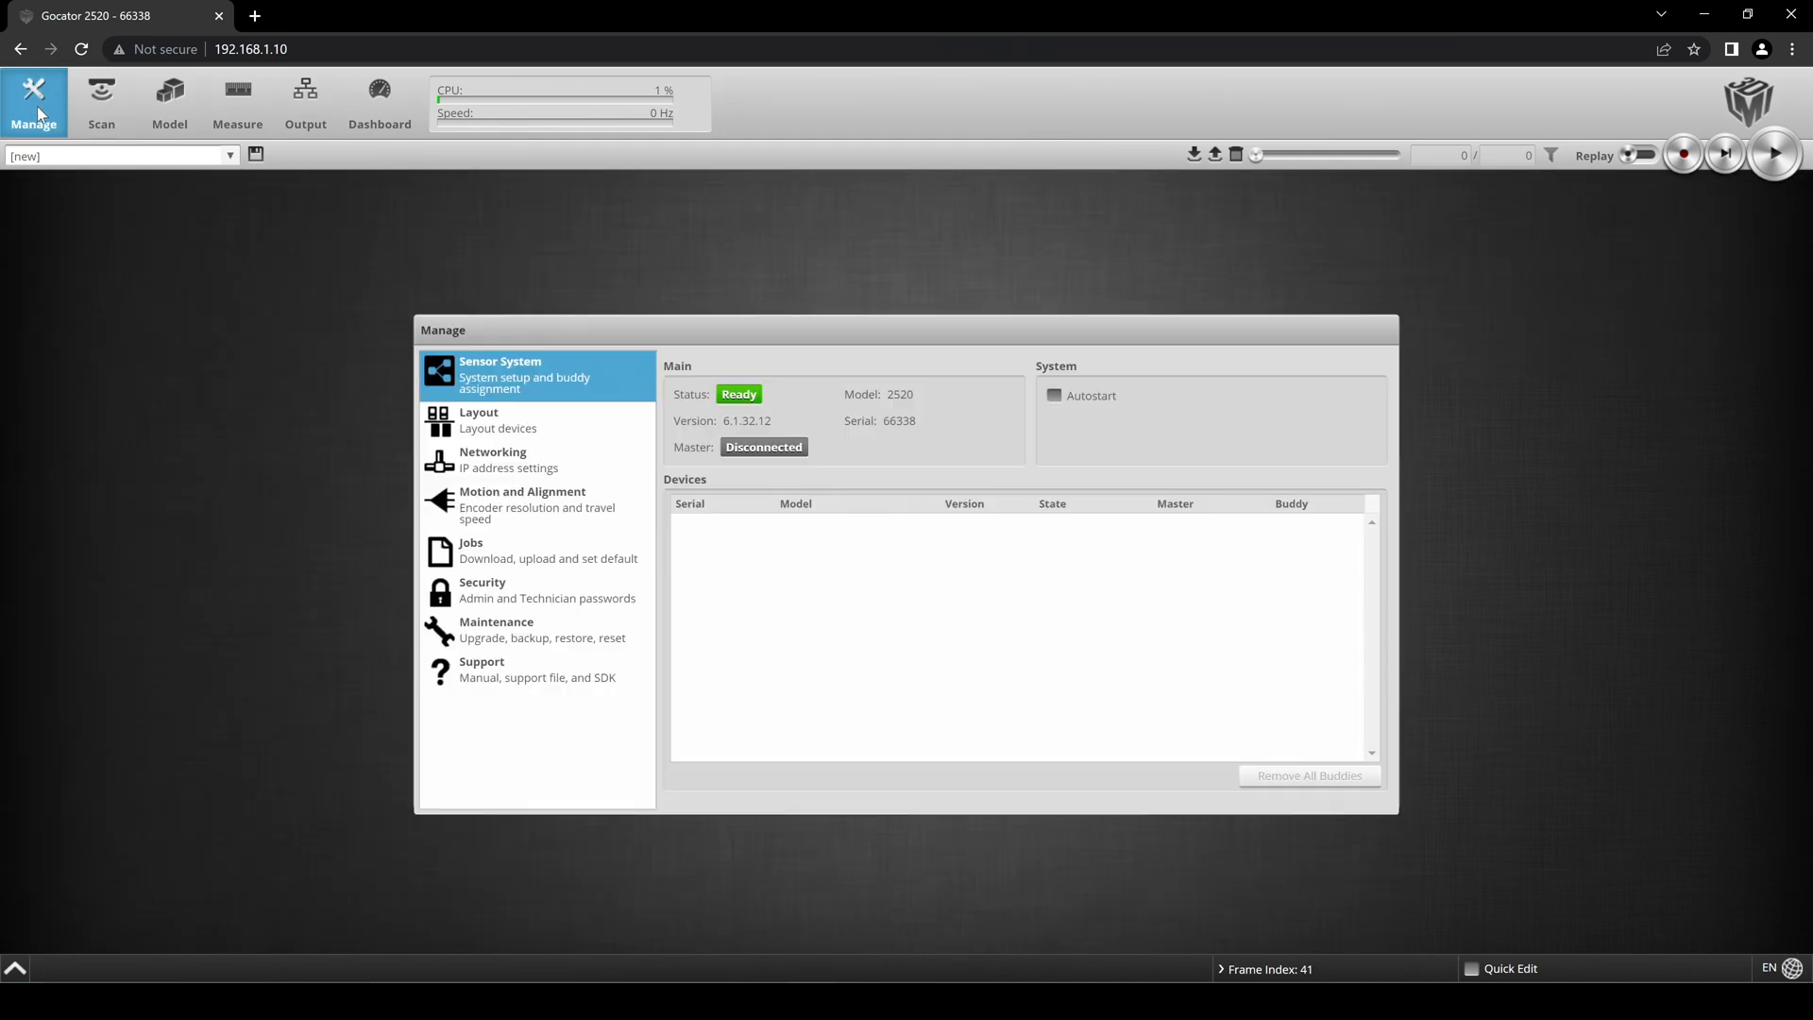
pyautogui.moveTo(544, 616)
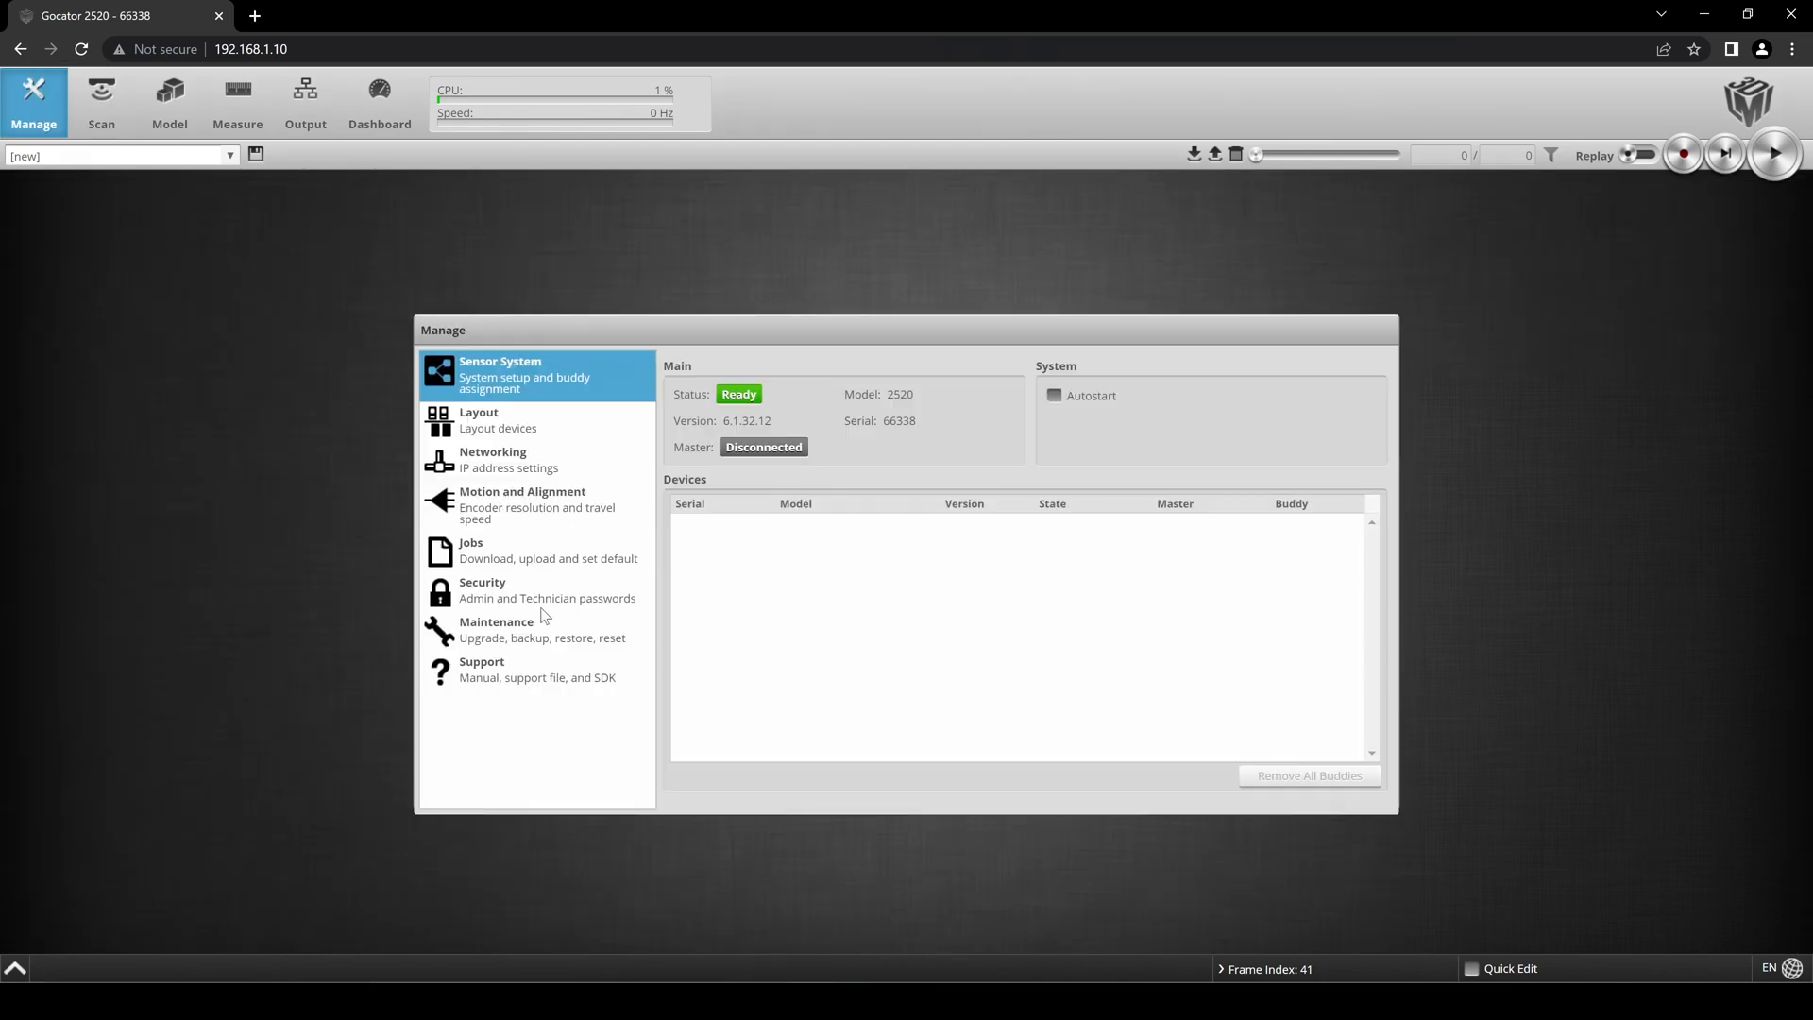
pyautogui.click(518, 668)
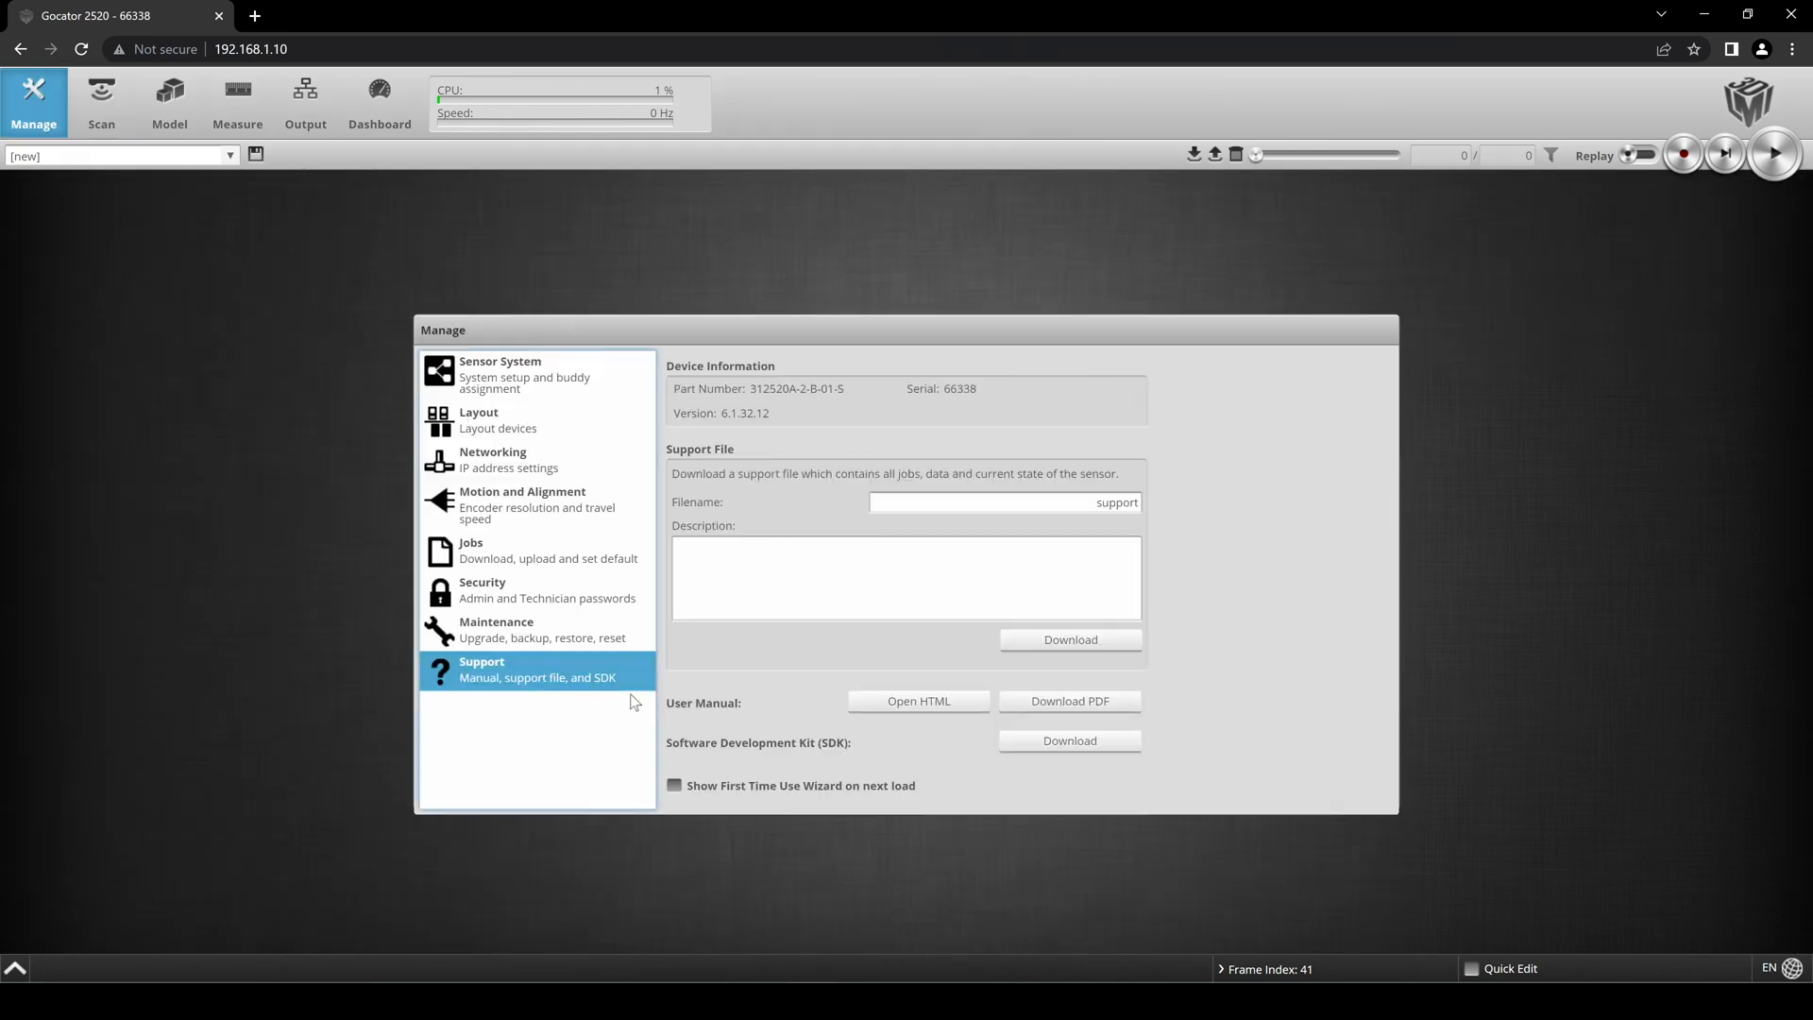
pyautogui.moveTo(1072, 751)
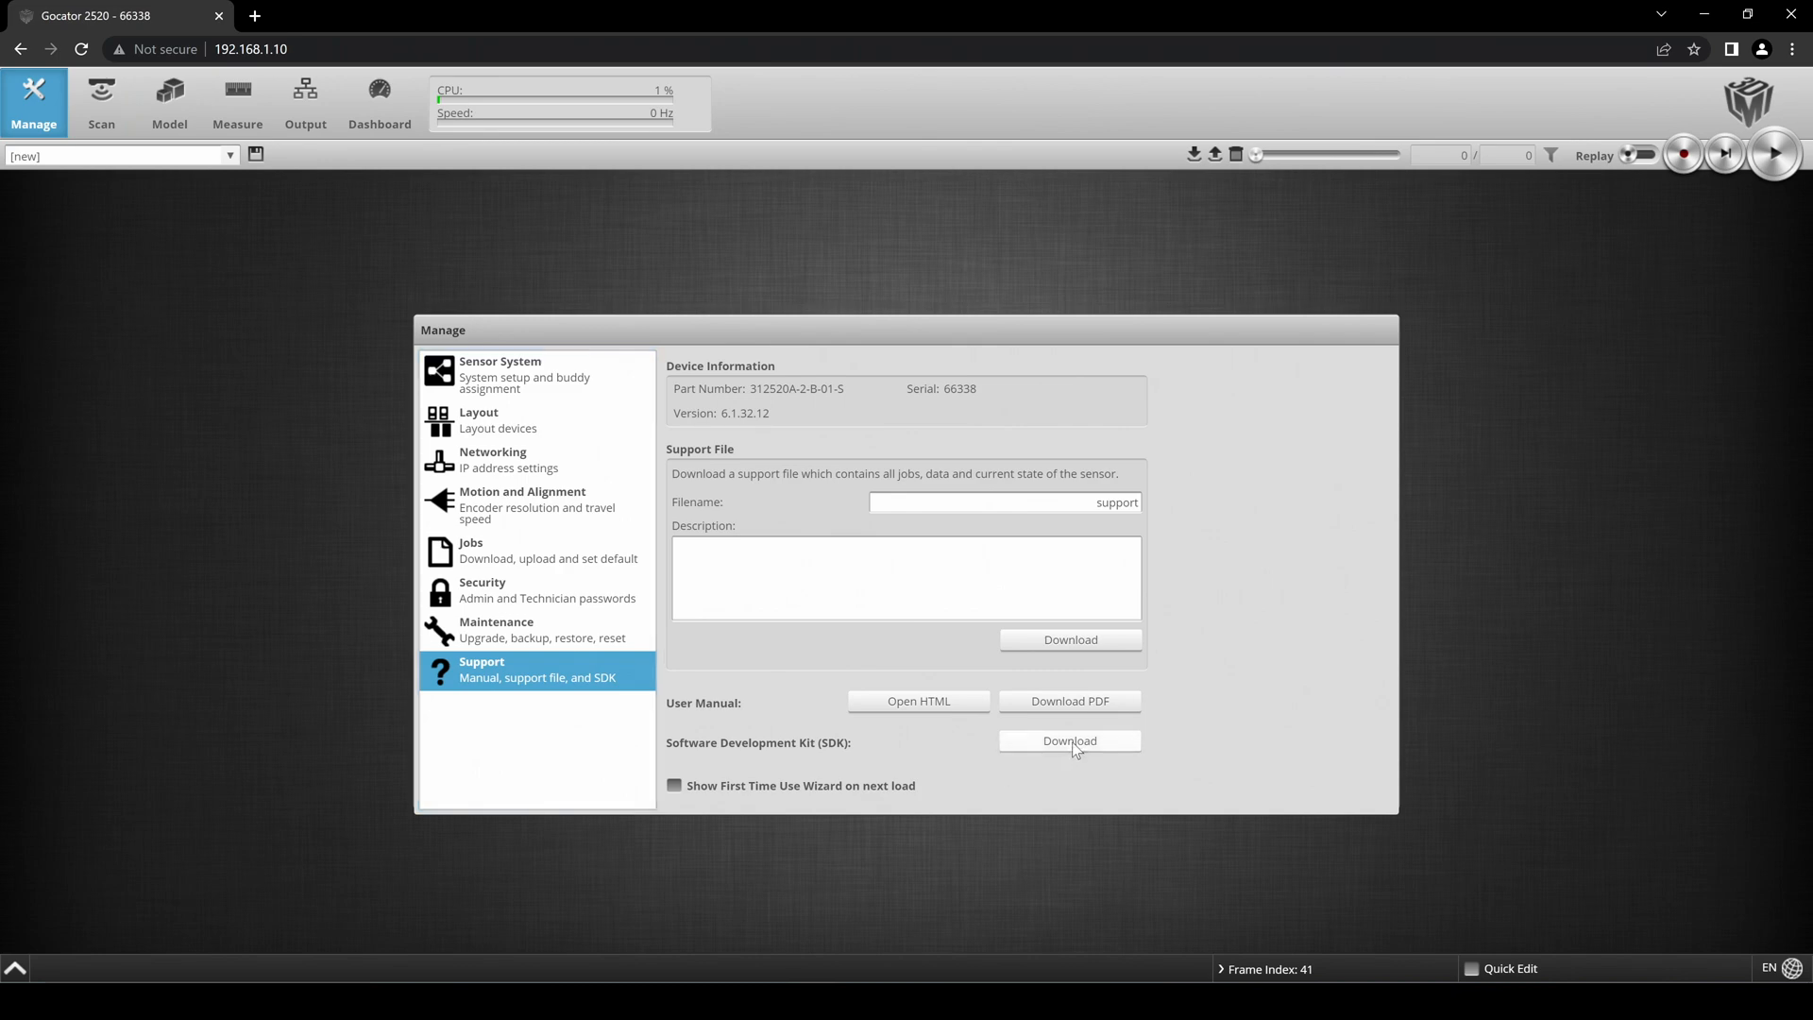
pyautogui.click(1069, 741)
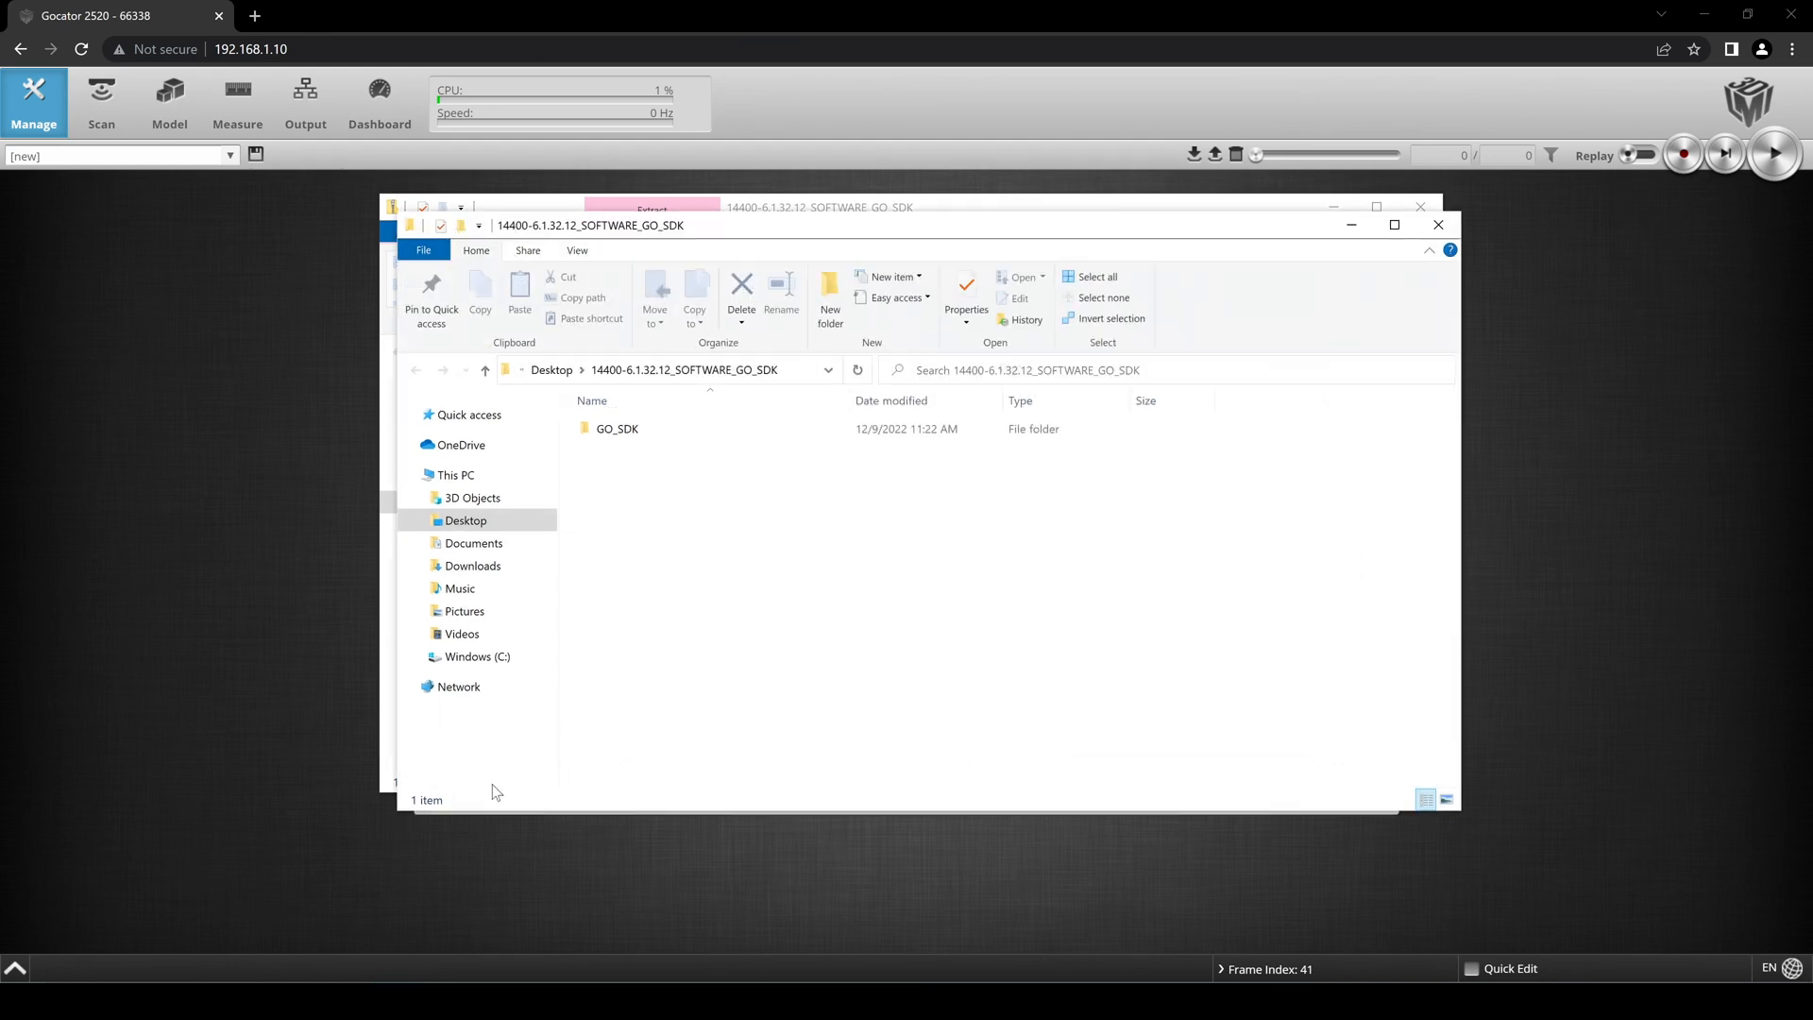
# Start a Windows search for the environment variables settings.
pyautogui.write('envir')
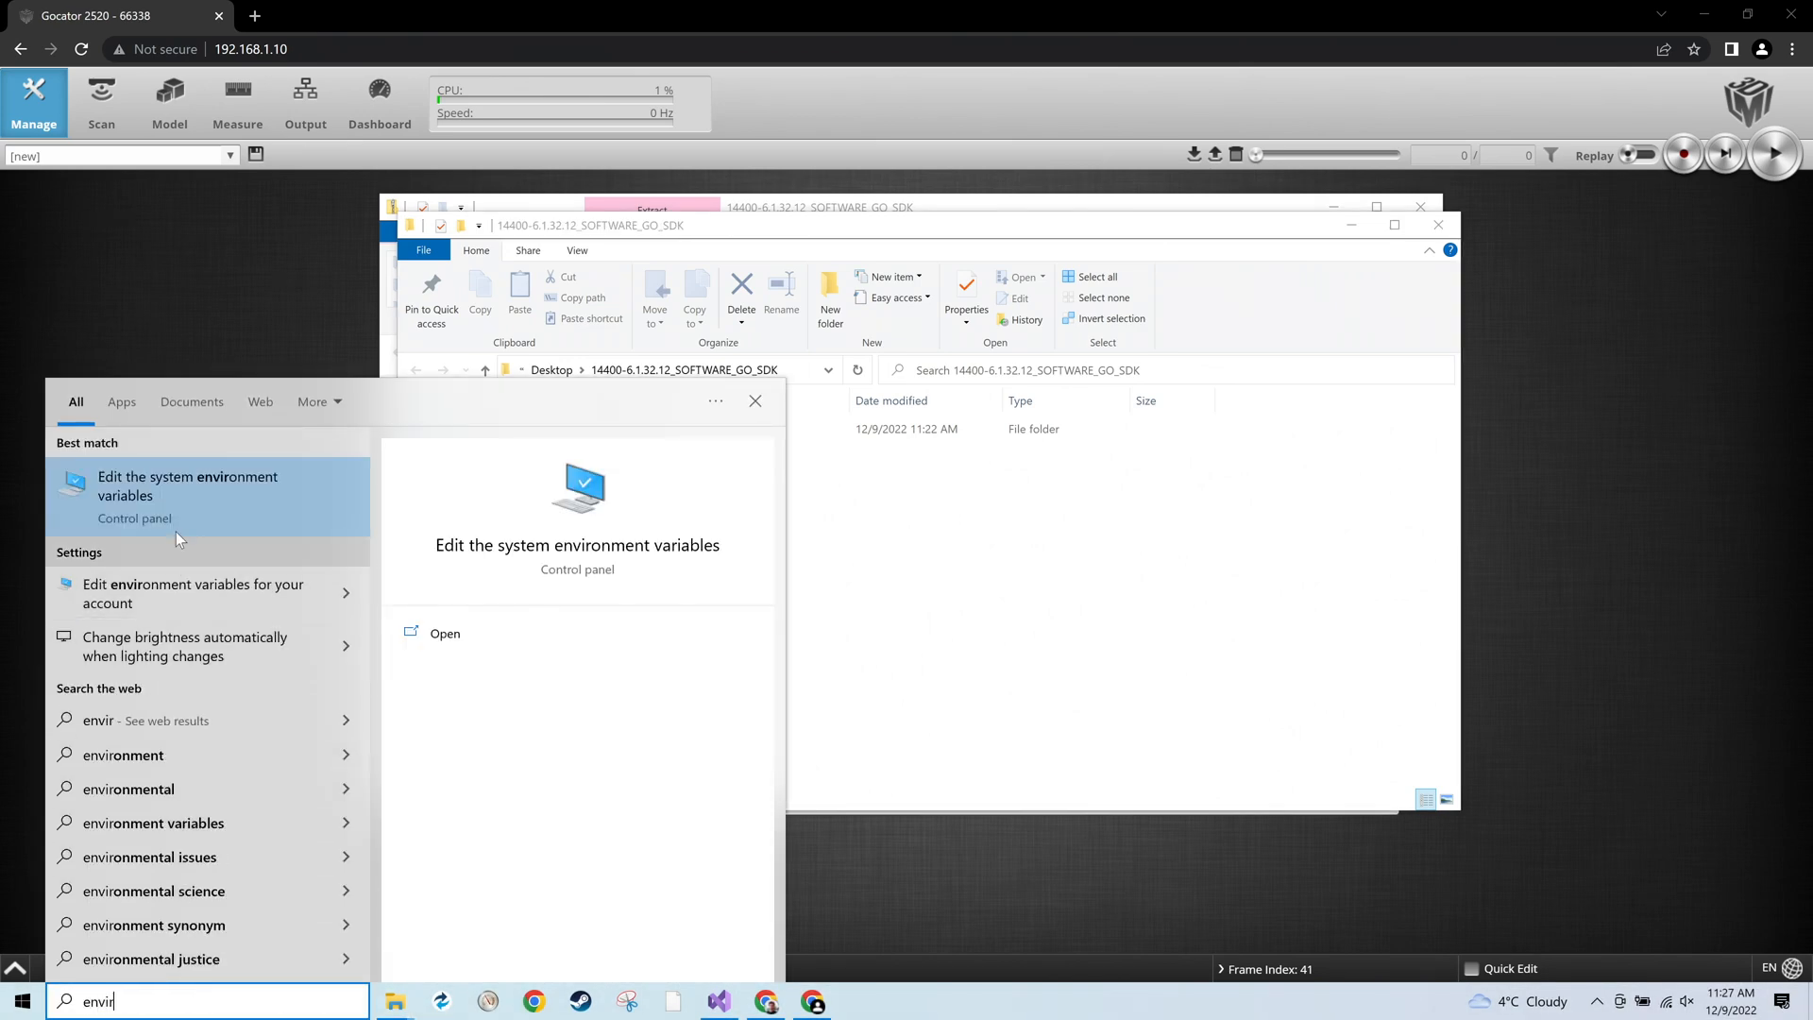
# Create environment variable GO_SDK_4 pointing to the extracted GO_SDK folder.
pyautogui.click(187, 485)
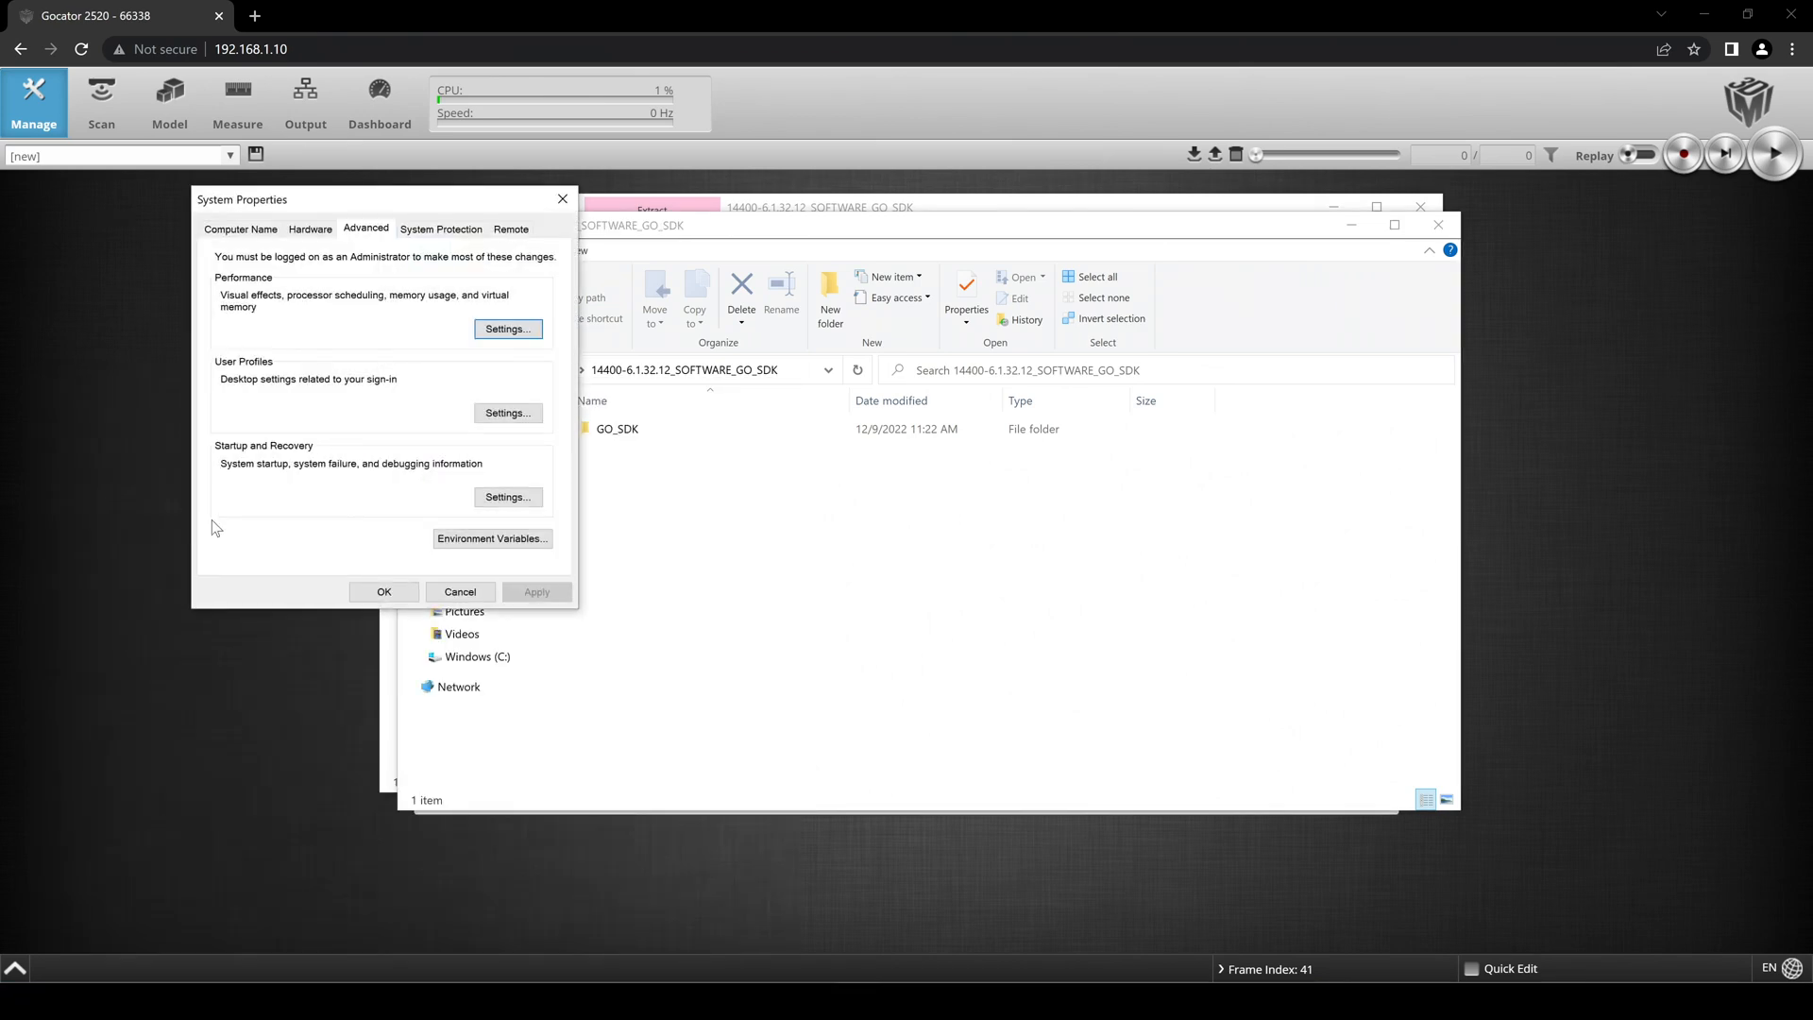
pyautogui.click(490, 538)
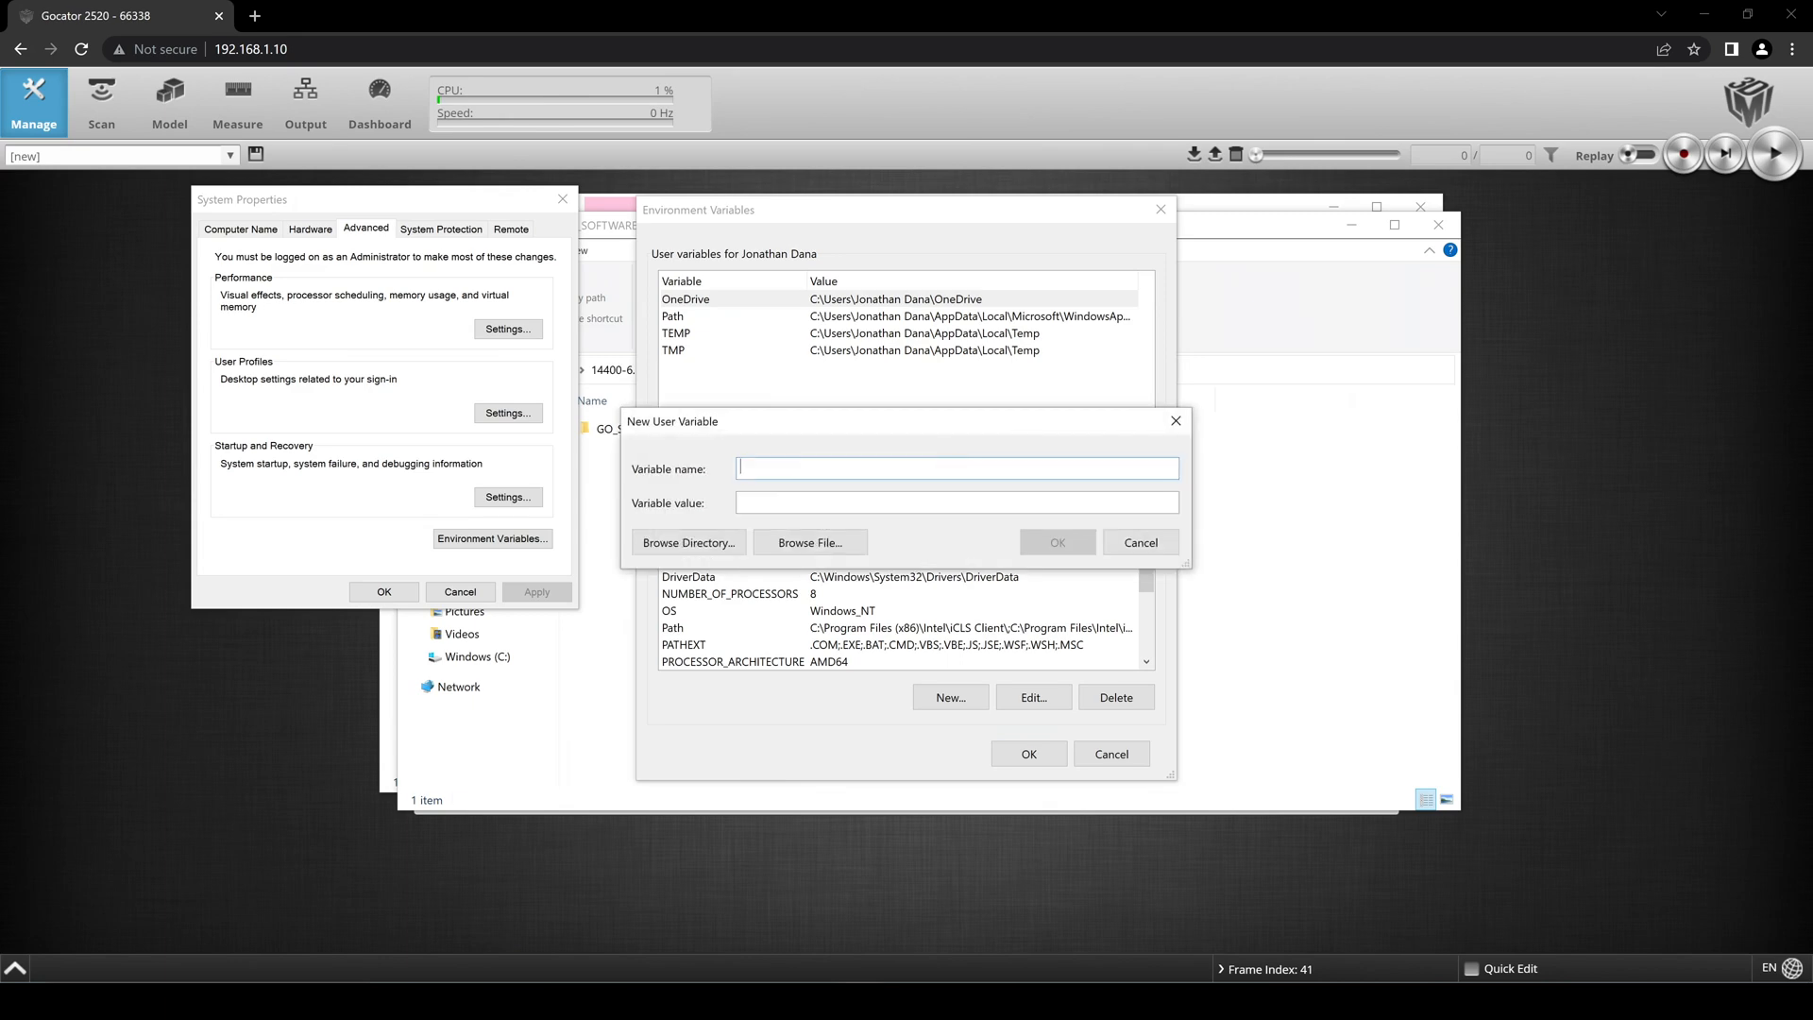
pyautogui.write('GO_SDK_4')
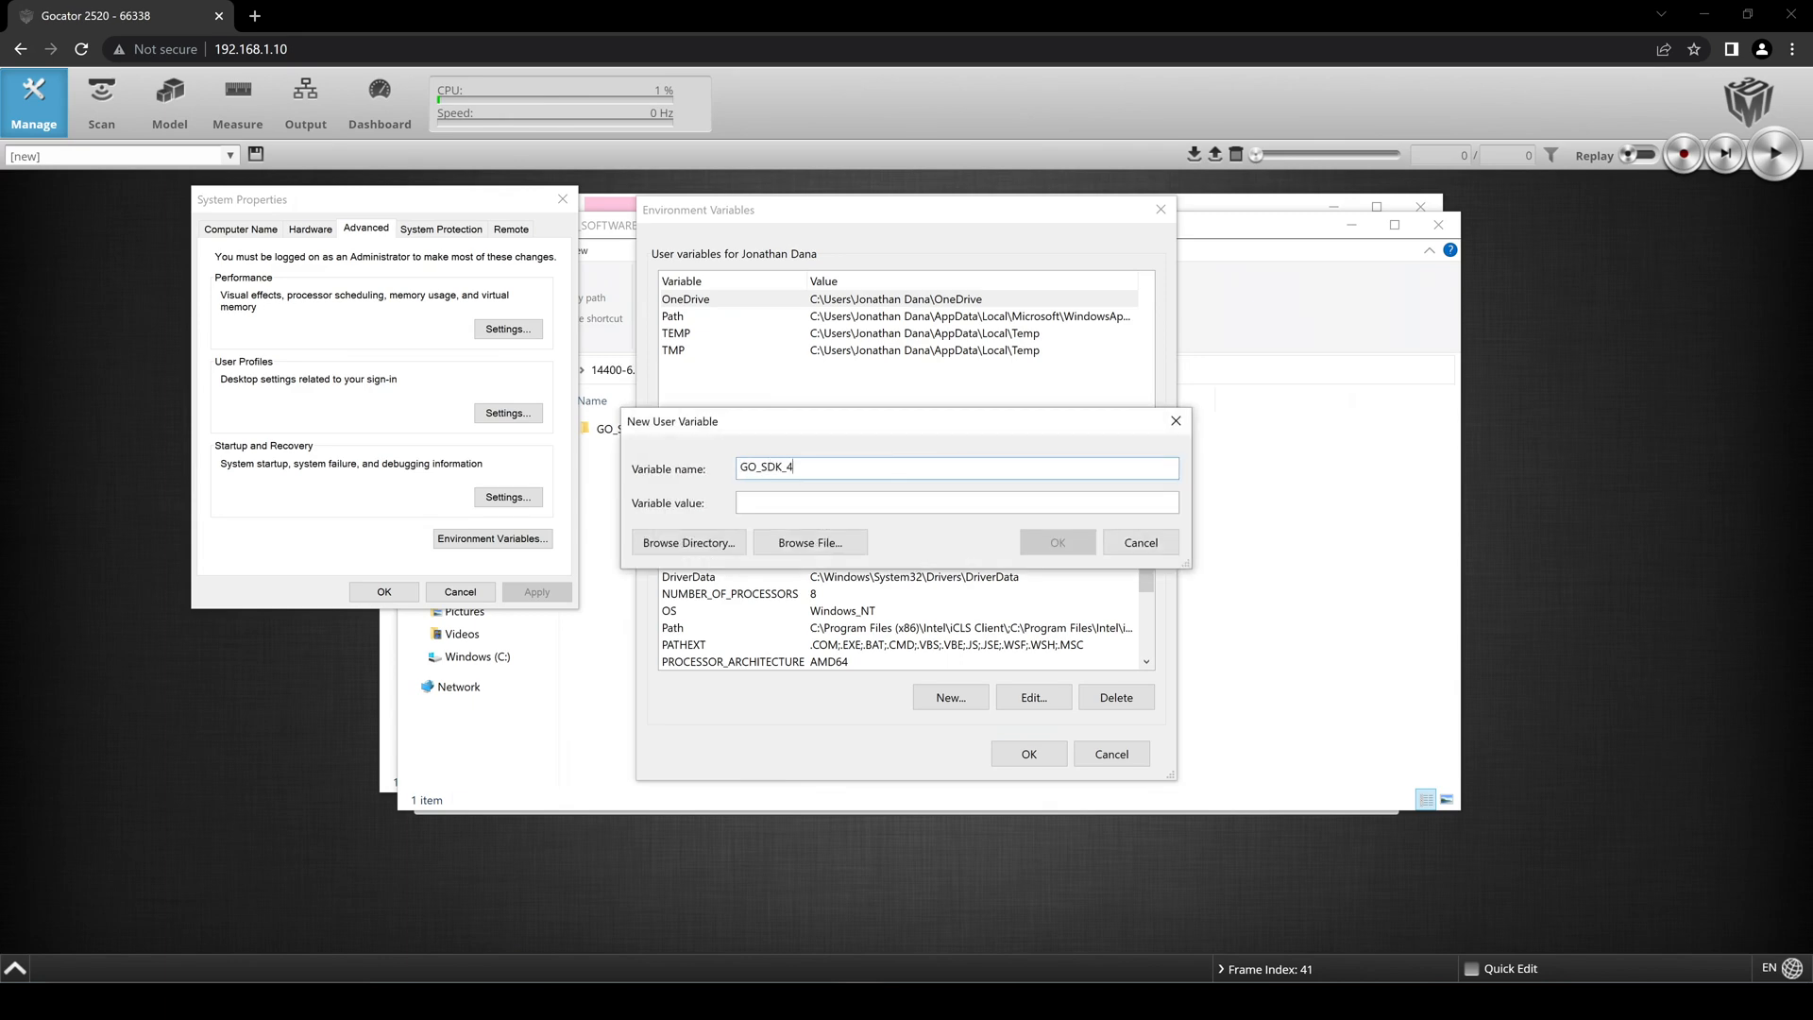
pyautogui.click(687, 542)
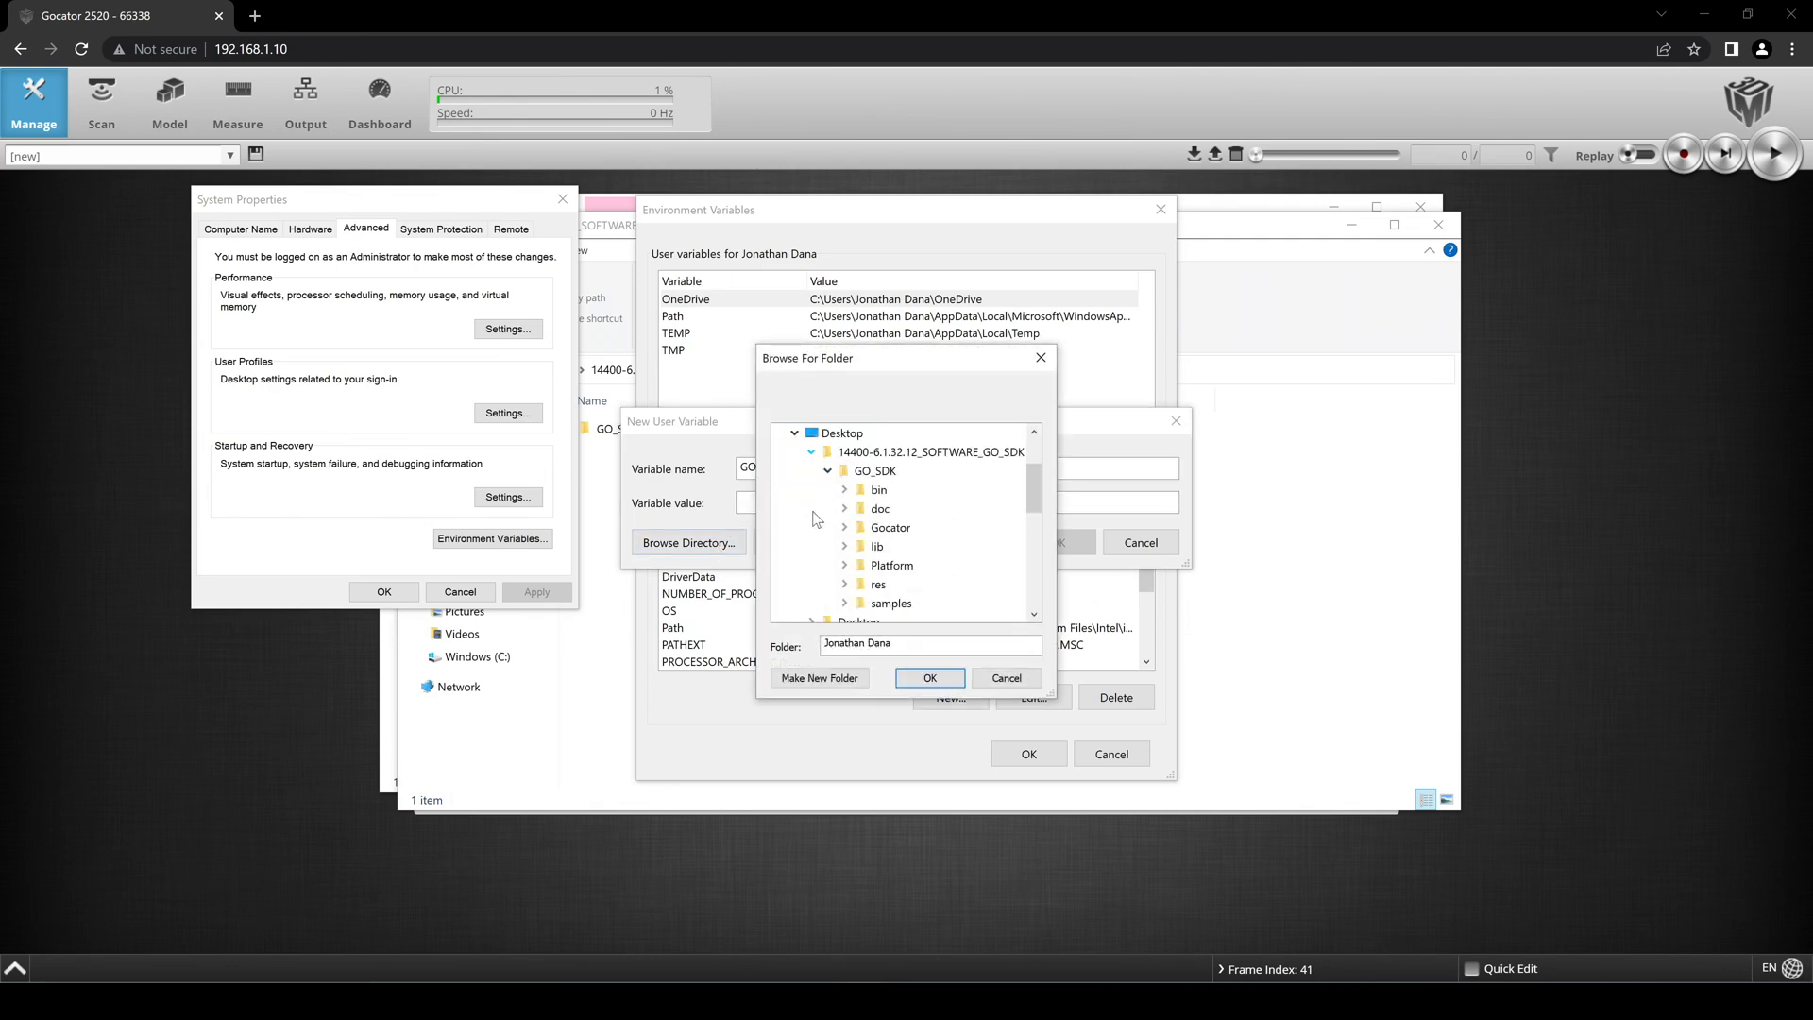
pyautogui.click(874, 472)
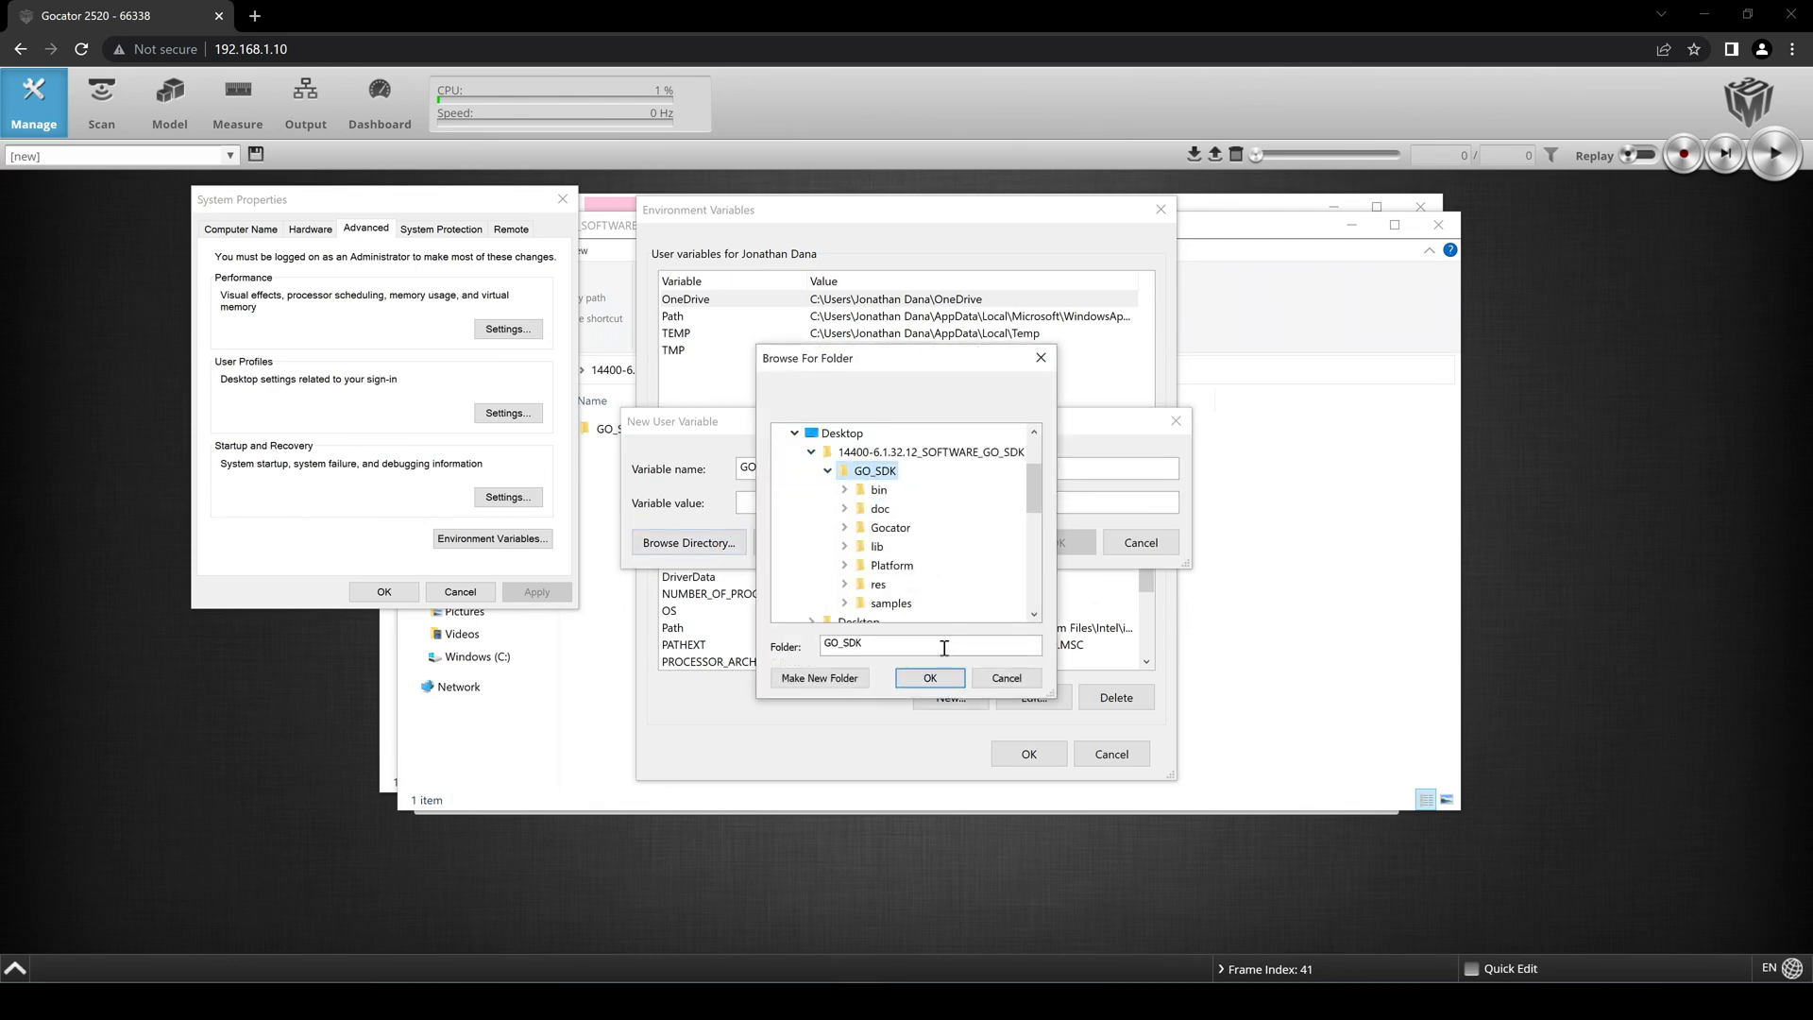
pyautogui.click(929, 678)
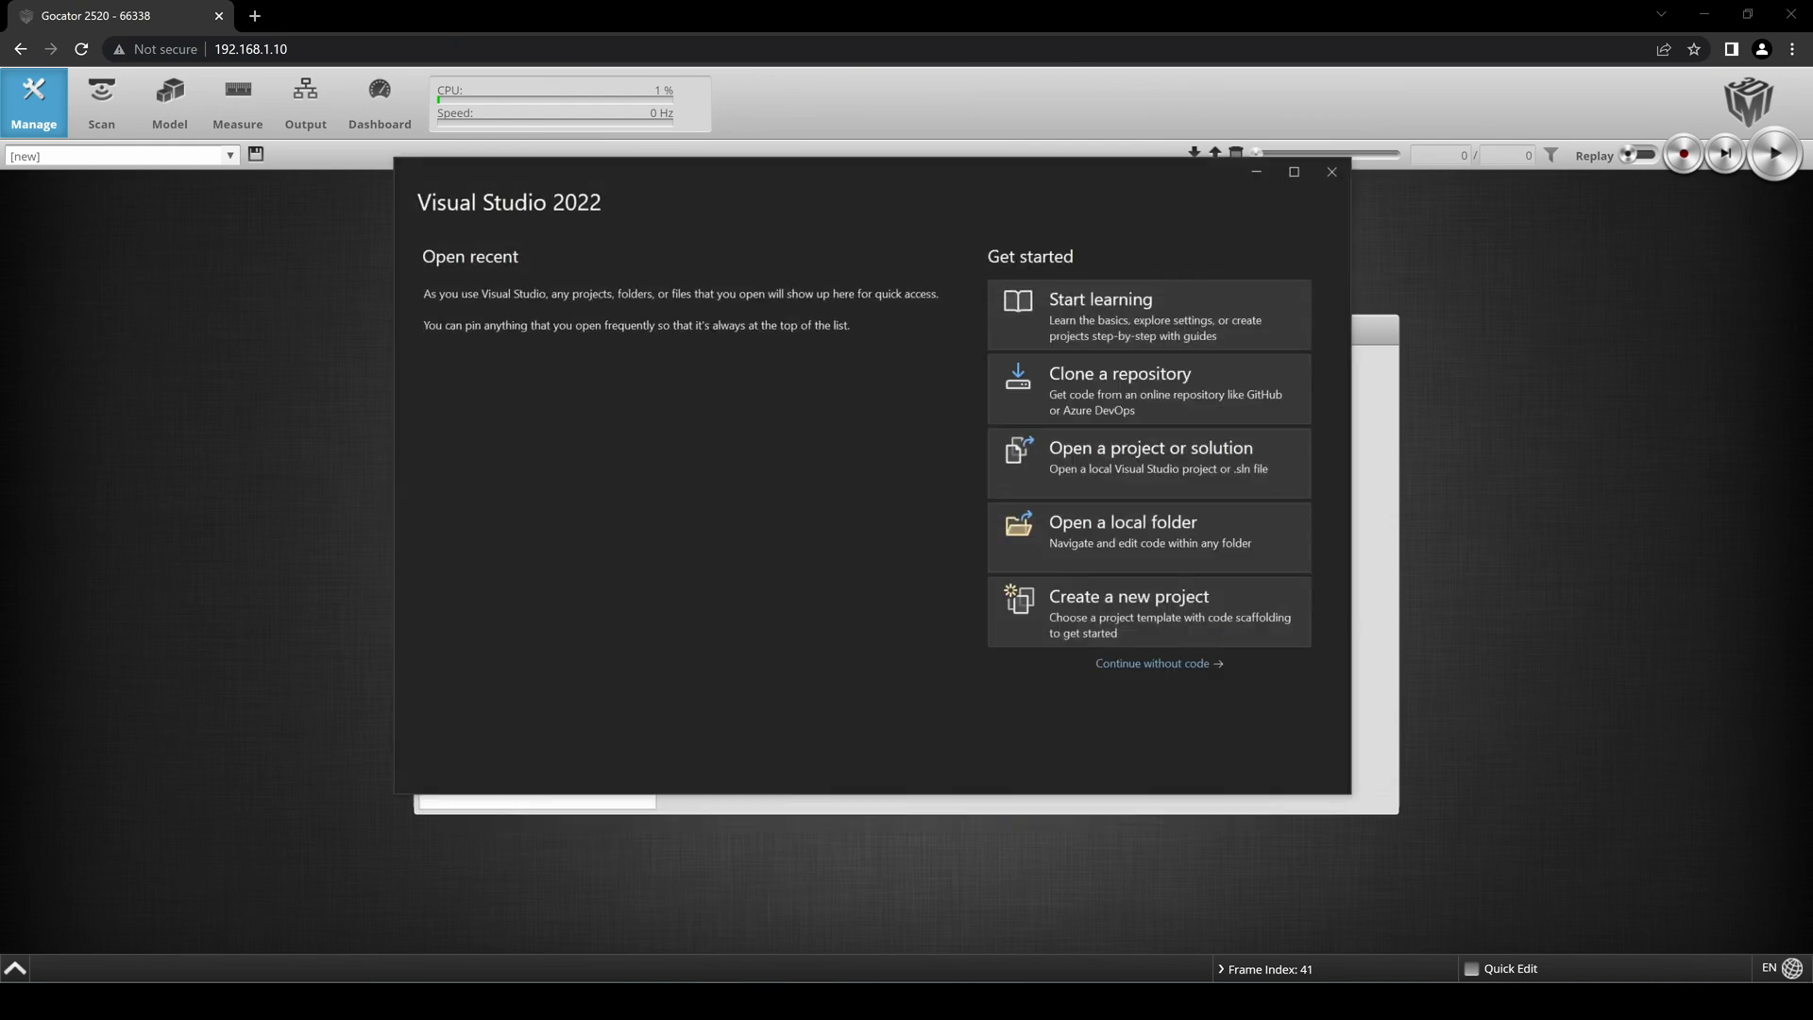
pyautogui.moveTo(953, 685)
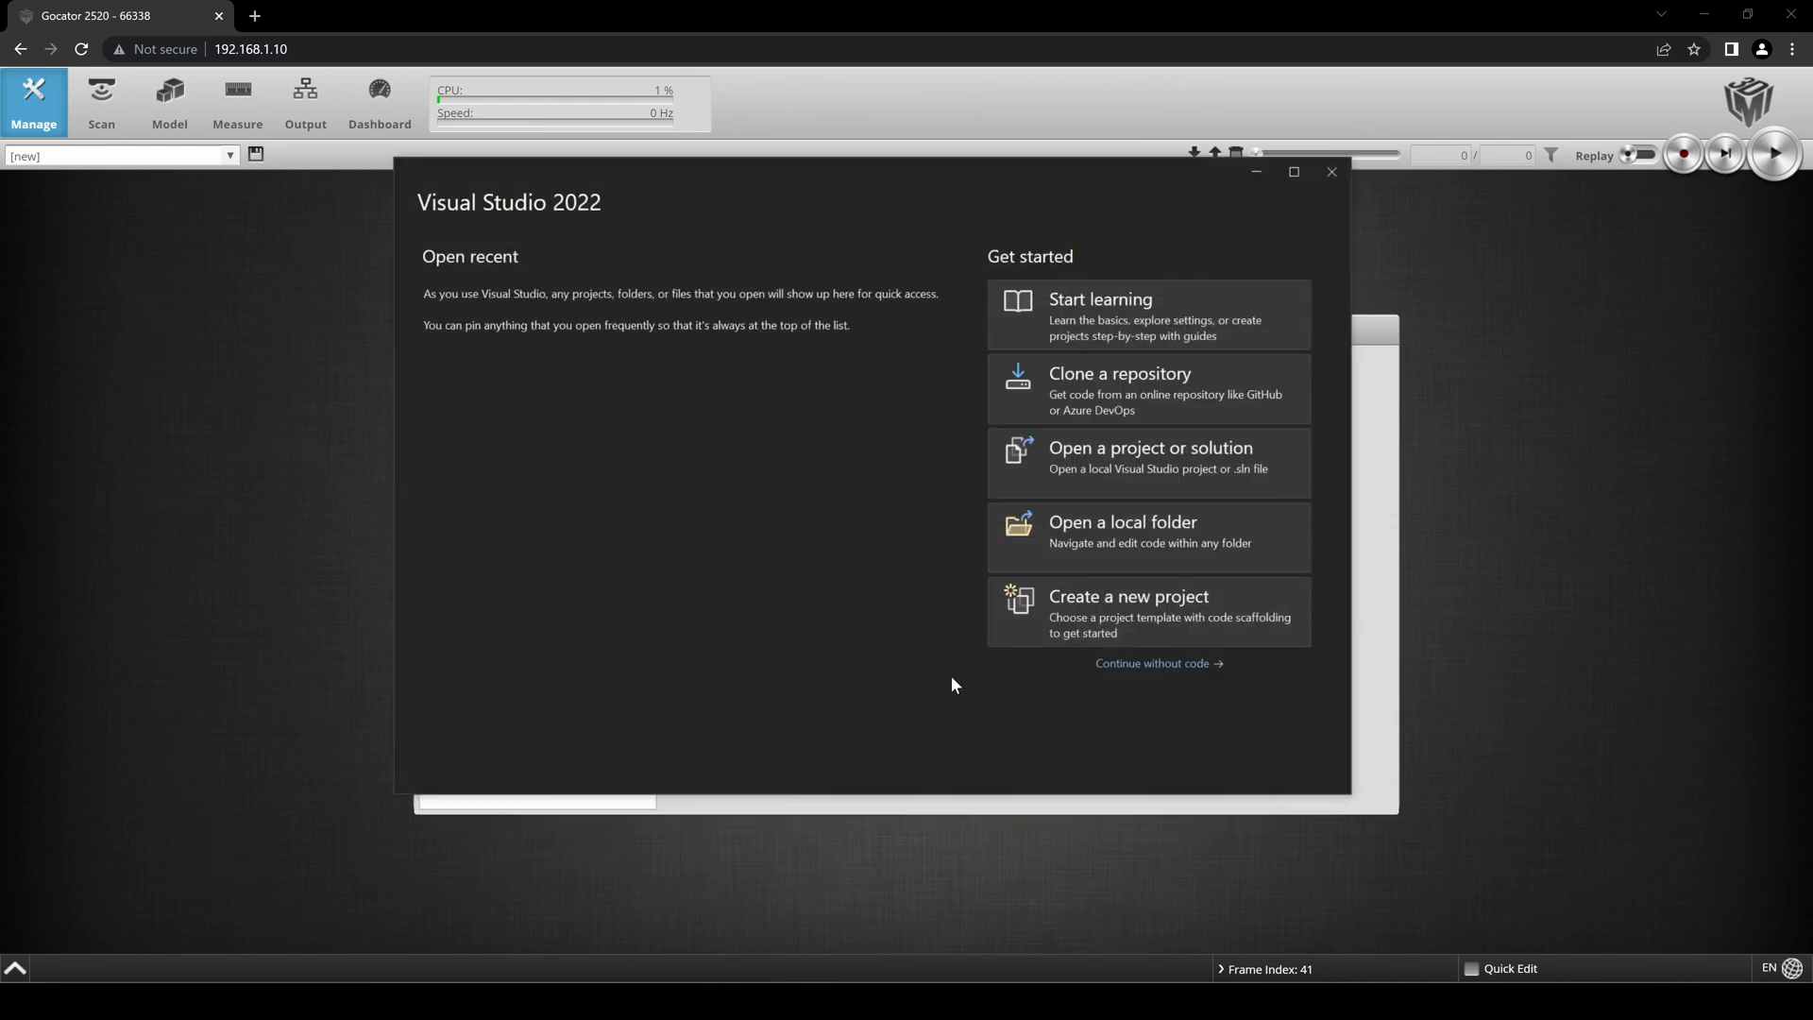
pyautogui.moveTo(1132, 465)
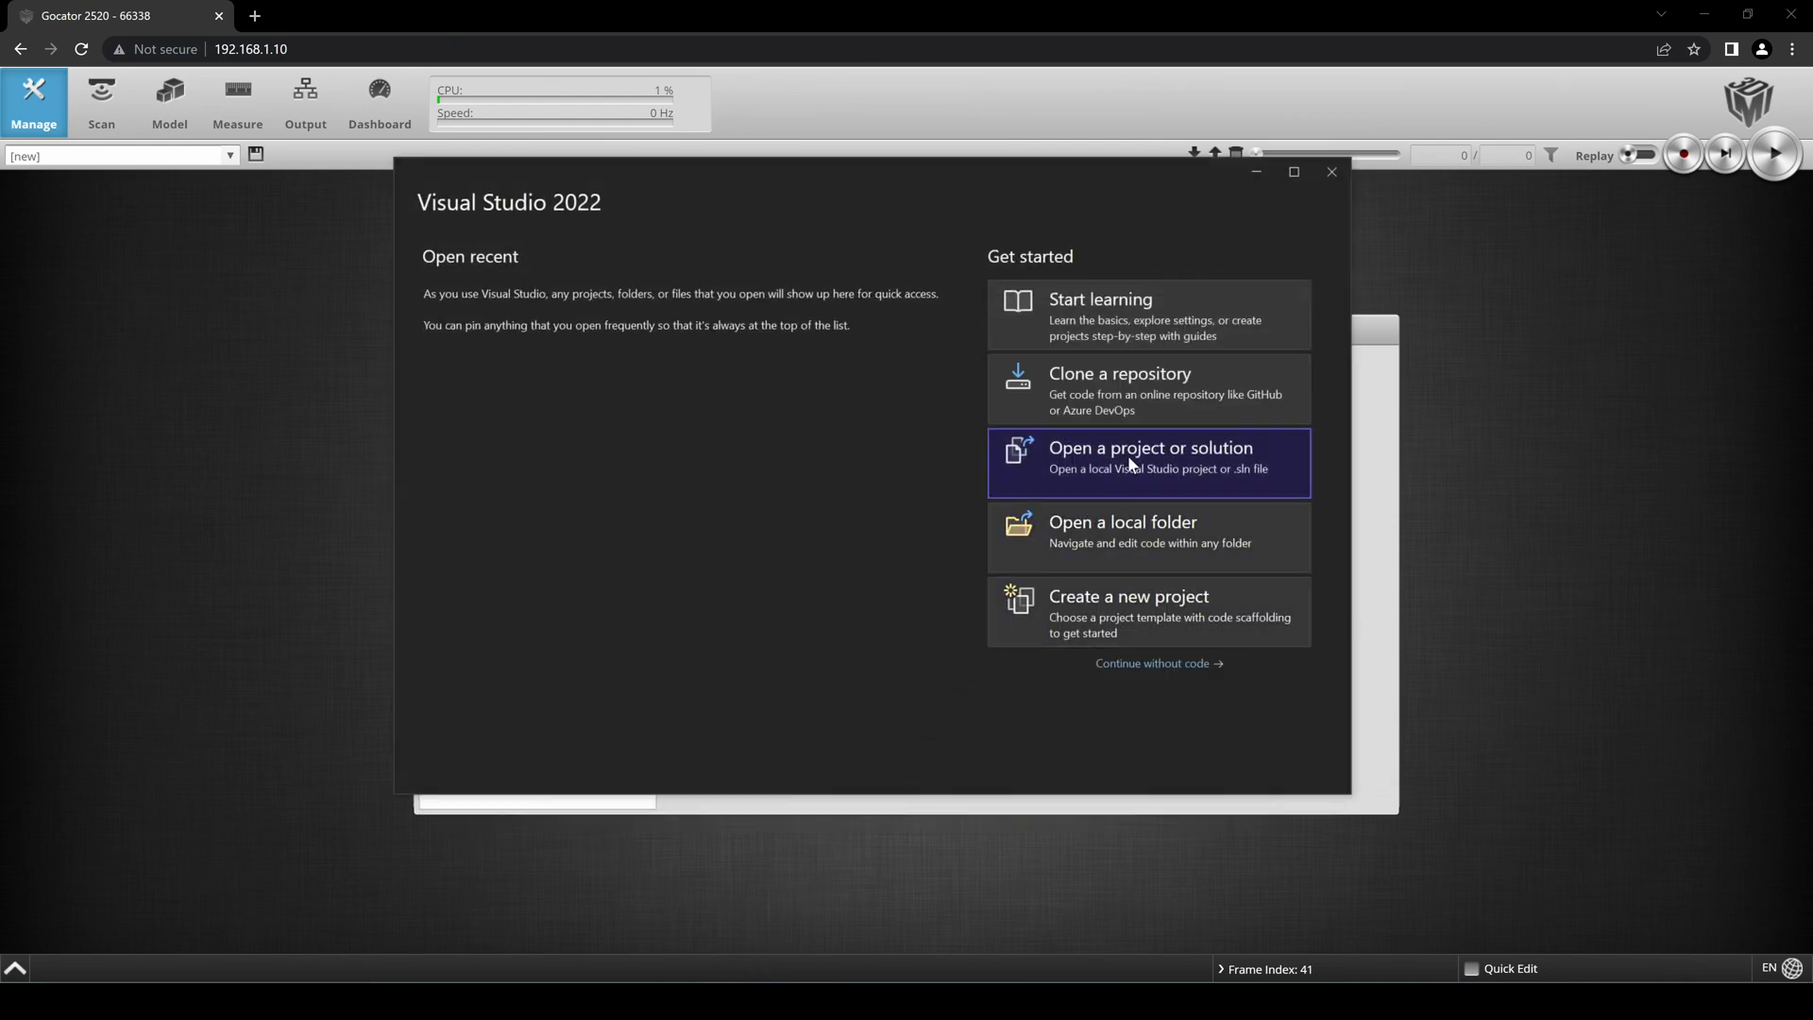
# Open the GoSdkSamplesC# solution from Desktop > 14400-6.1.32.12_SOFTWARE_GO_SDK > GO_SDK > samples > C#.
pyautogui.click(1148, 463)
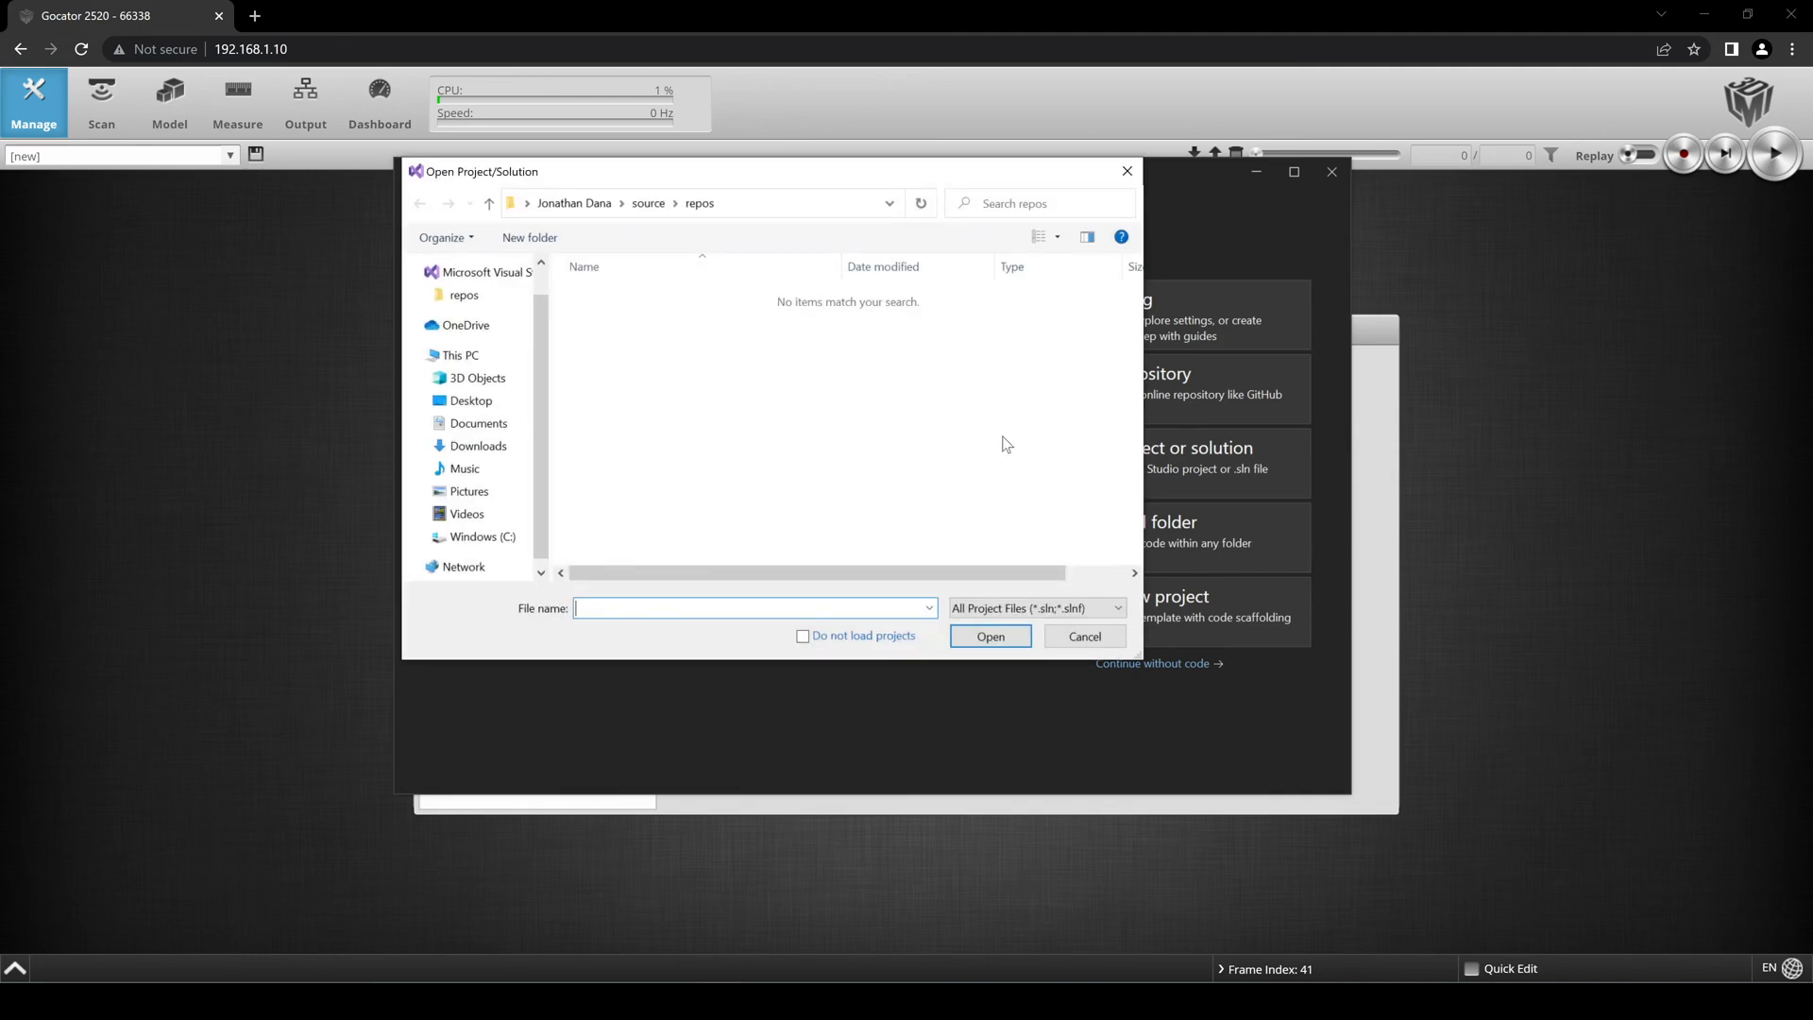
pyautogui.click(472, 401)
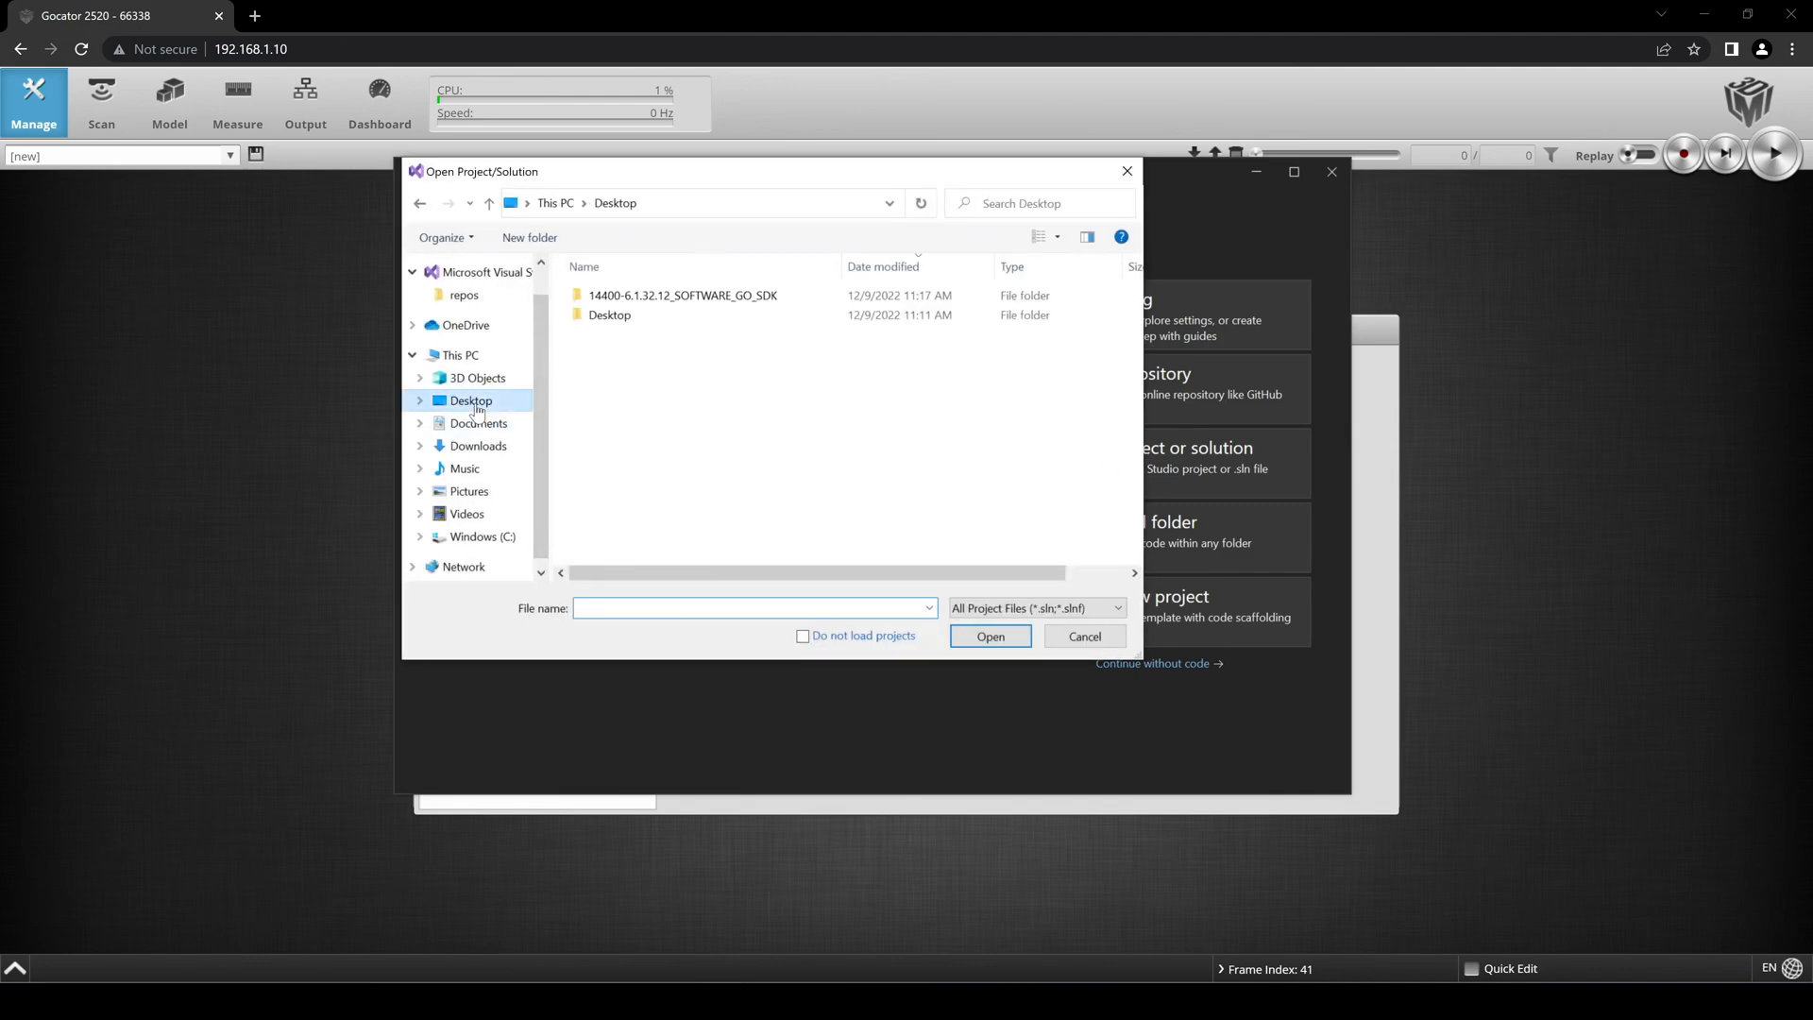
pyautogui.doubleClick(682, 295)
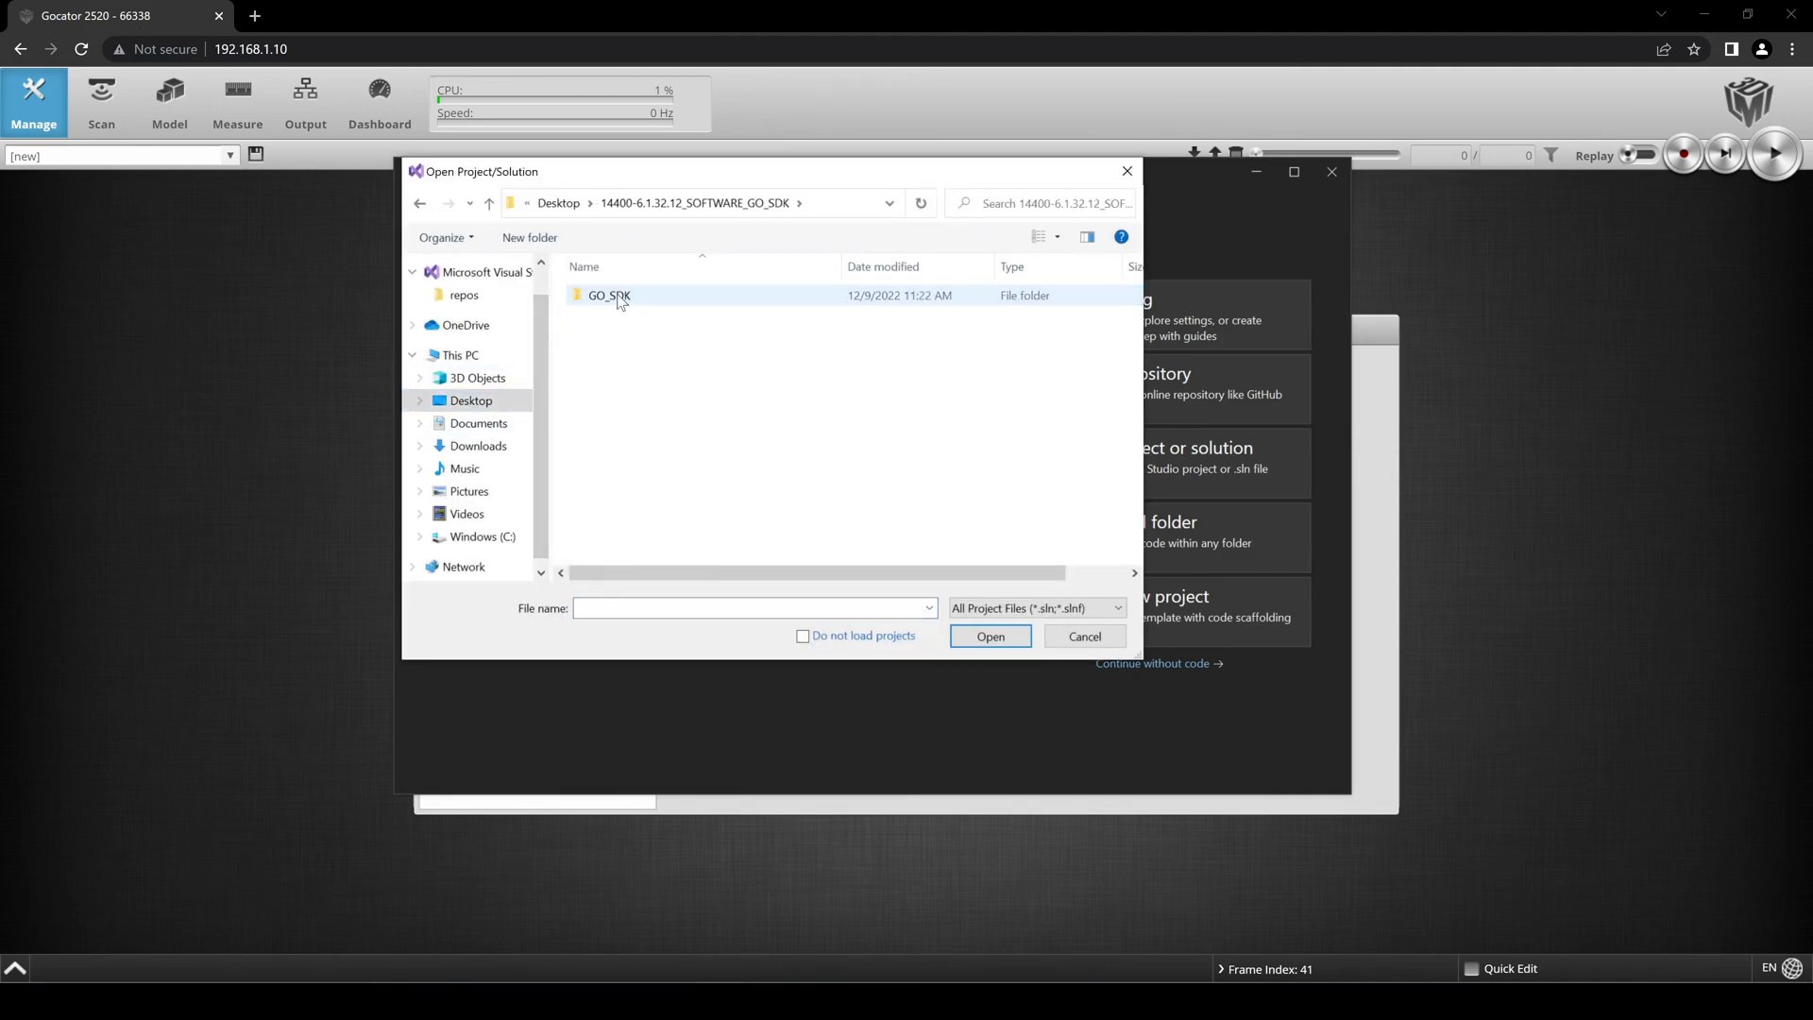
pyautogui.doubleClick(608, 295)
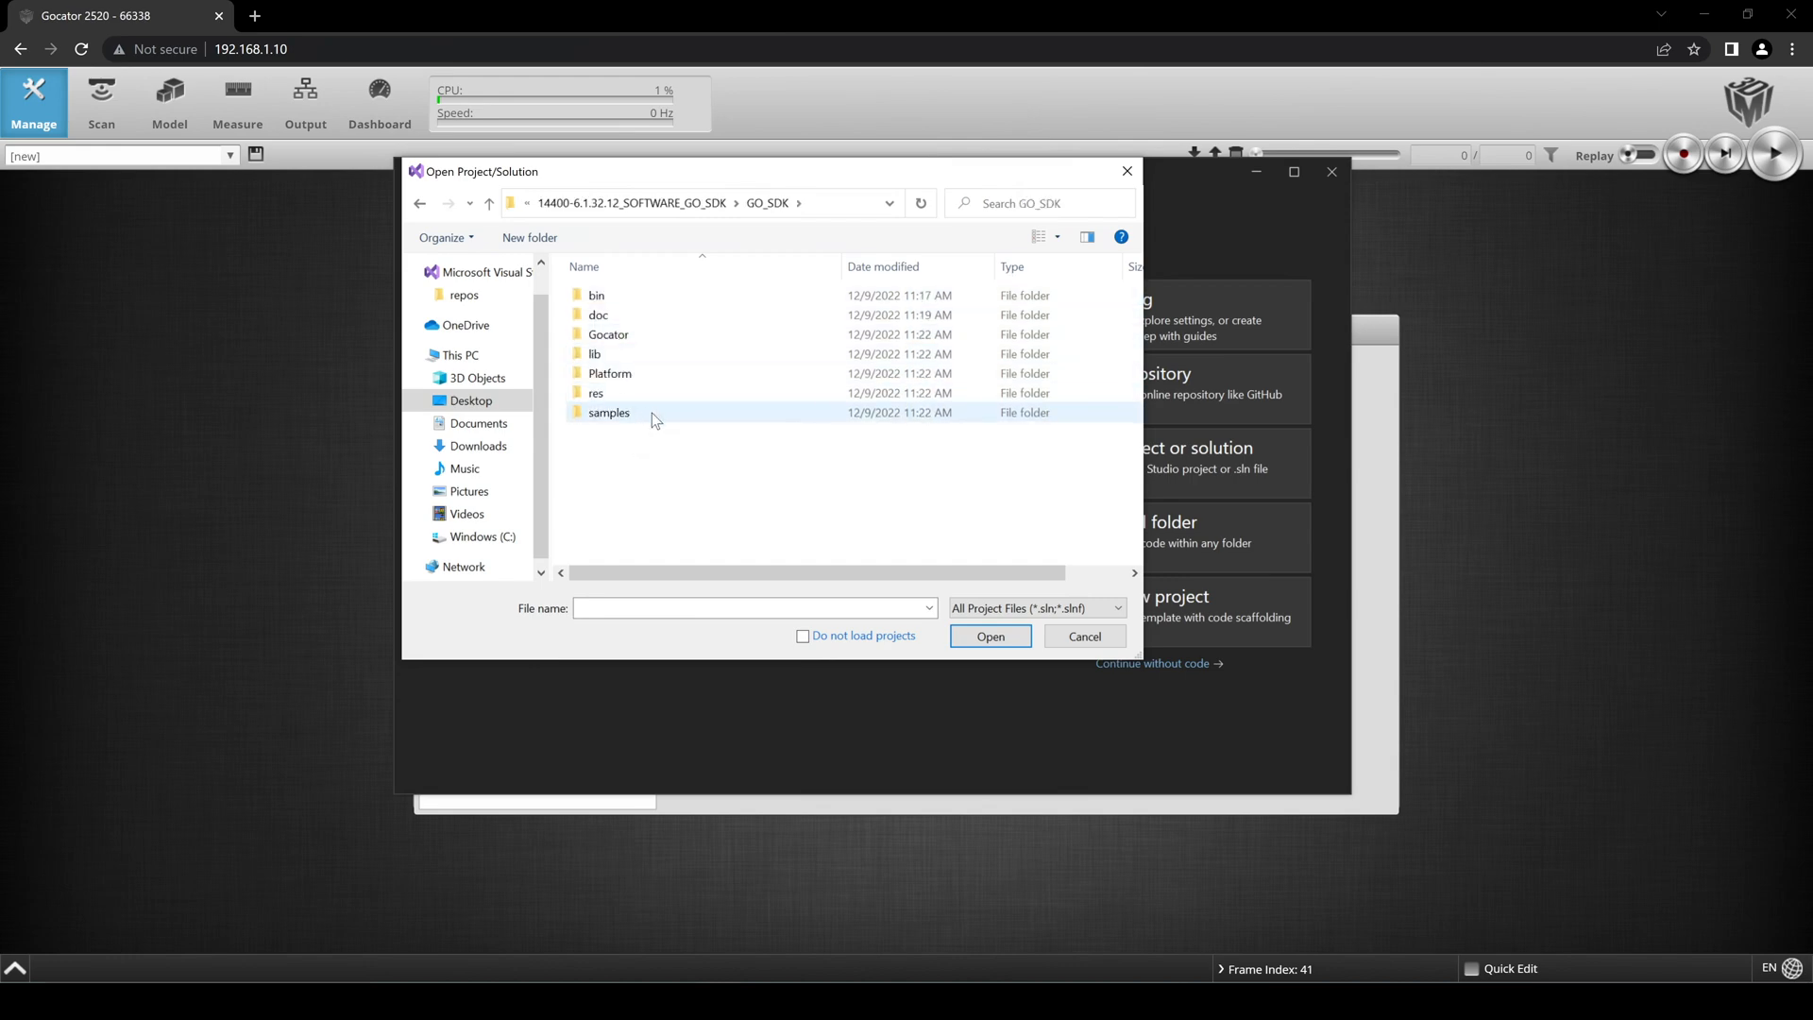
pyautogui.doubleClick(608, 412)
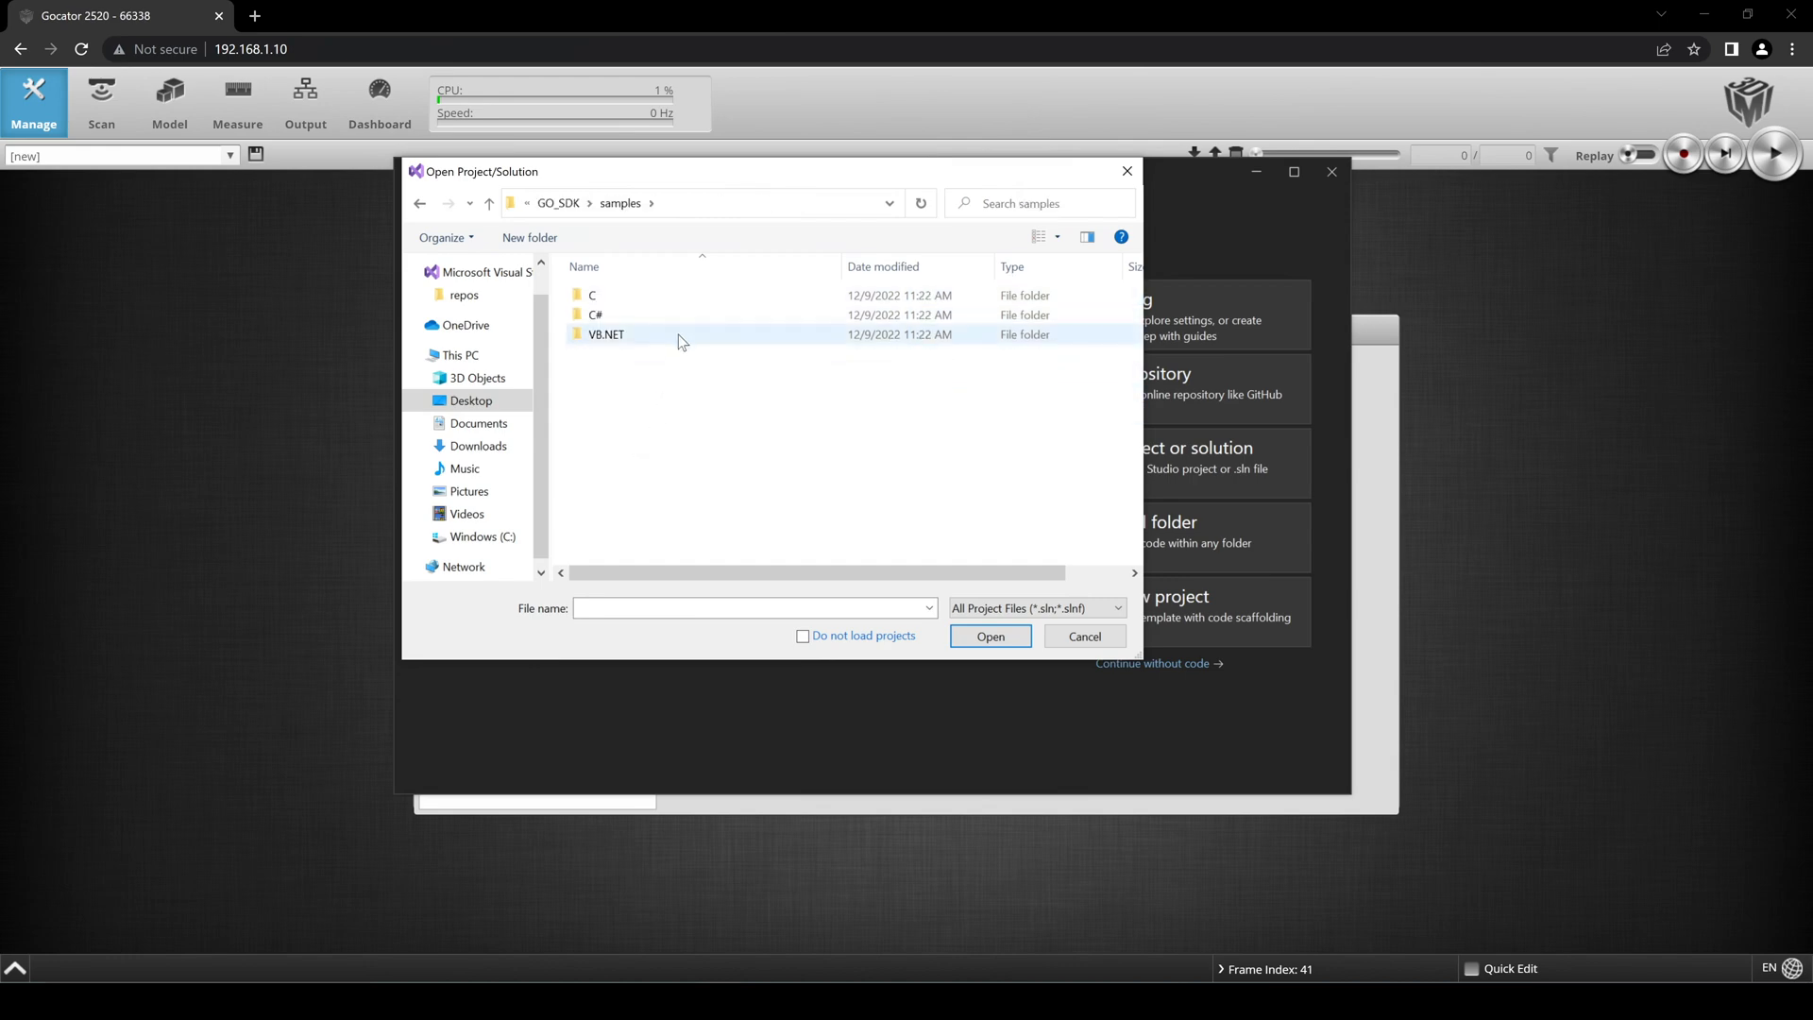
pyautogui.doubleClick(597, 313)
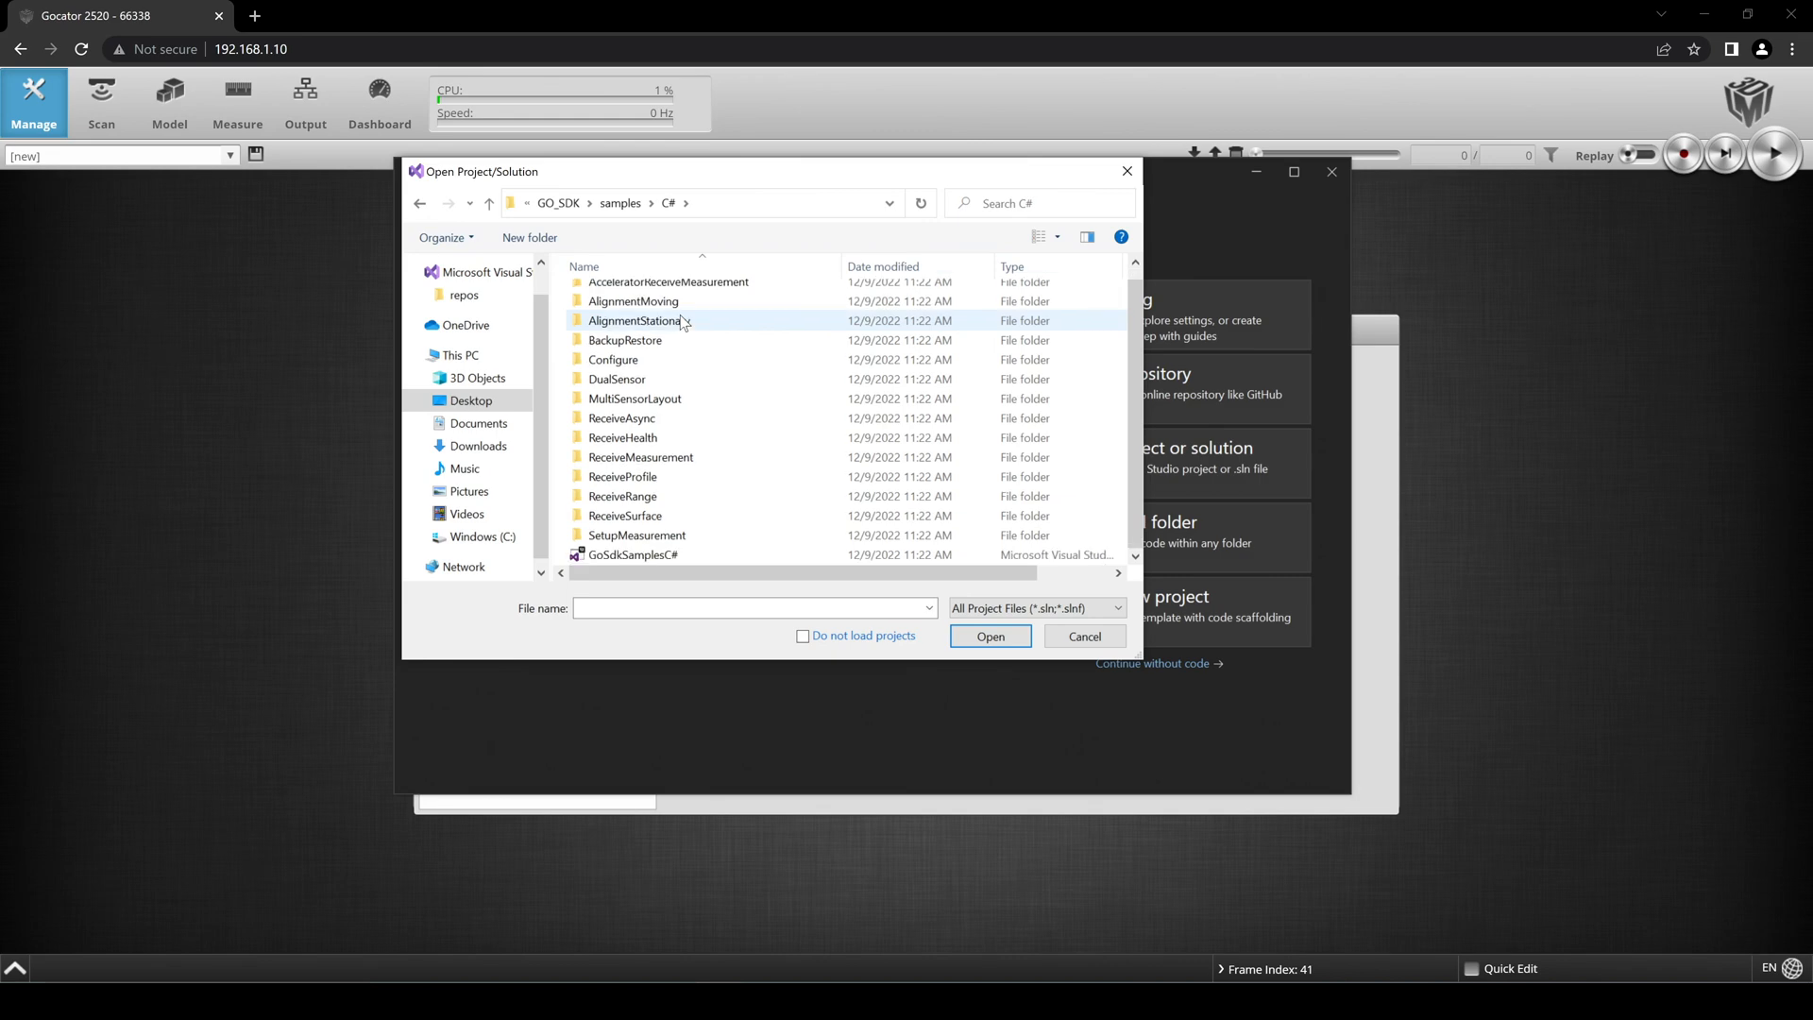
pyautogui.click(631, 555)
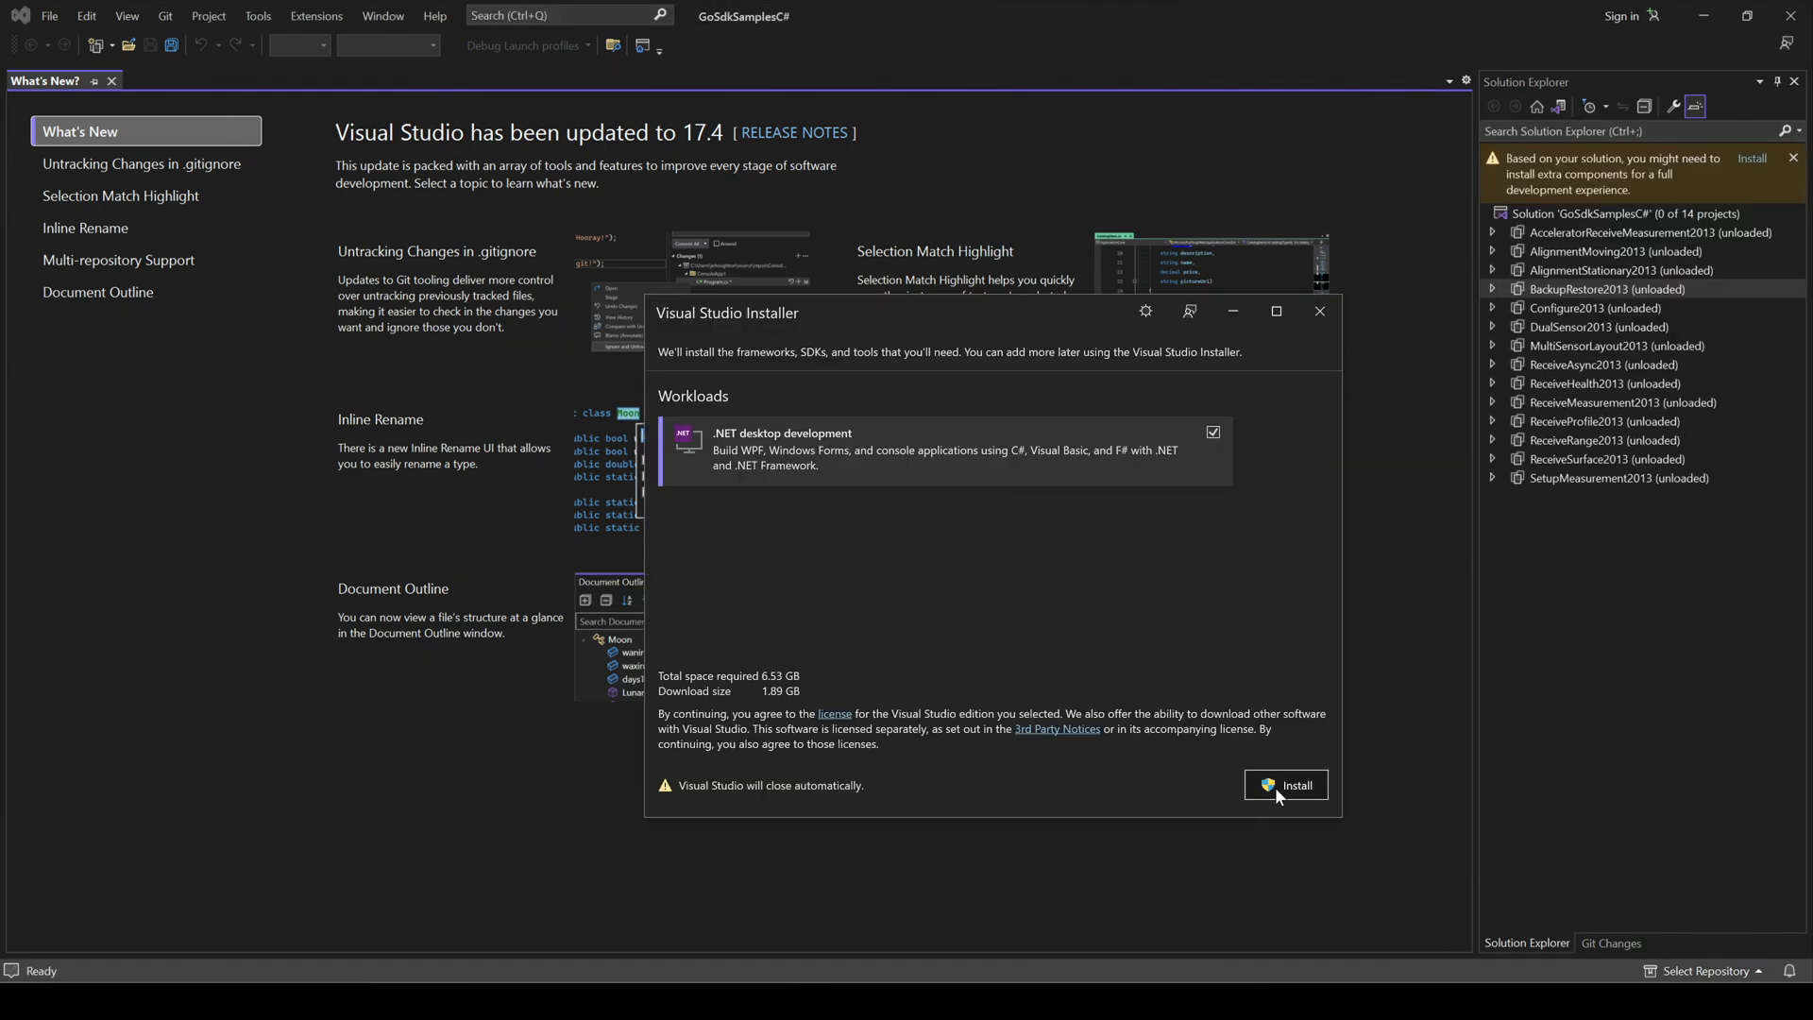
# Install .NET desktop development and retarget all sample projects to .NET Framework 4.8.
pyautogui.click(1288, 783)
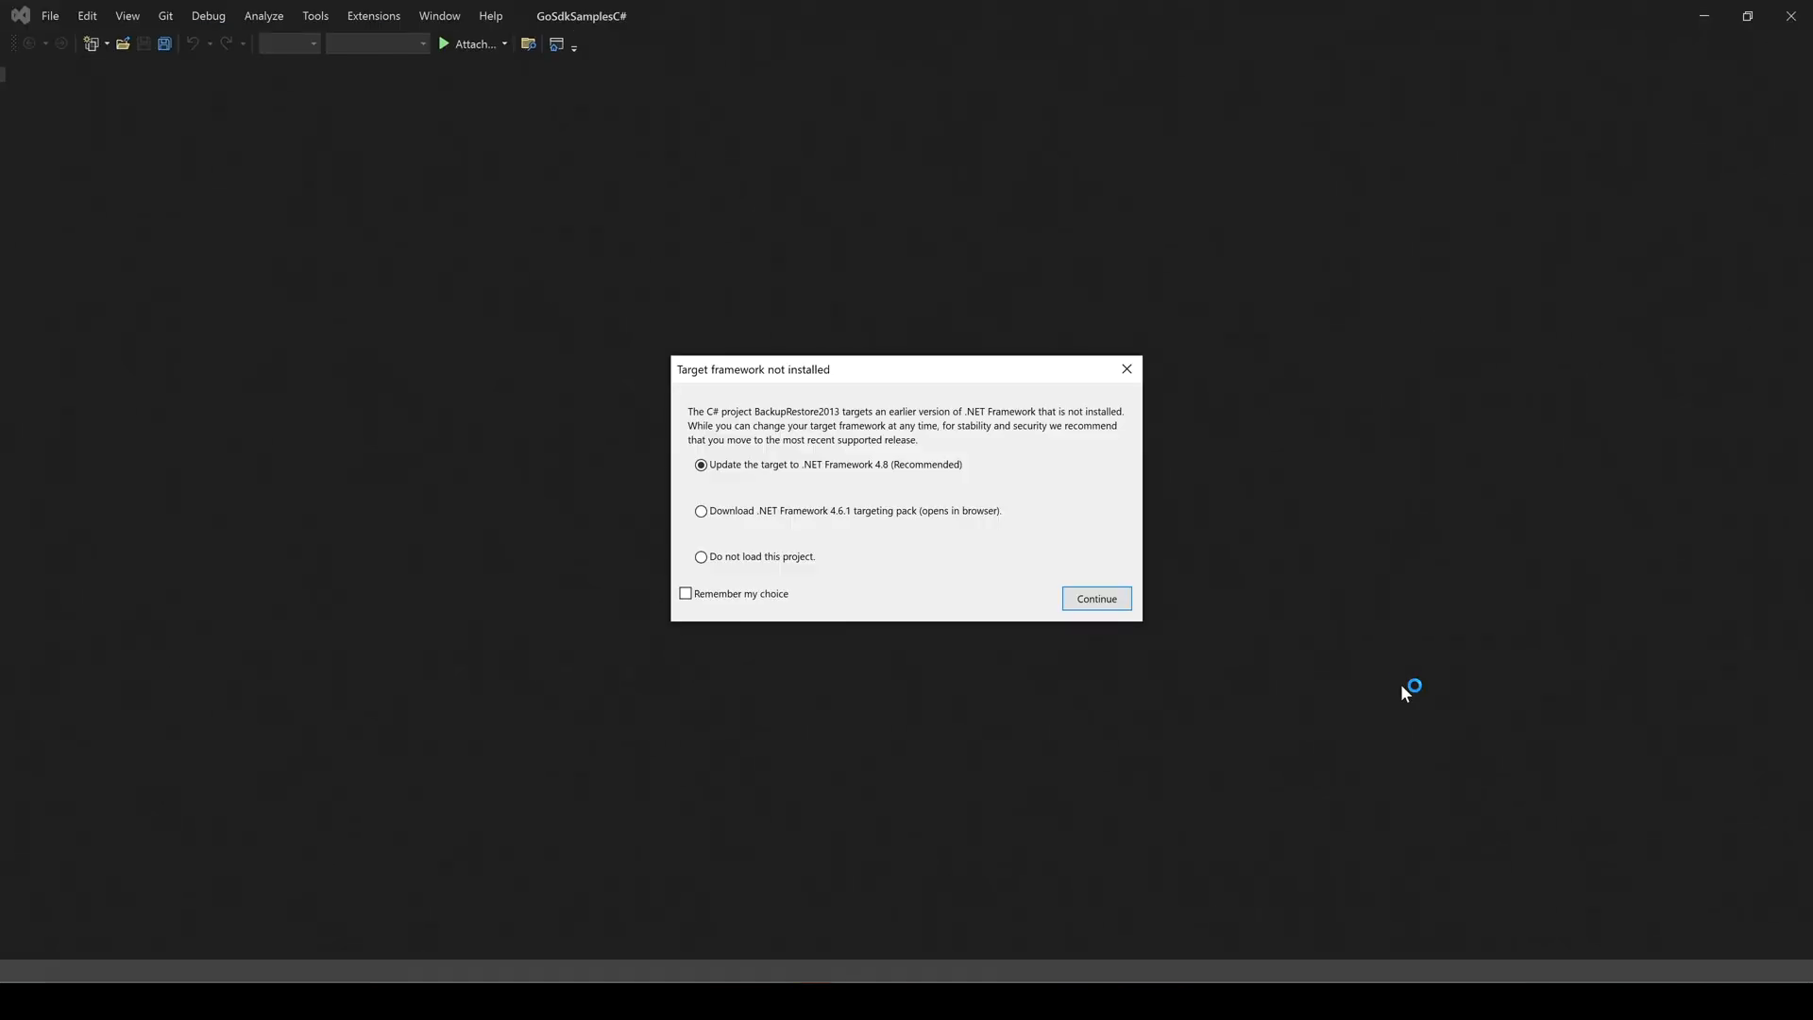
pyautogui.click(685, 592)
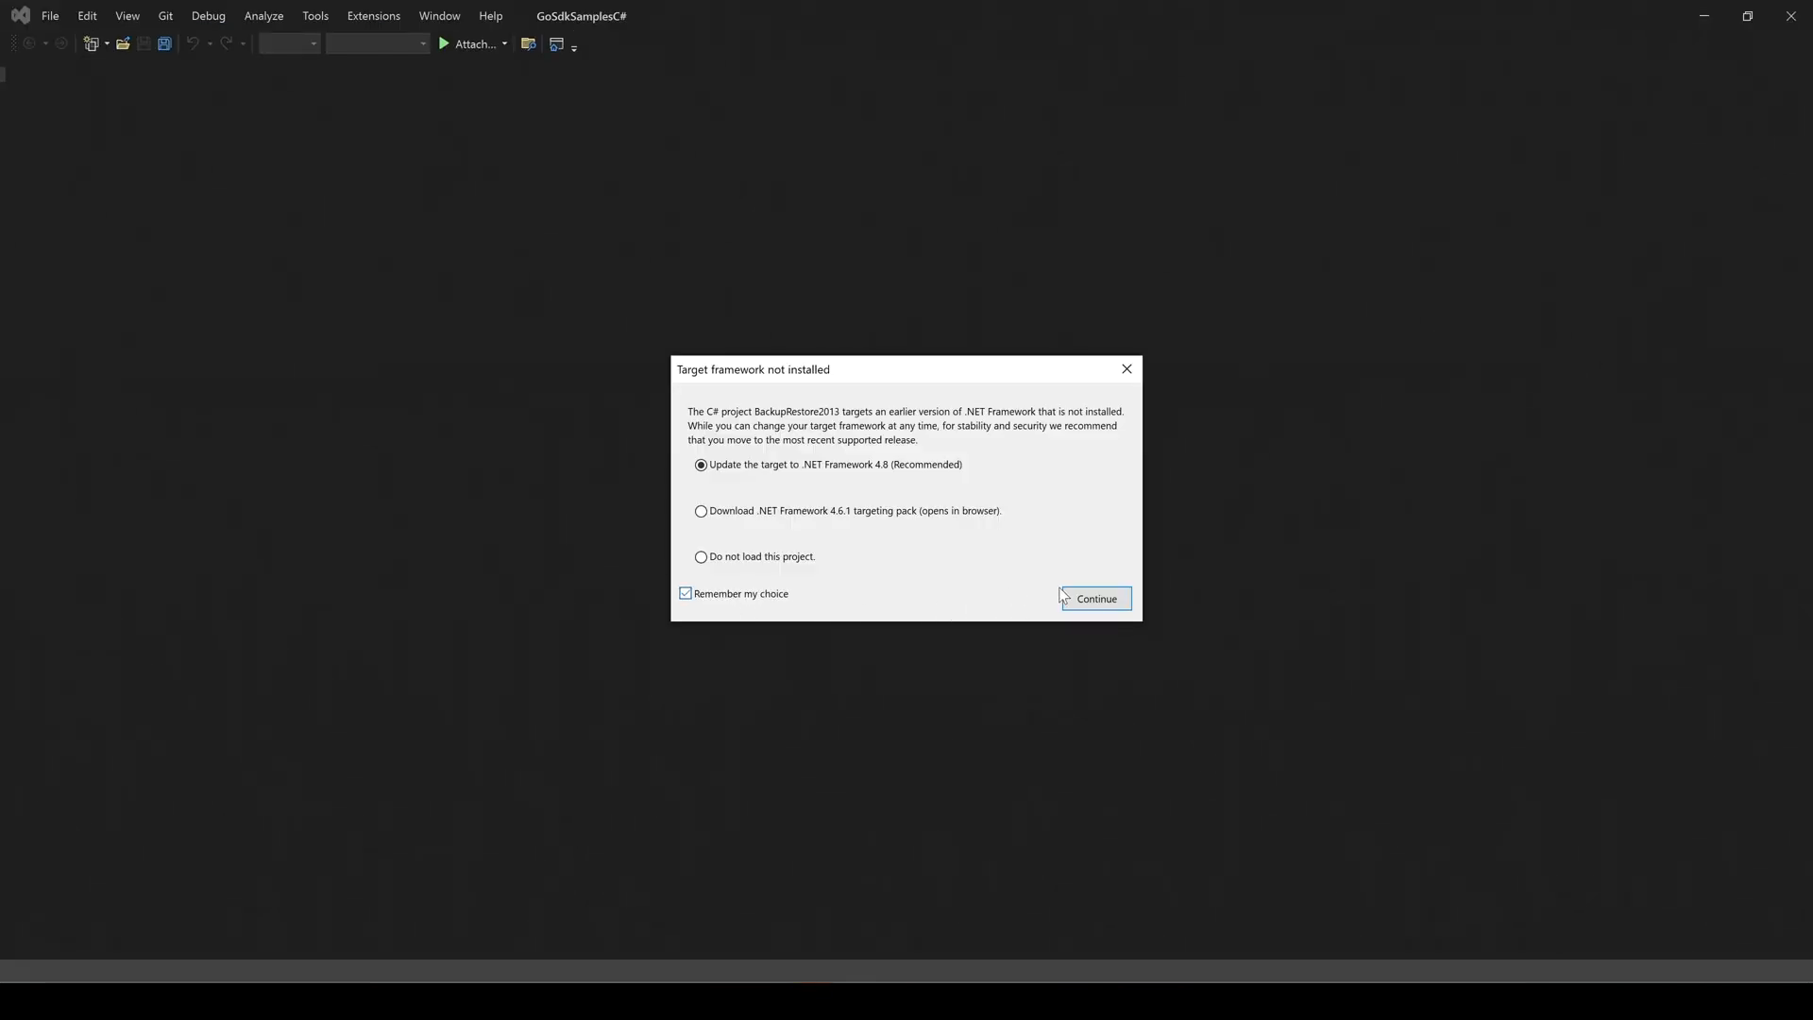
pyautogui.click(1095, 599)
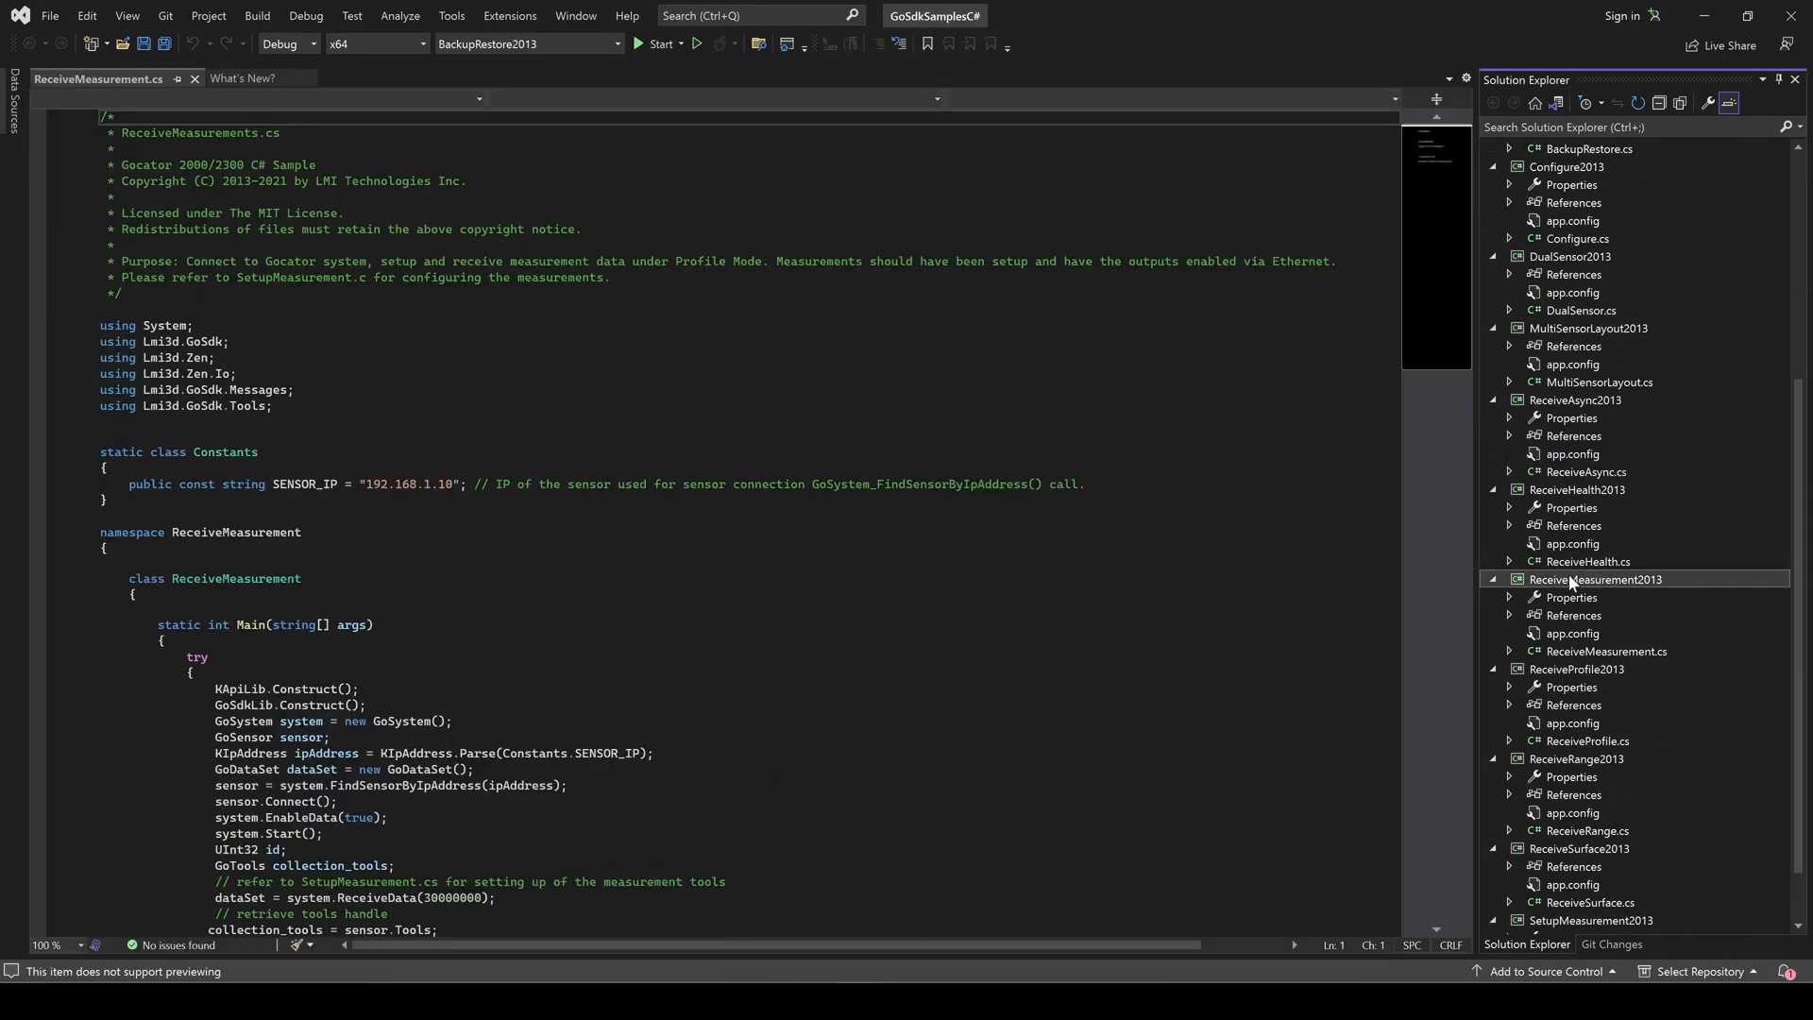
# Select the ReceiveMeasurement2013 project to view ReceiveMeasurement.cs with SENSOR_IP 192.168.1.10.
pyautogui.click(1594, 580)
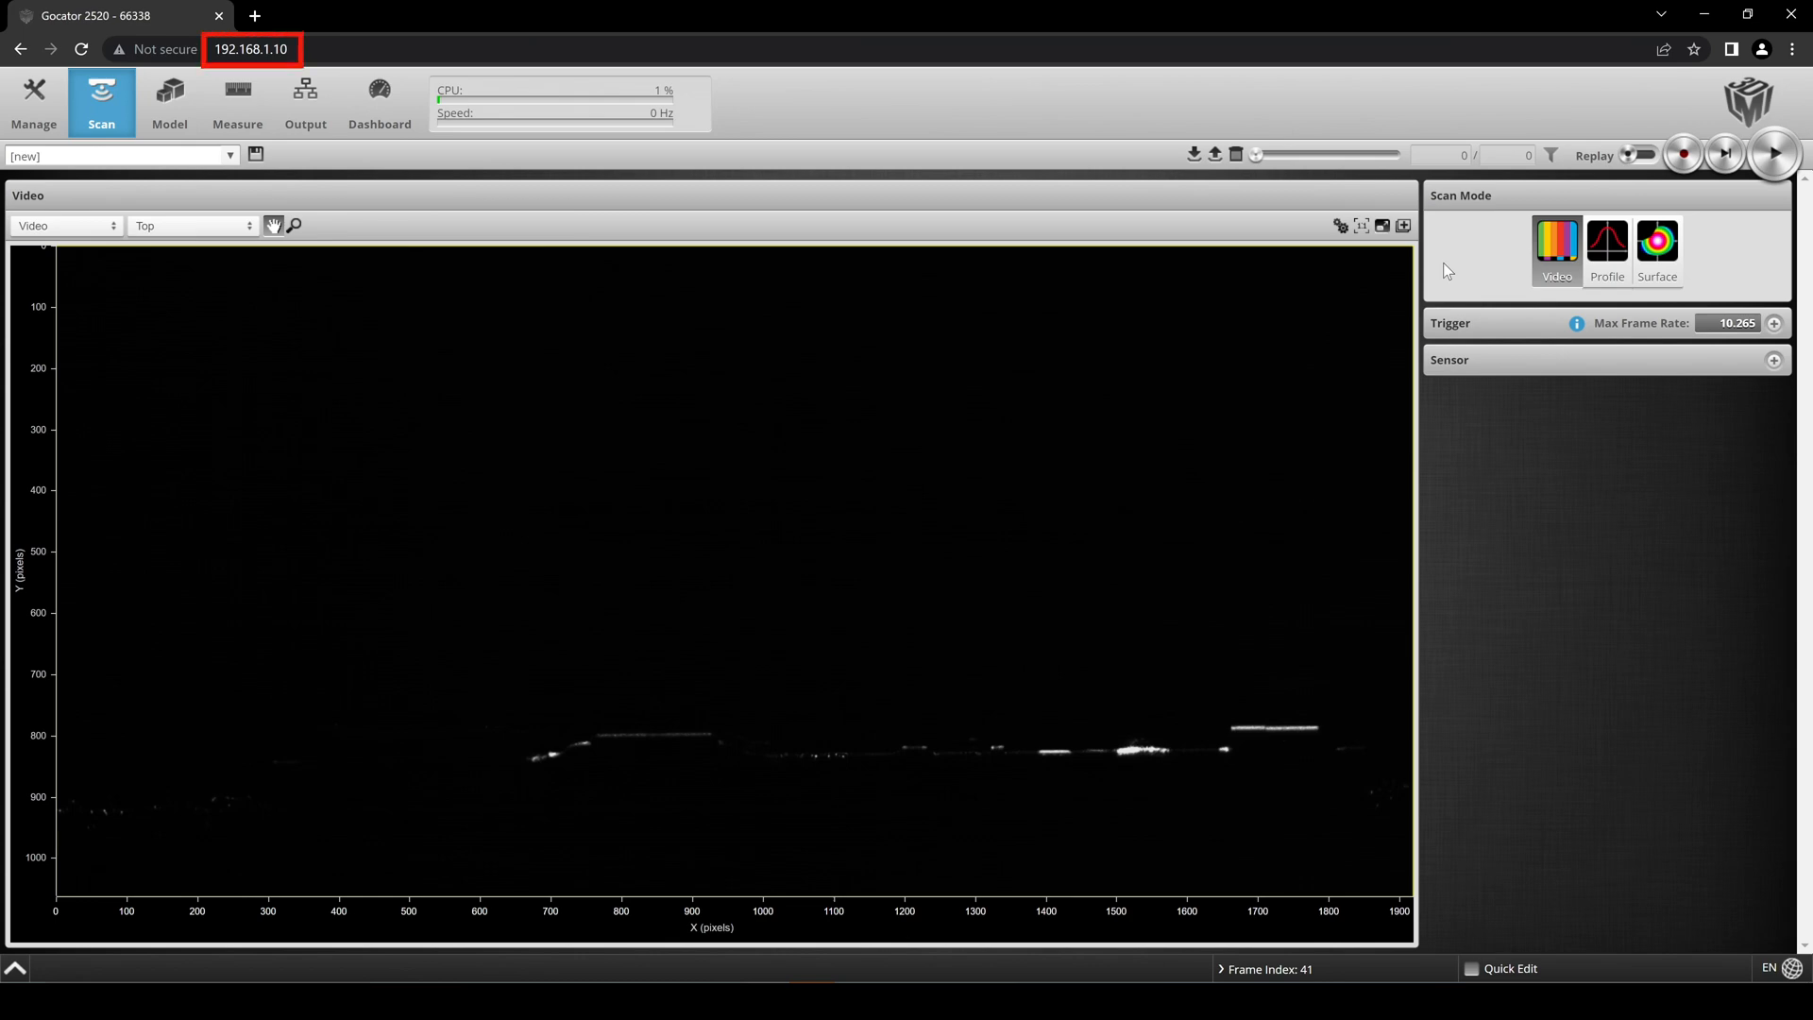
# Switch to Profile mode, configure Profile Edge X, and enable Profile Edge/X on Ethernet output.
pyautogui.click(1607, 244)
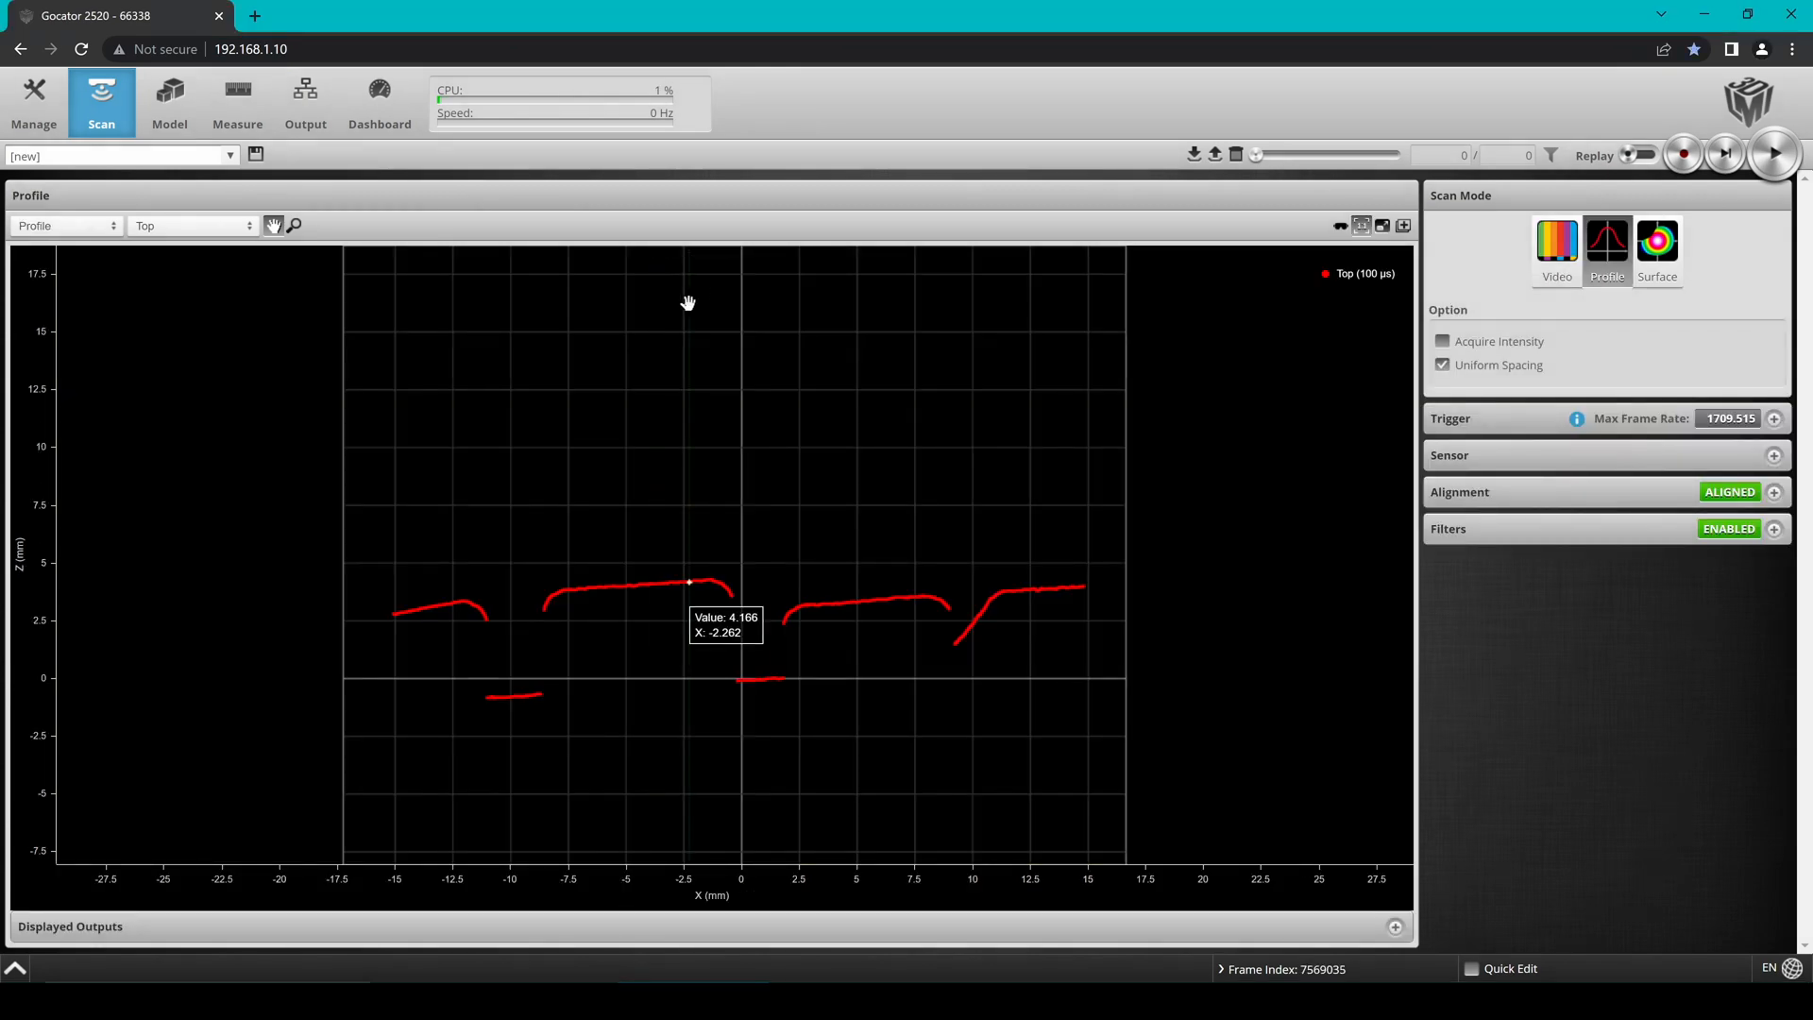
pyautogui.click(236, 102)
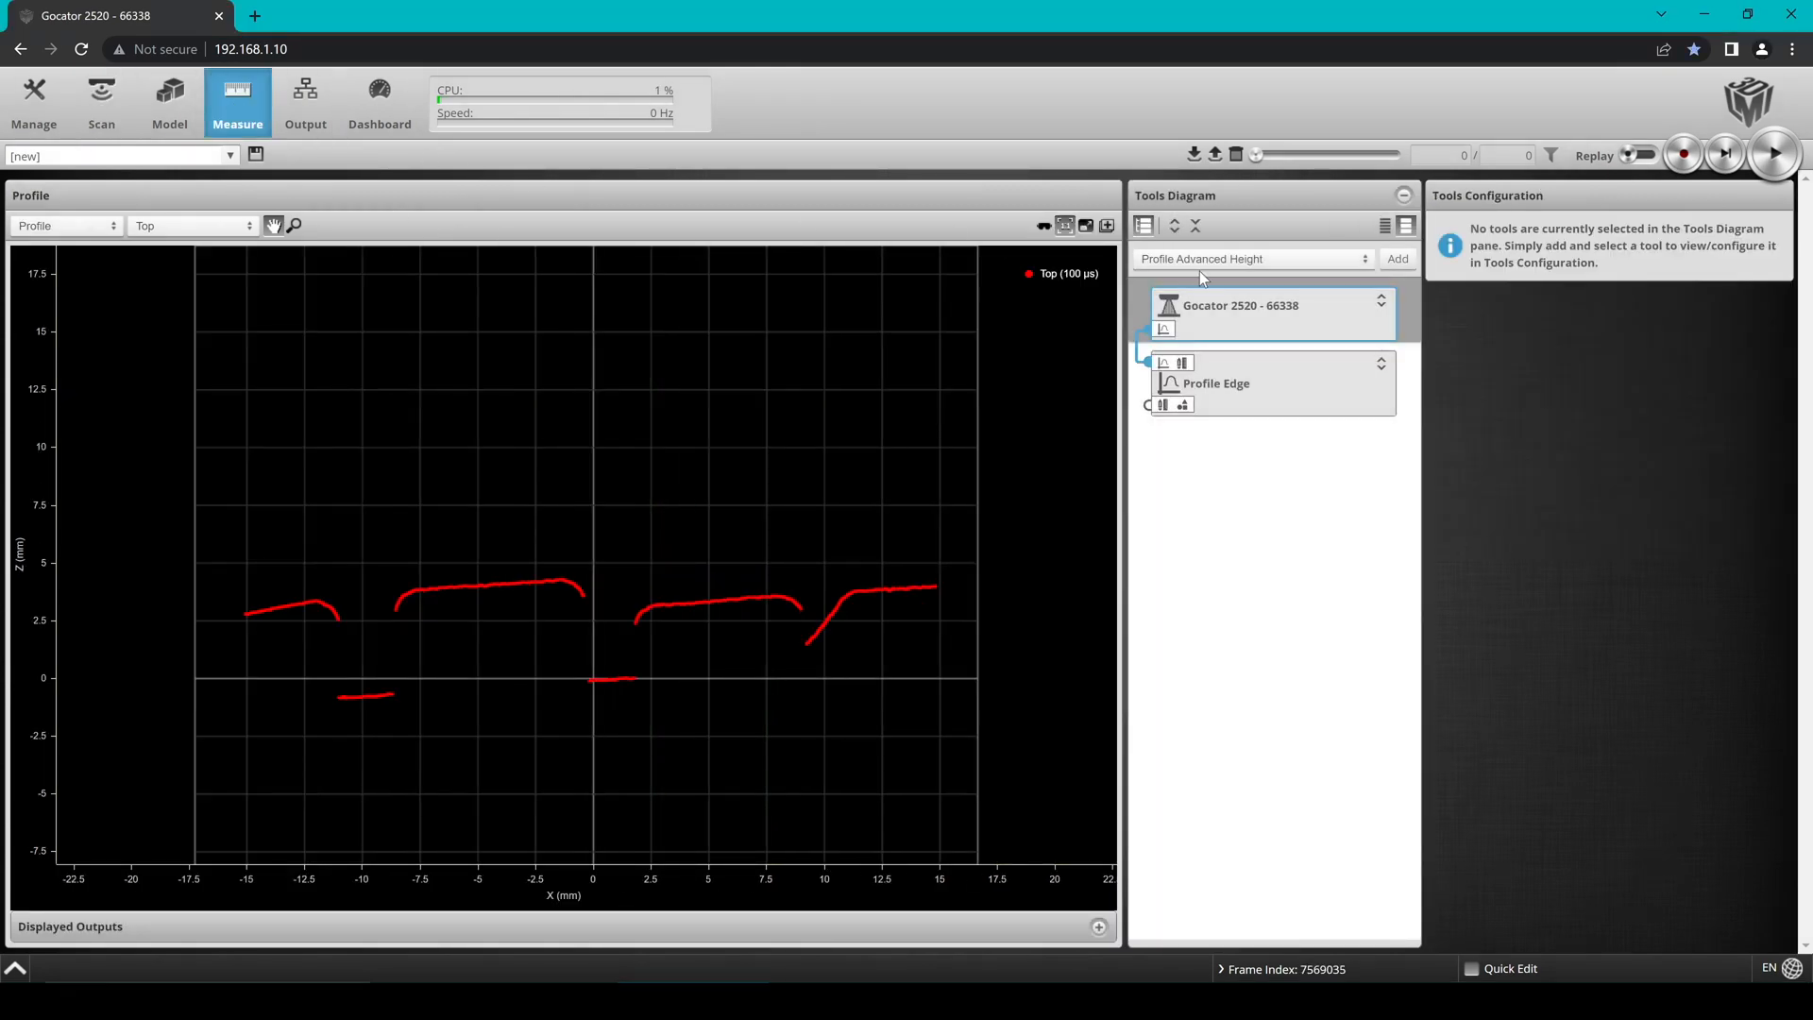
pyautogui.click(1216, 384)
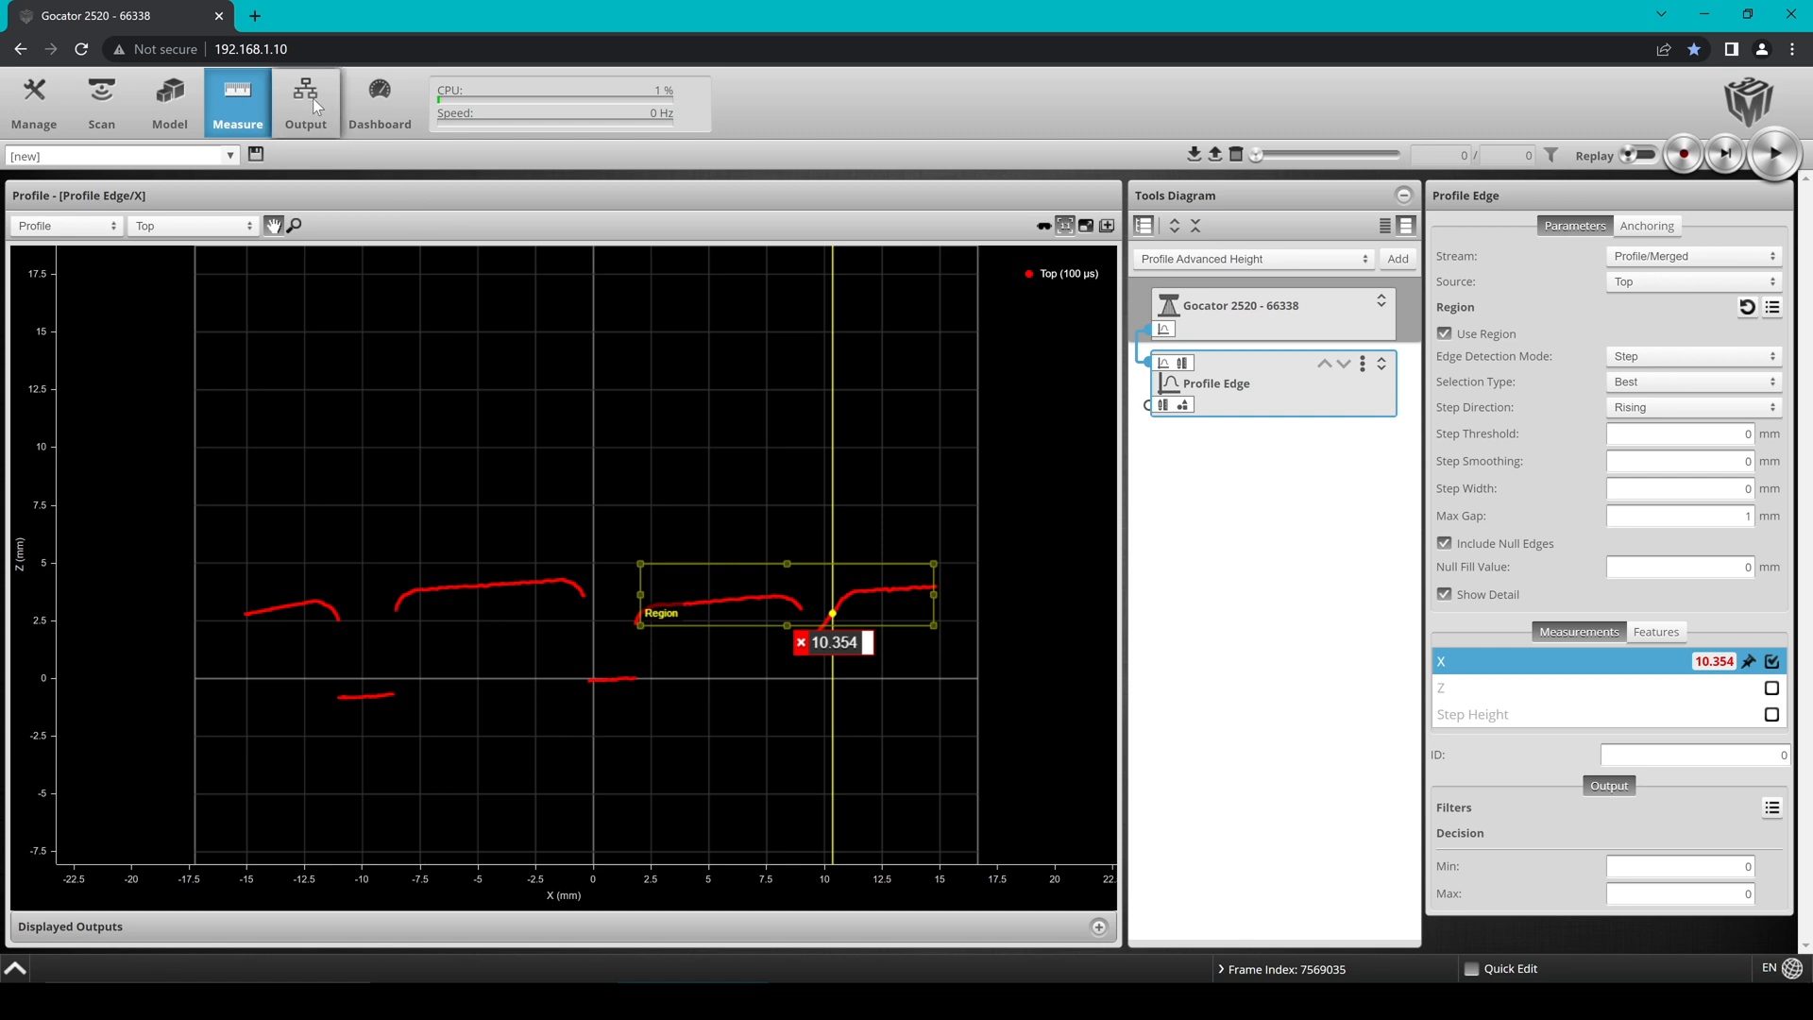
pyautogui.click(306, 100)
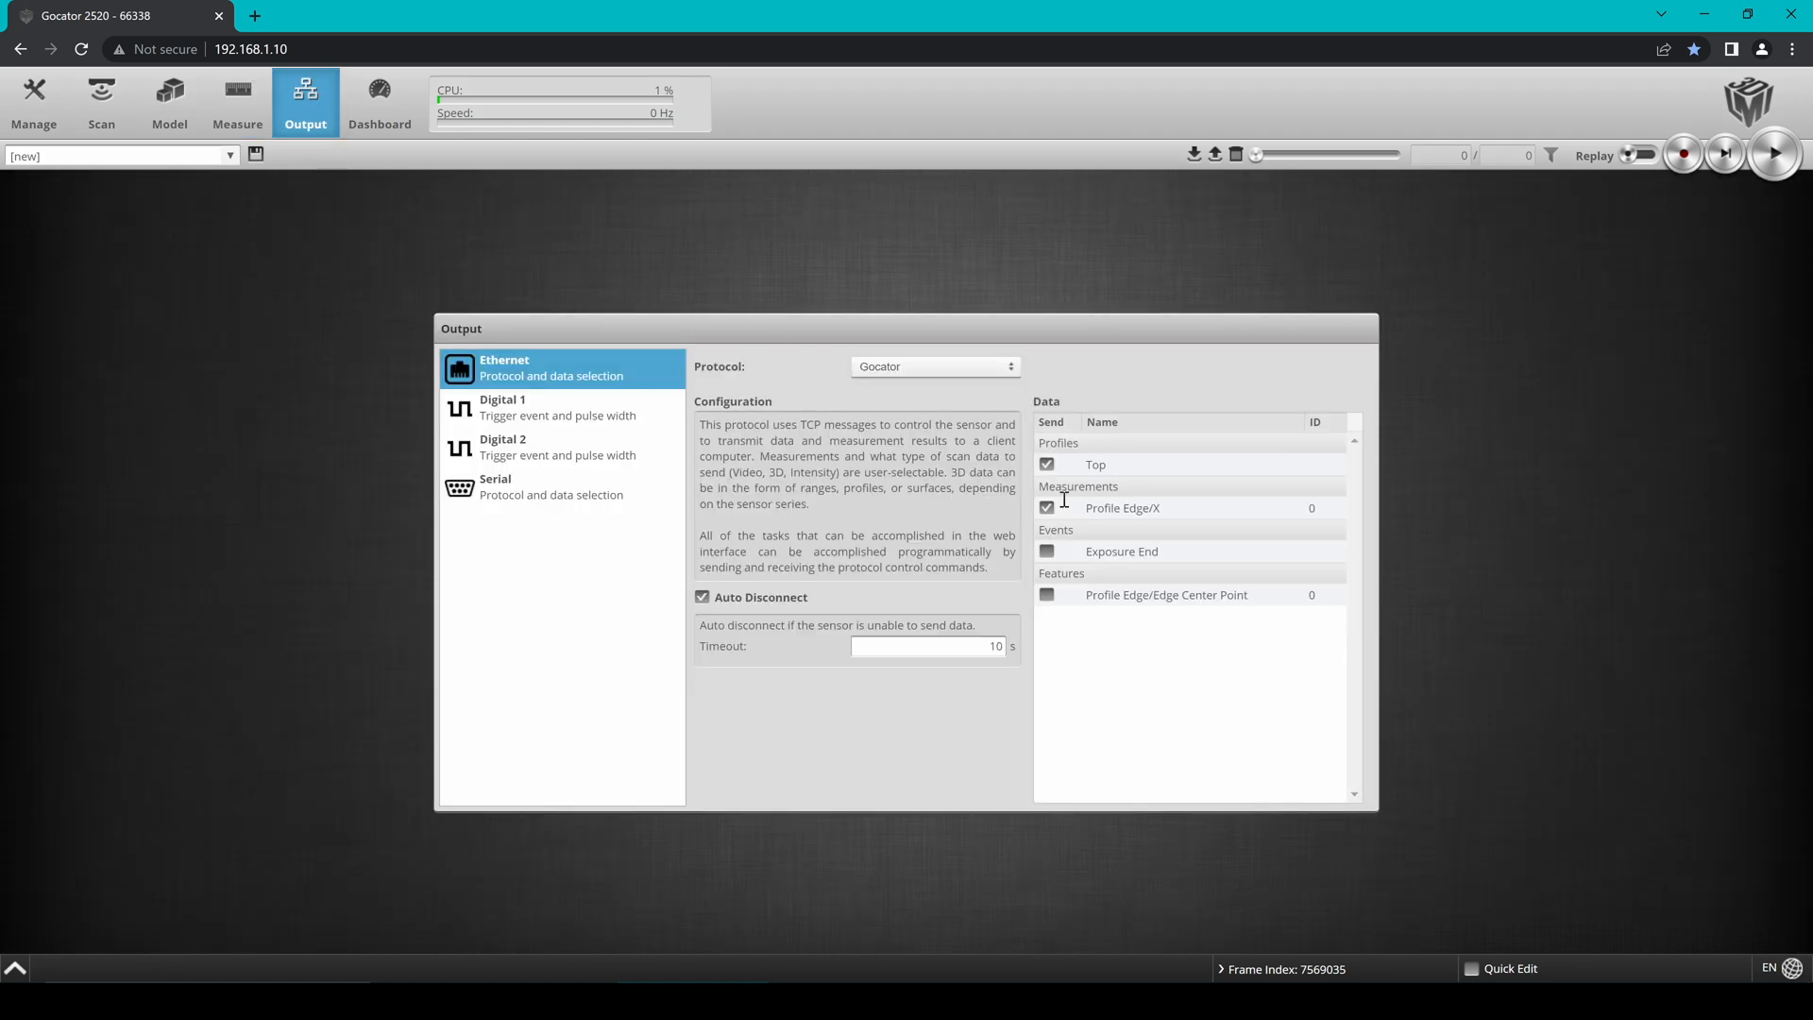
pyautogui.click(1046, 508)
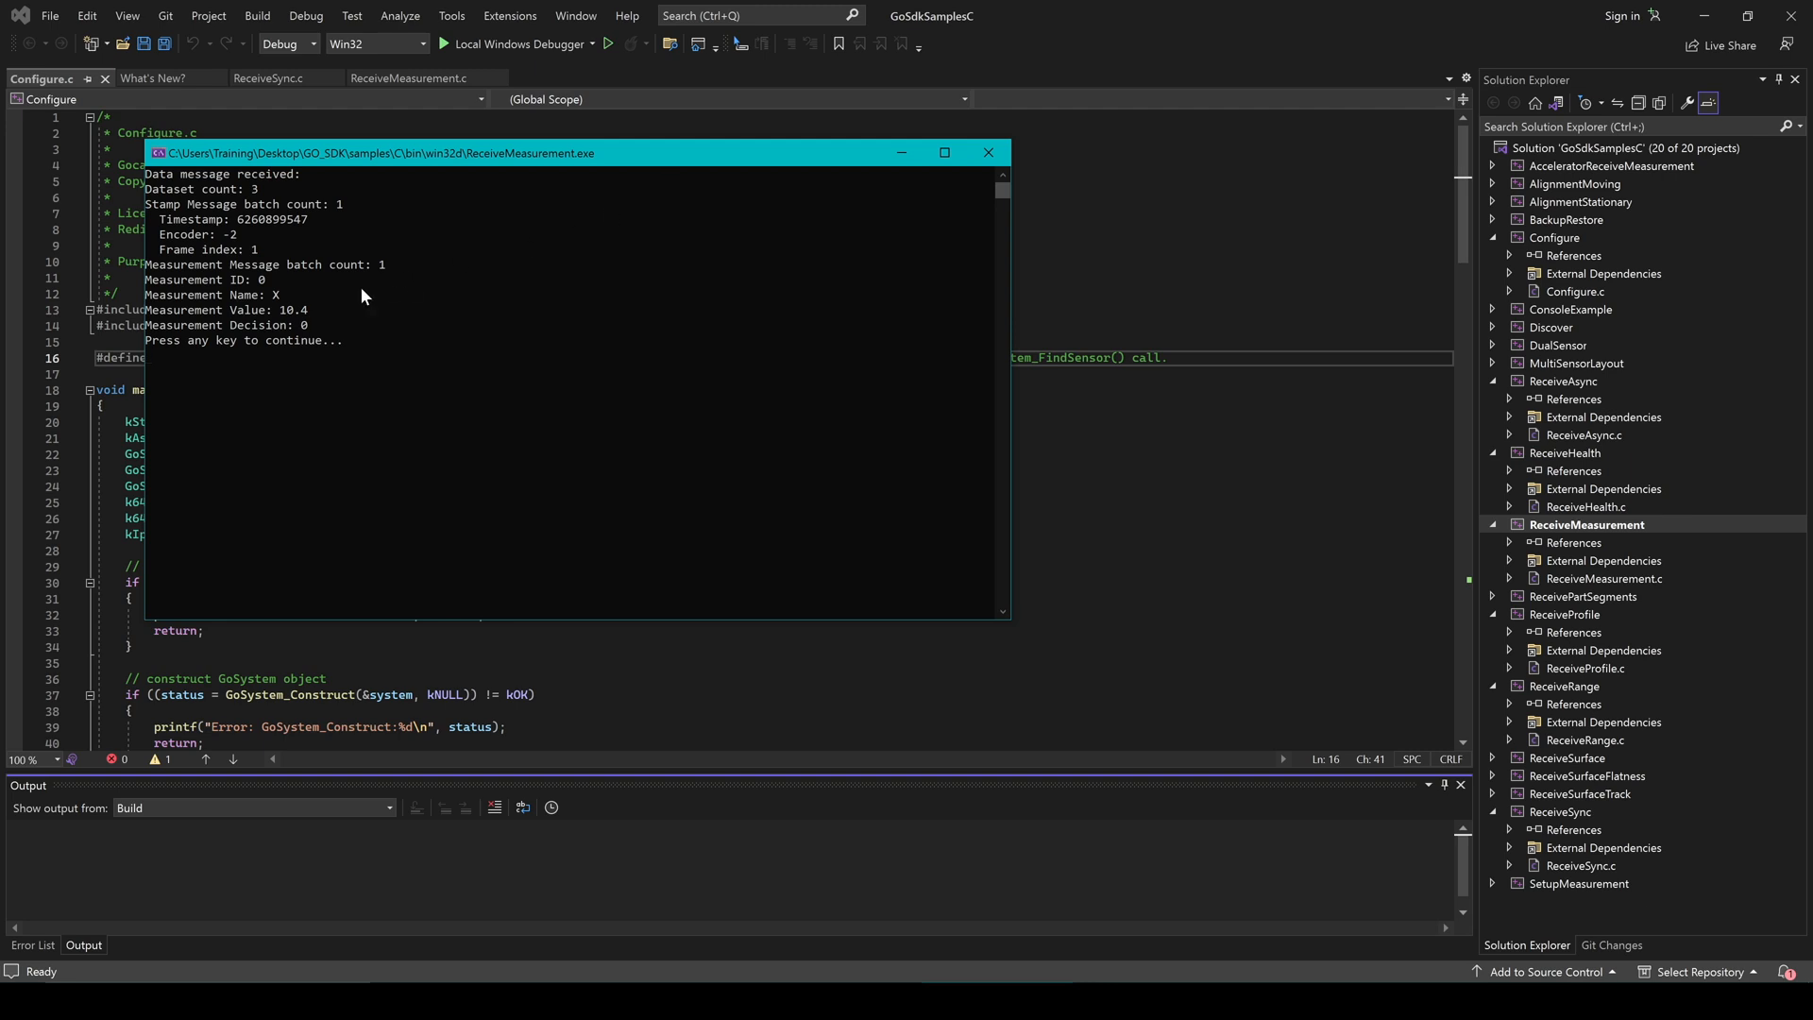
pyautogui.moveTo(376, 365)
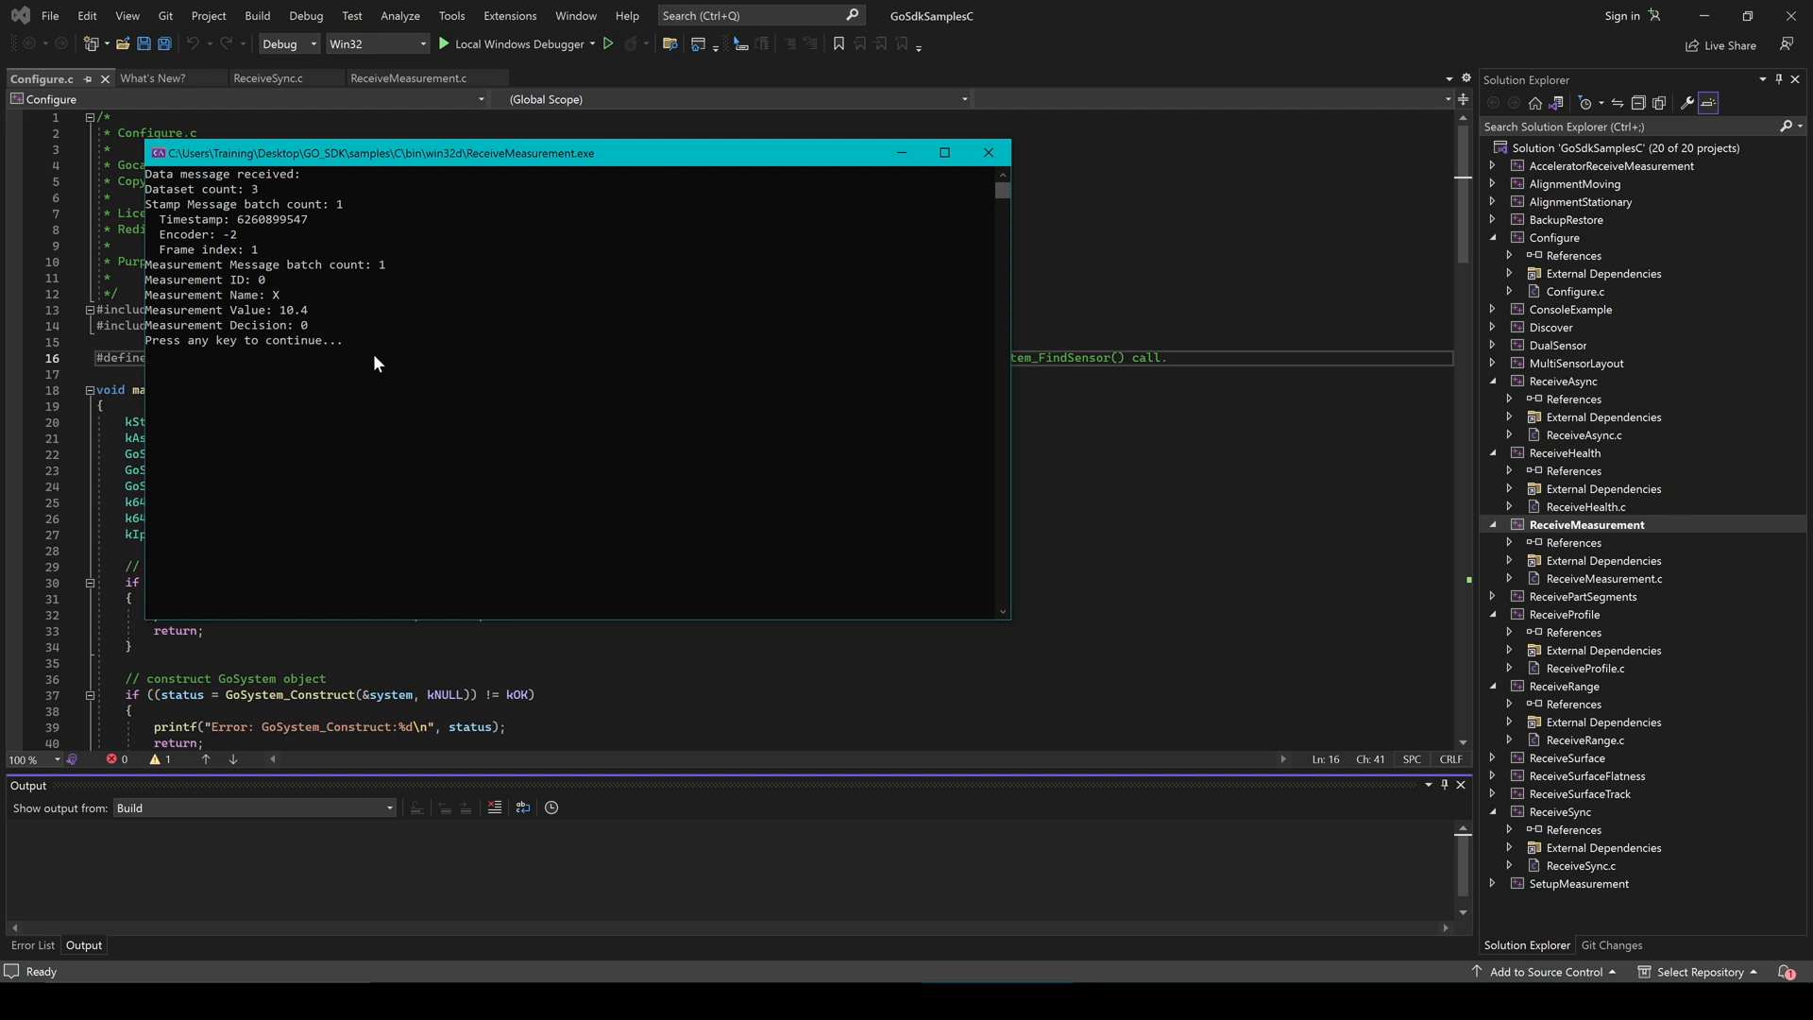
pyautogui.moveTo(400, 397)
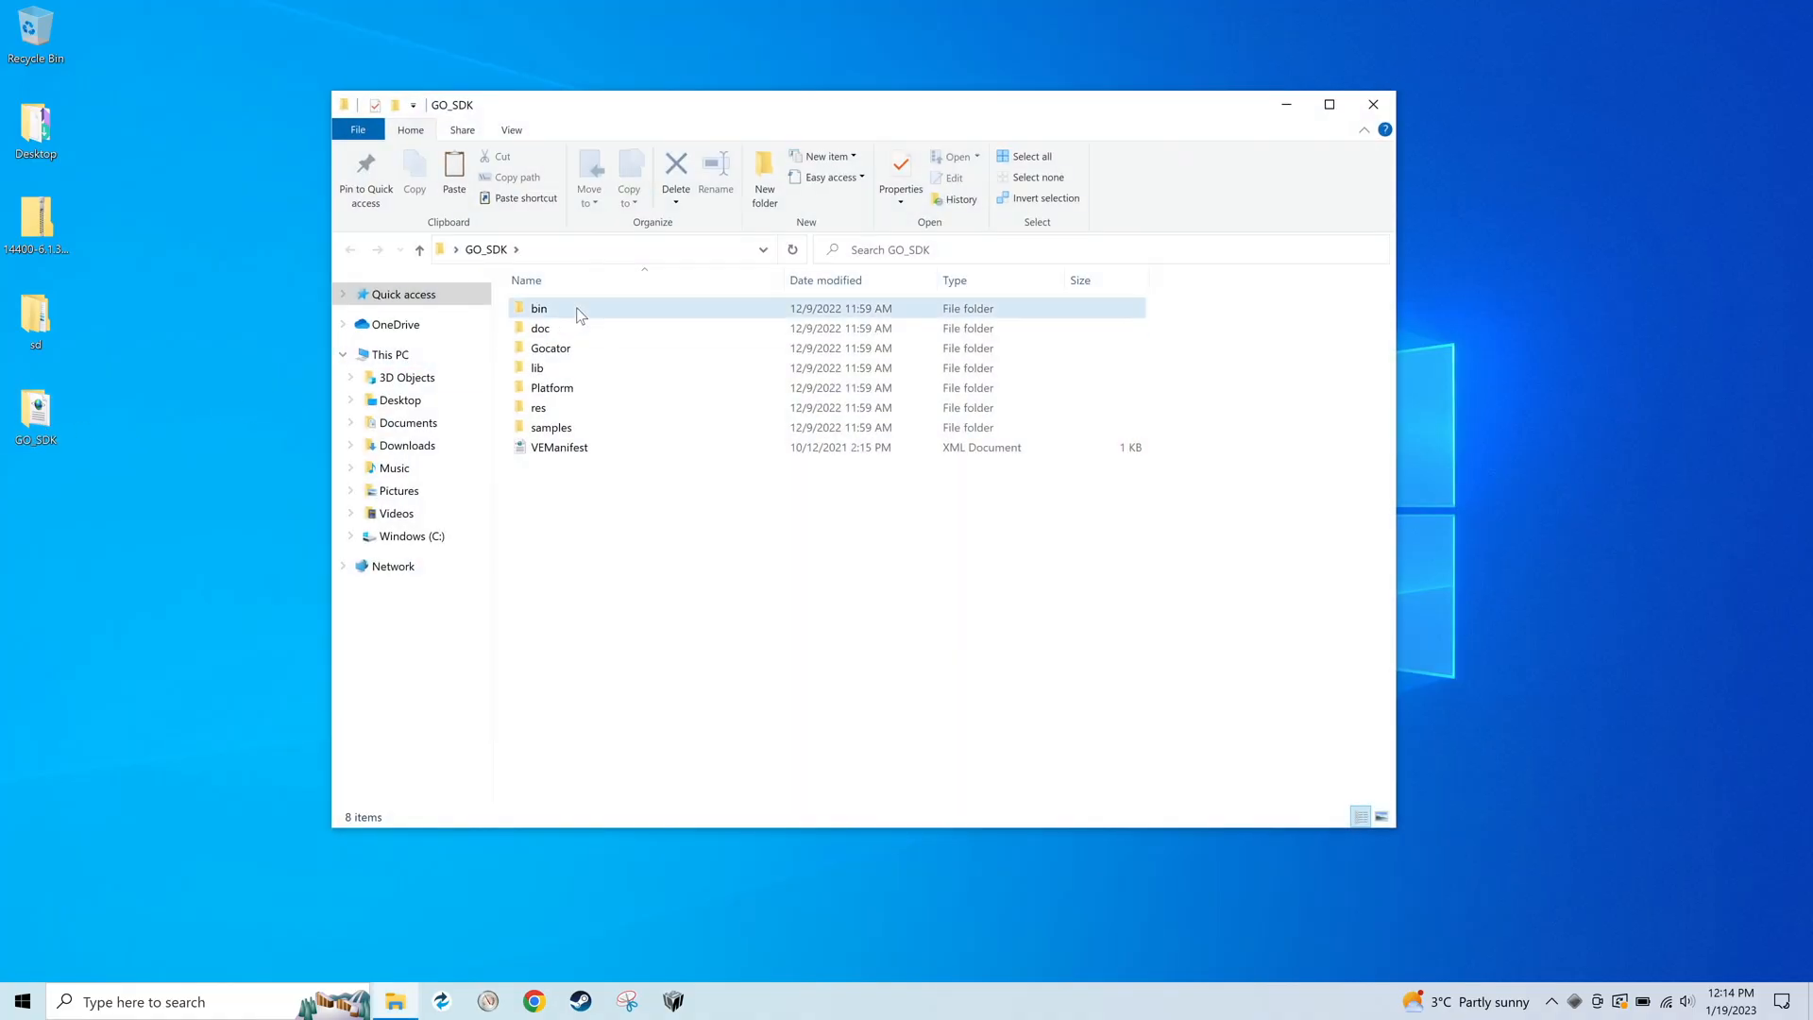
# Copy the SDK bin files into the C# samples folder, replacing same-named files.
pyautogui.rightClick(576, 308)
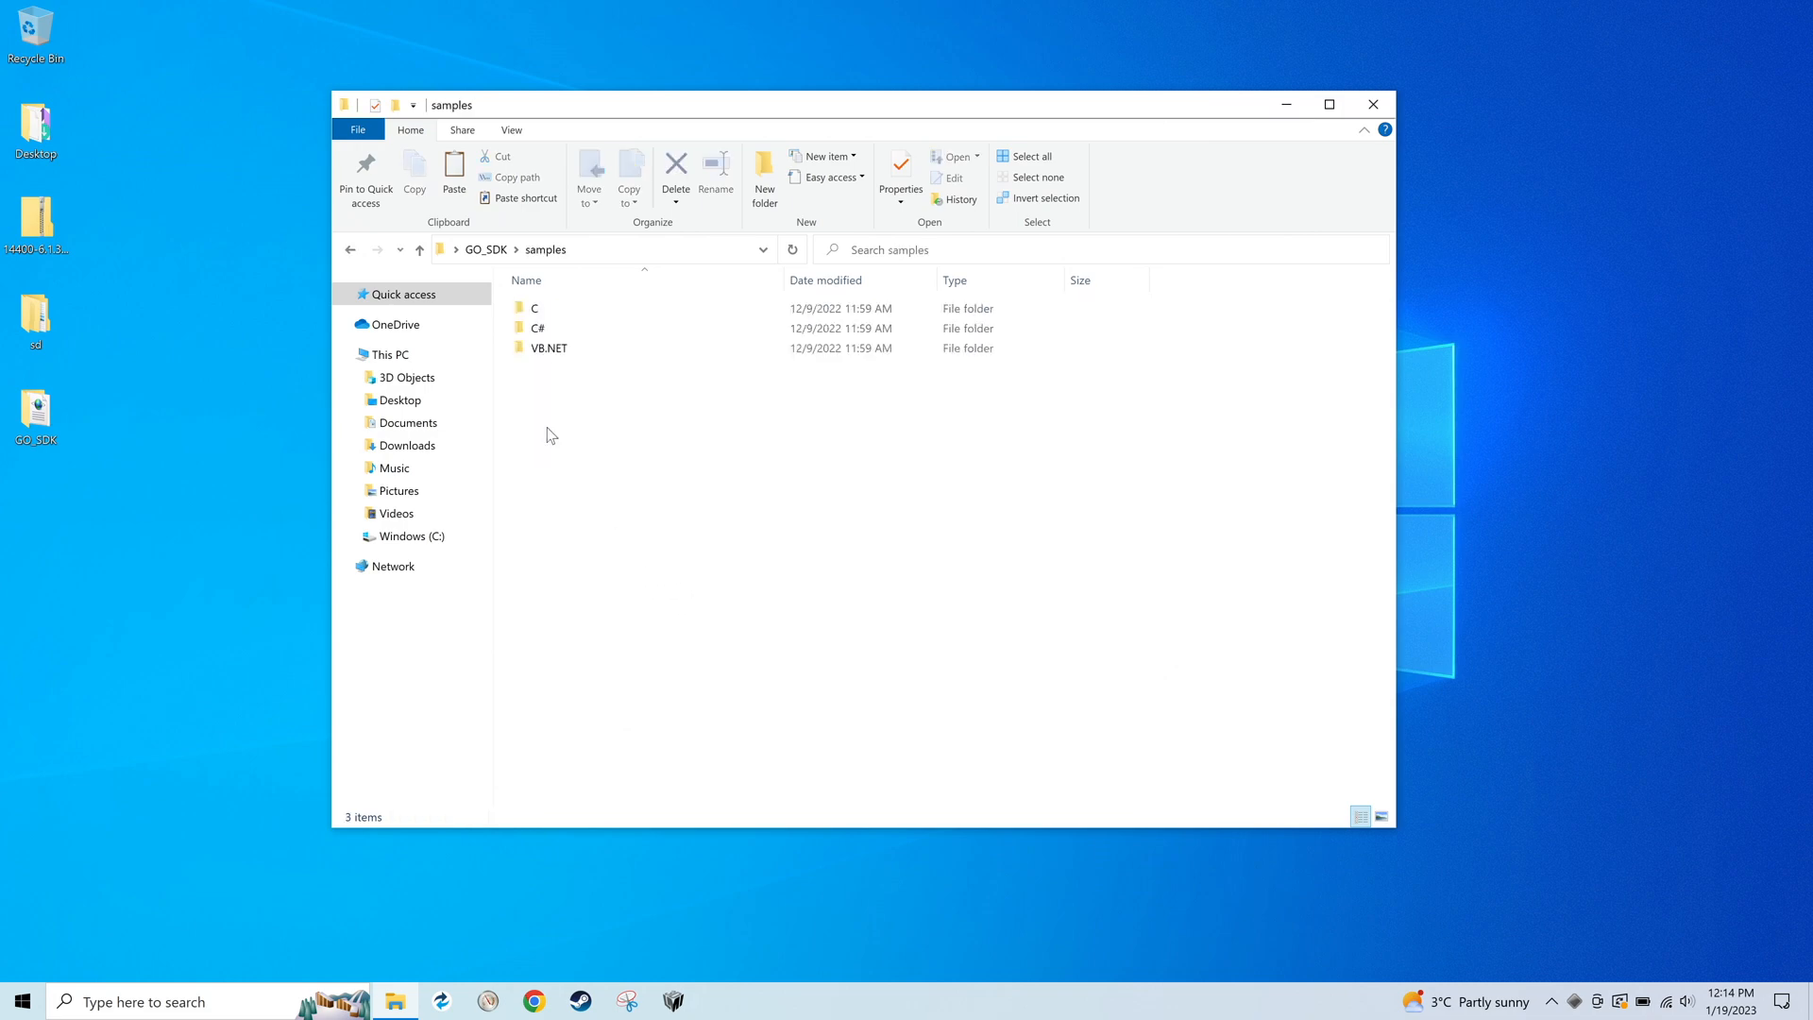
pyautogui.doubleClick(538, 329)
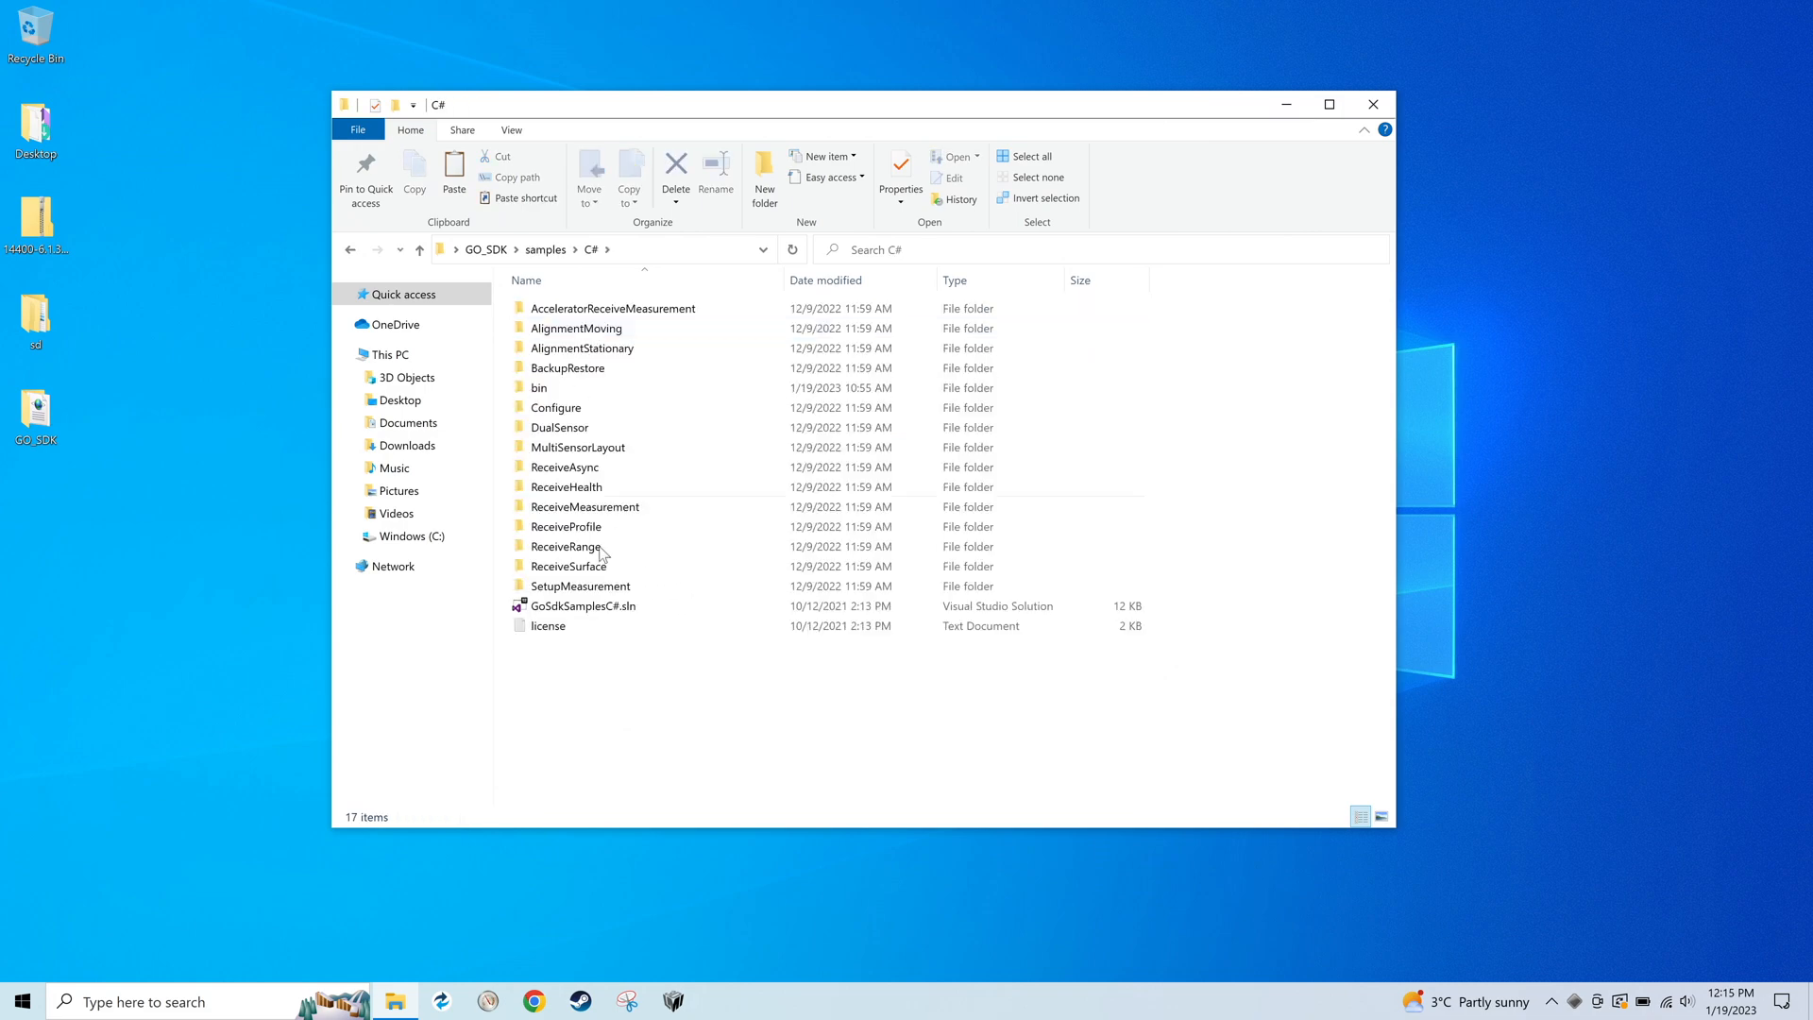
pyautogui.rightClick(614, 552)
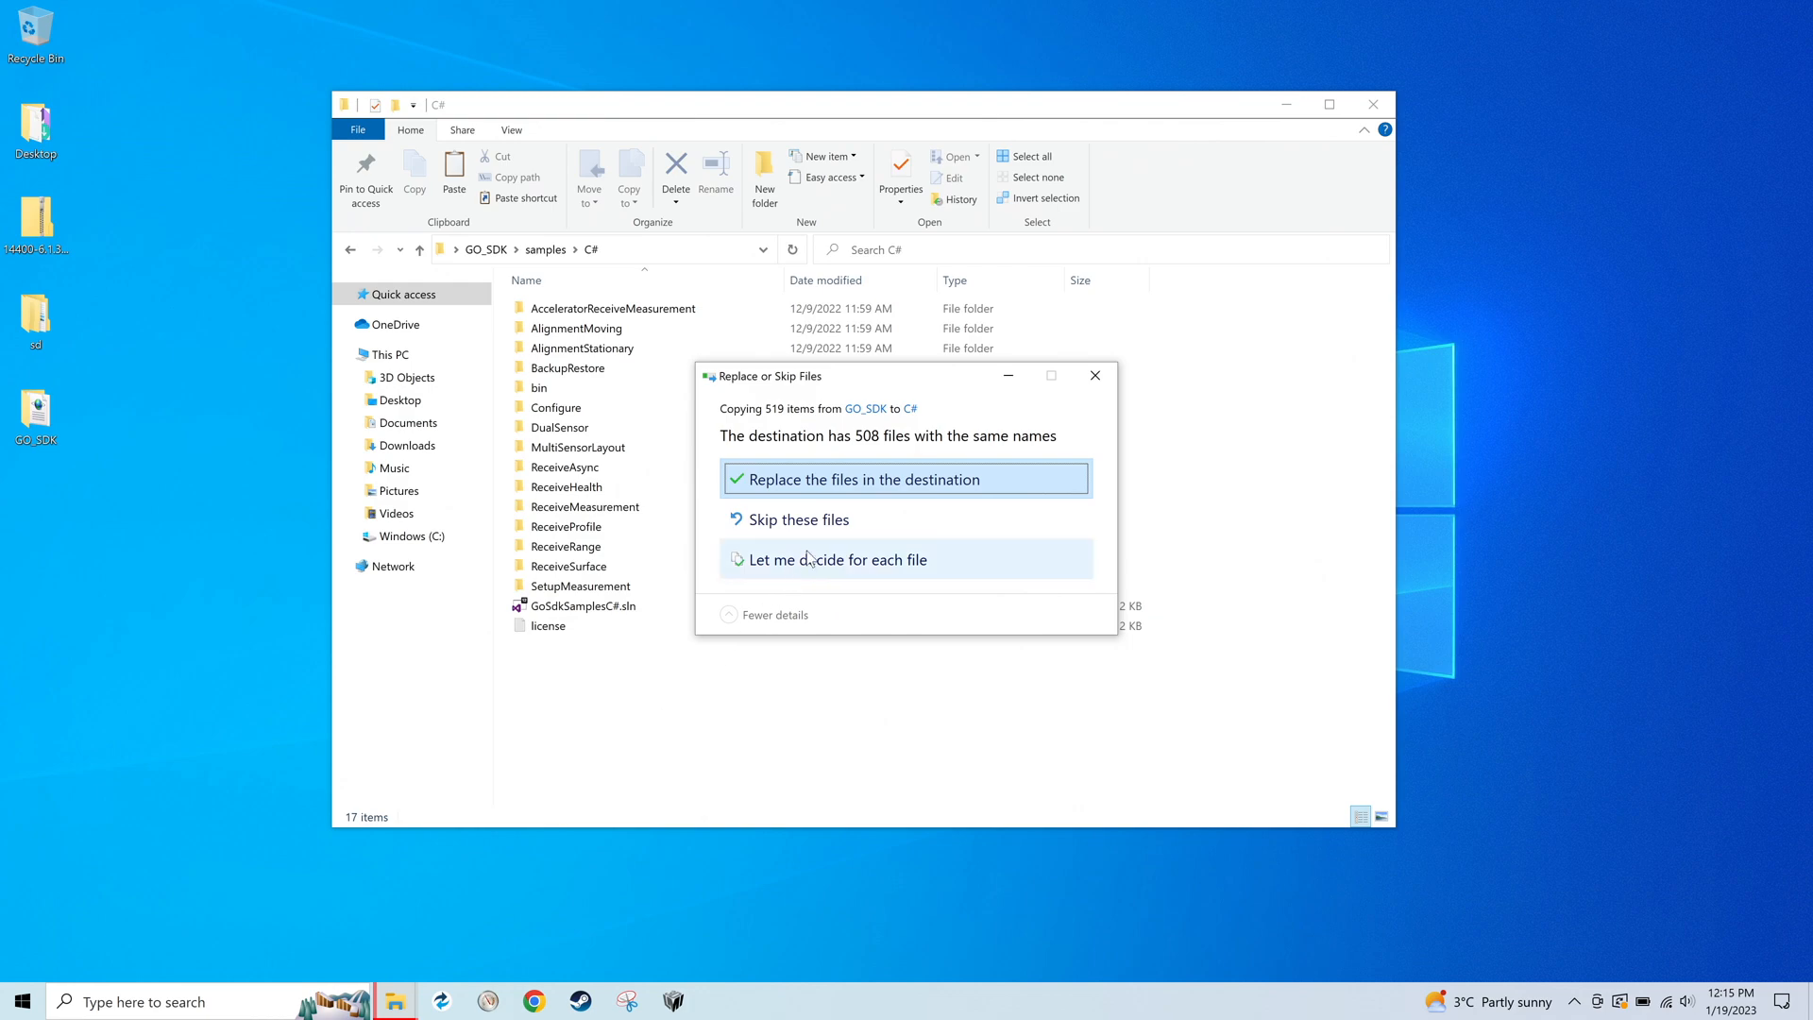
pyautogui.click(906, 479)
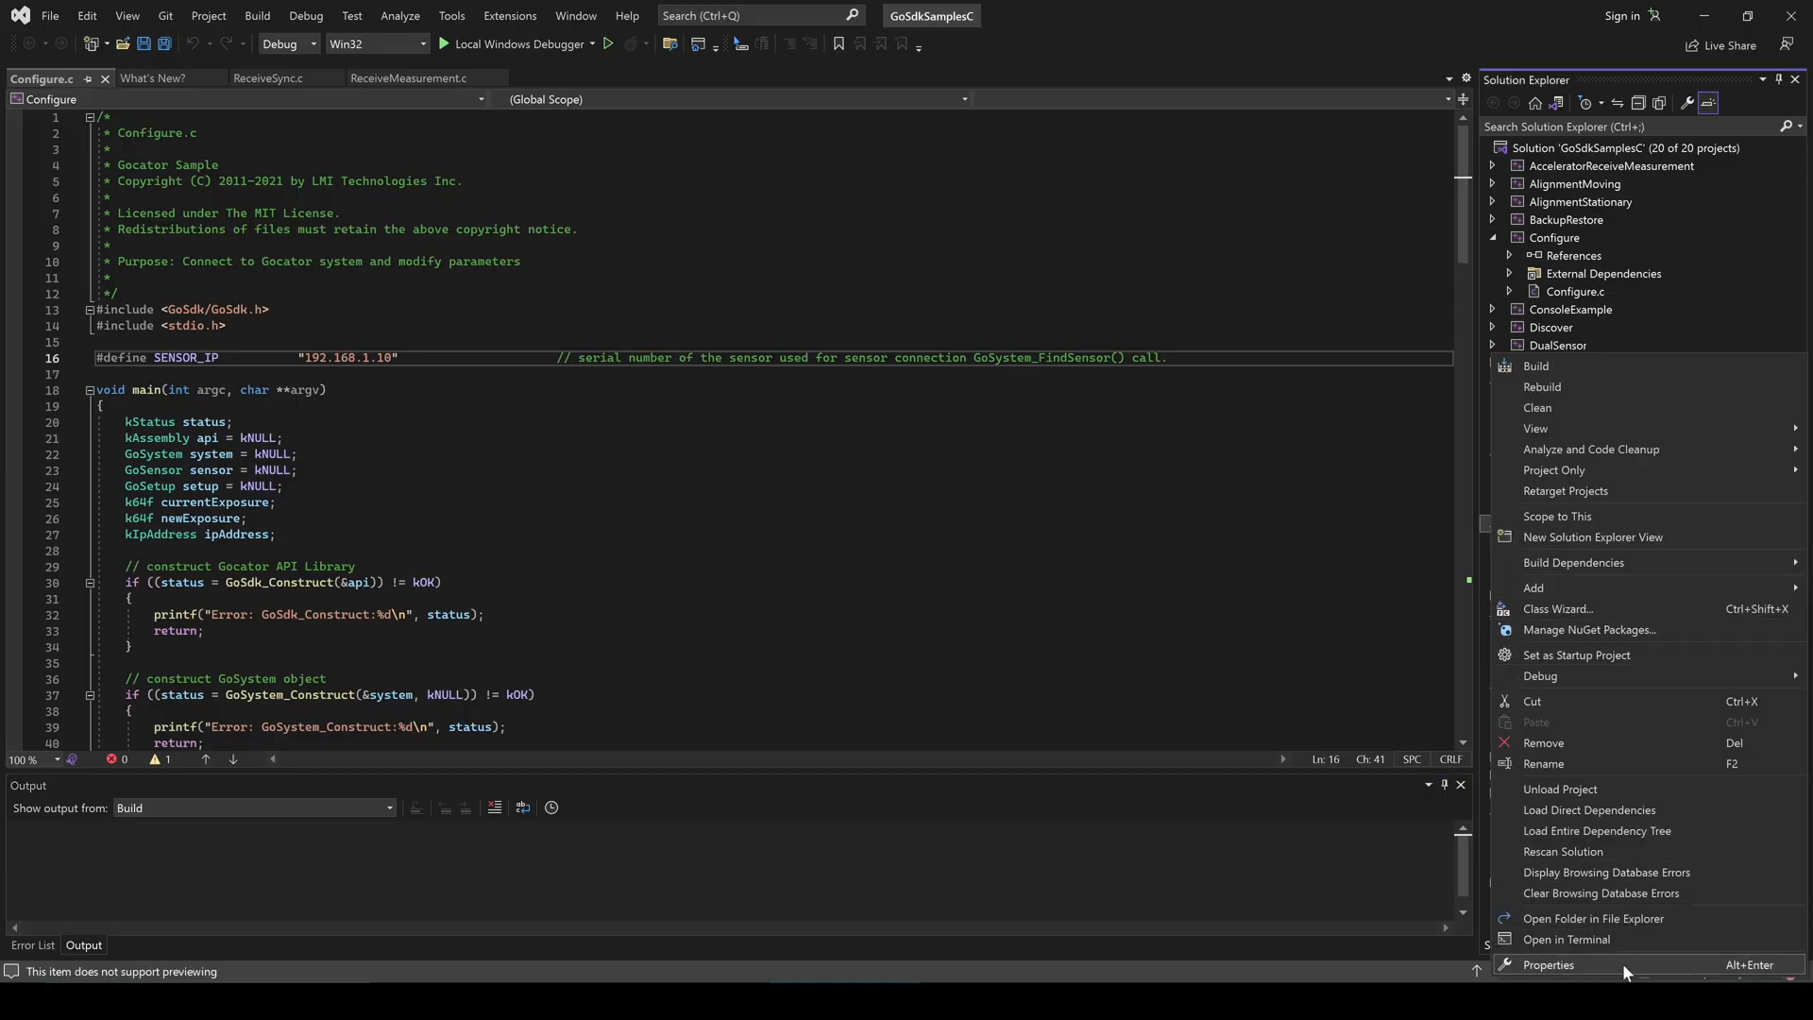
# Open the project's properties and scroll through the LMI Technologies site content.
pyautogui.click(1548, 963)
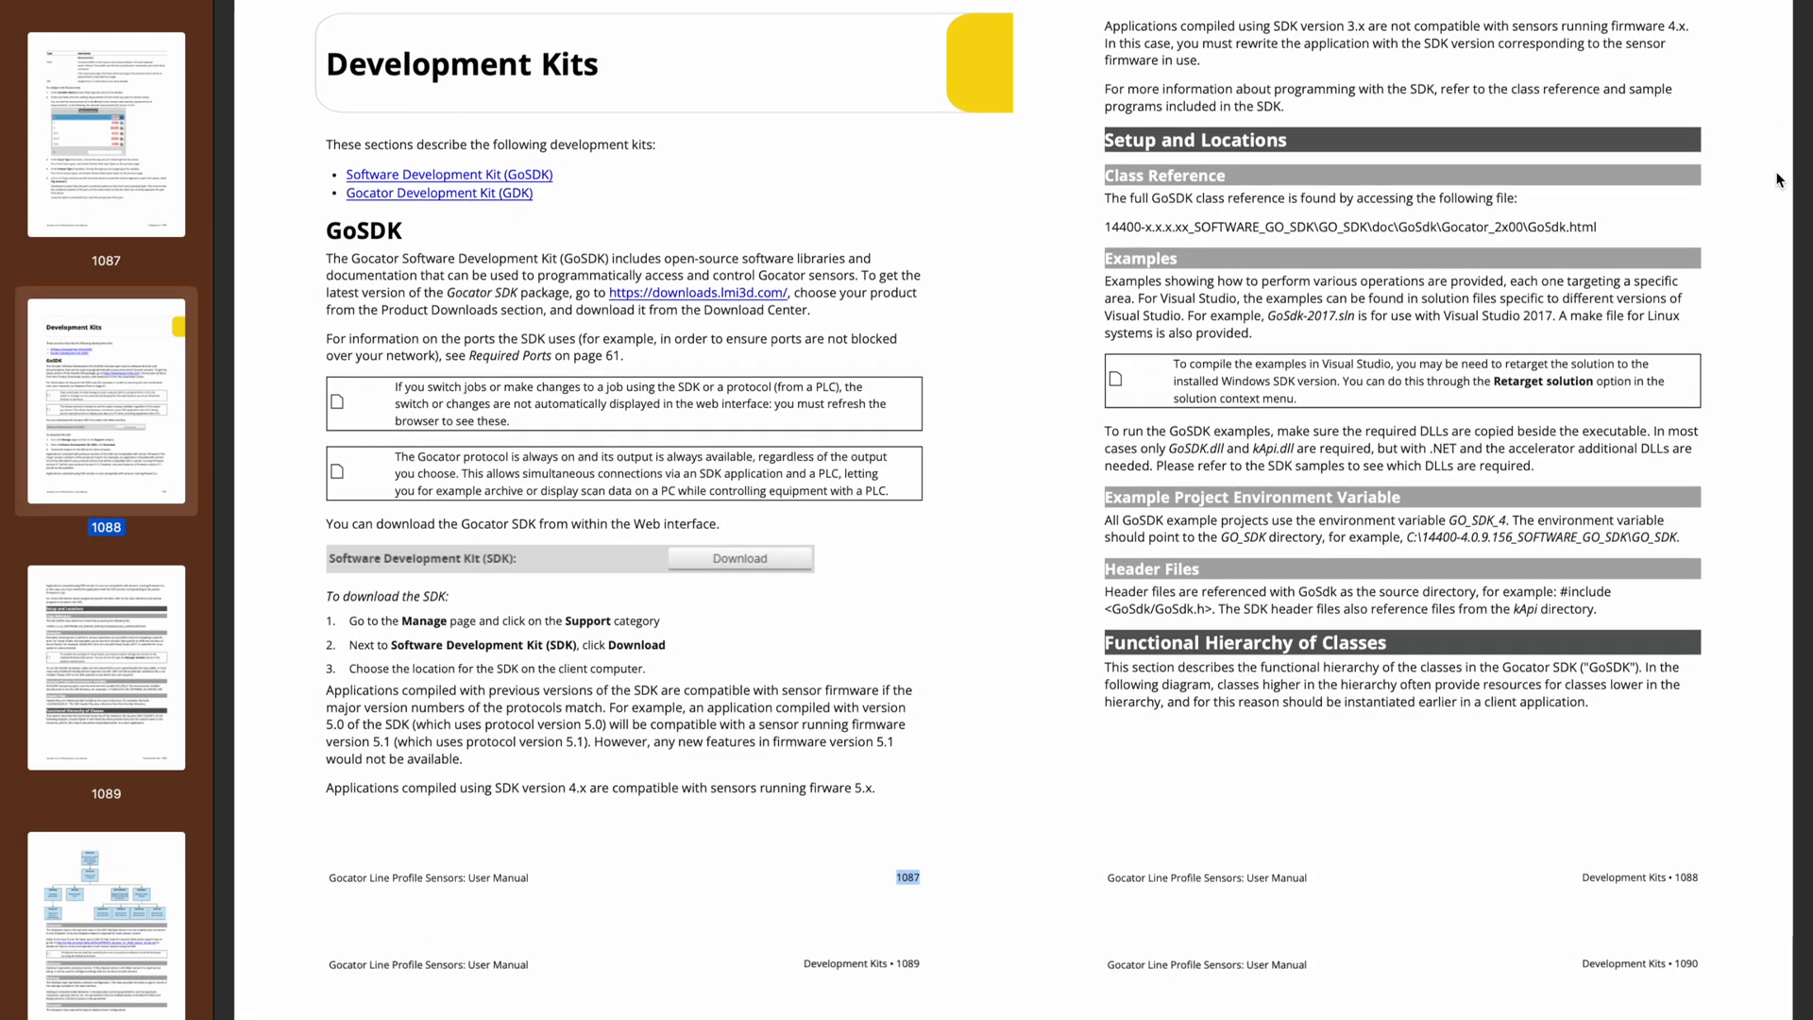
pyautogui.scroll(-3)
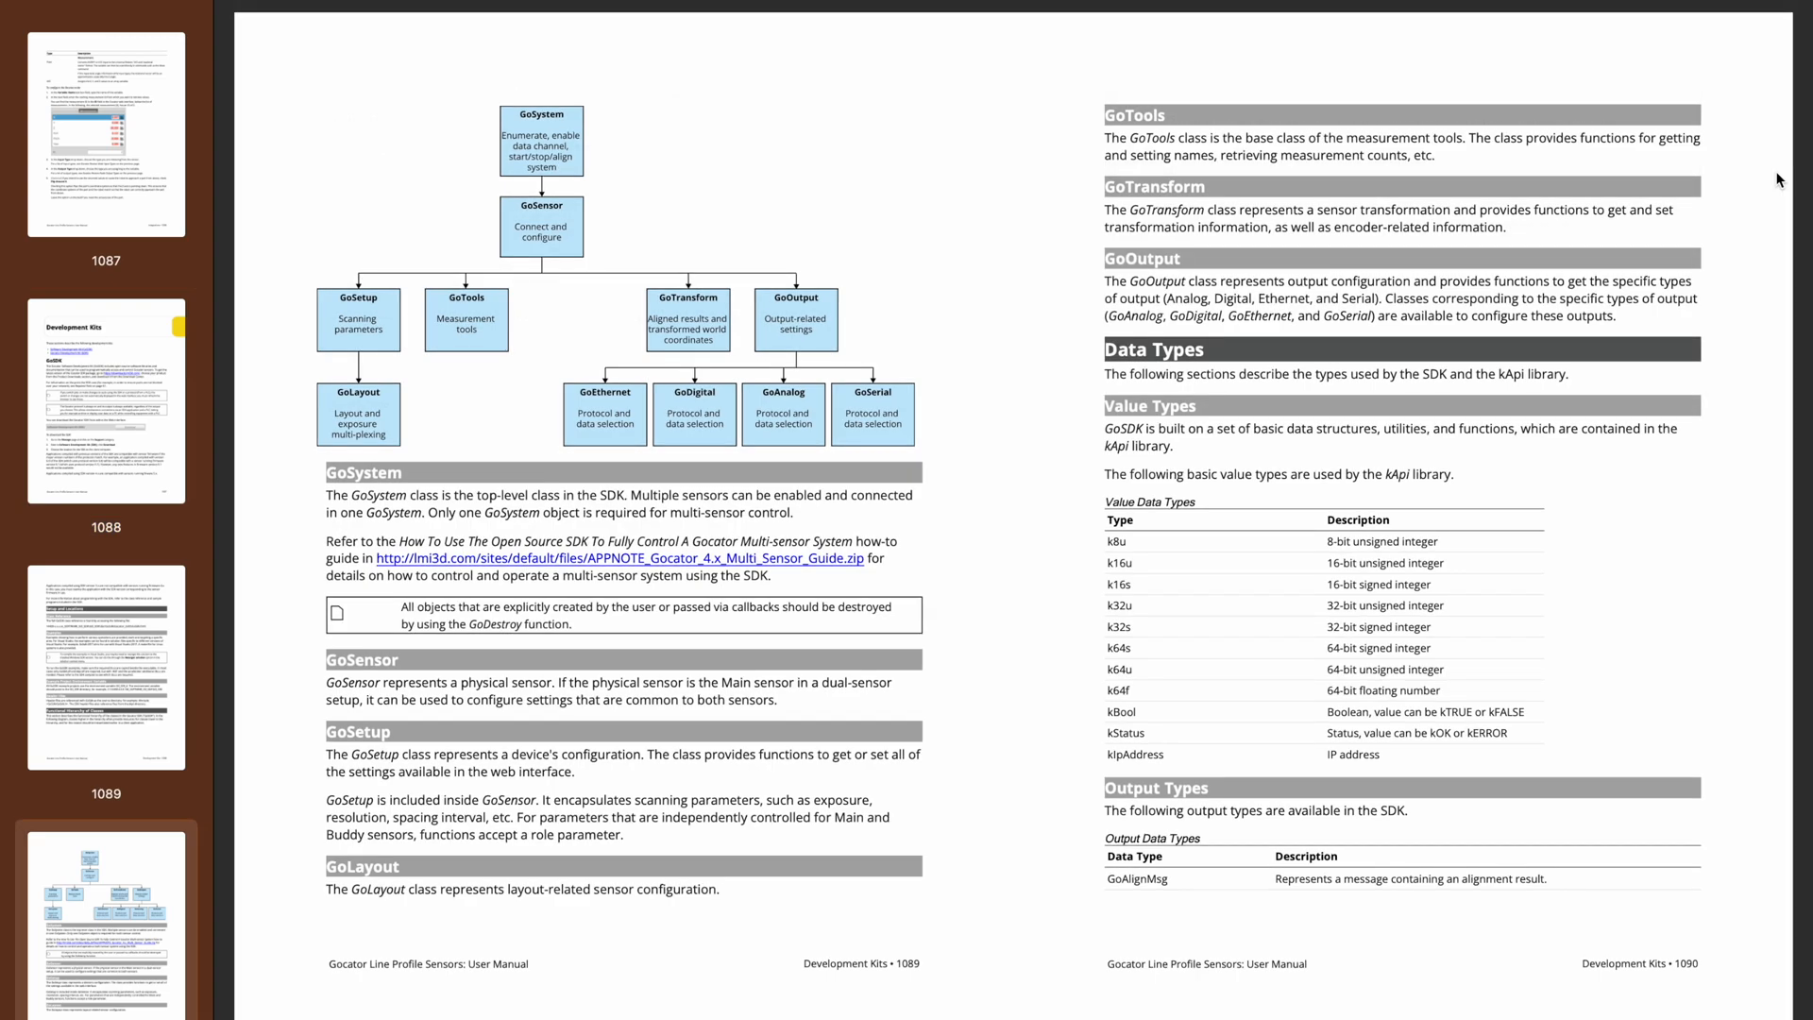
pyautogui.scroll(-3)
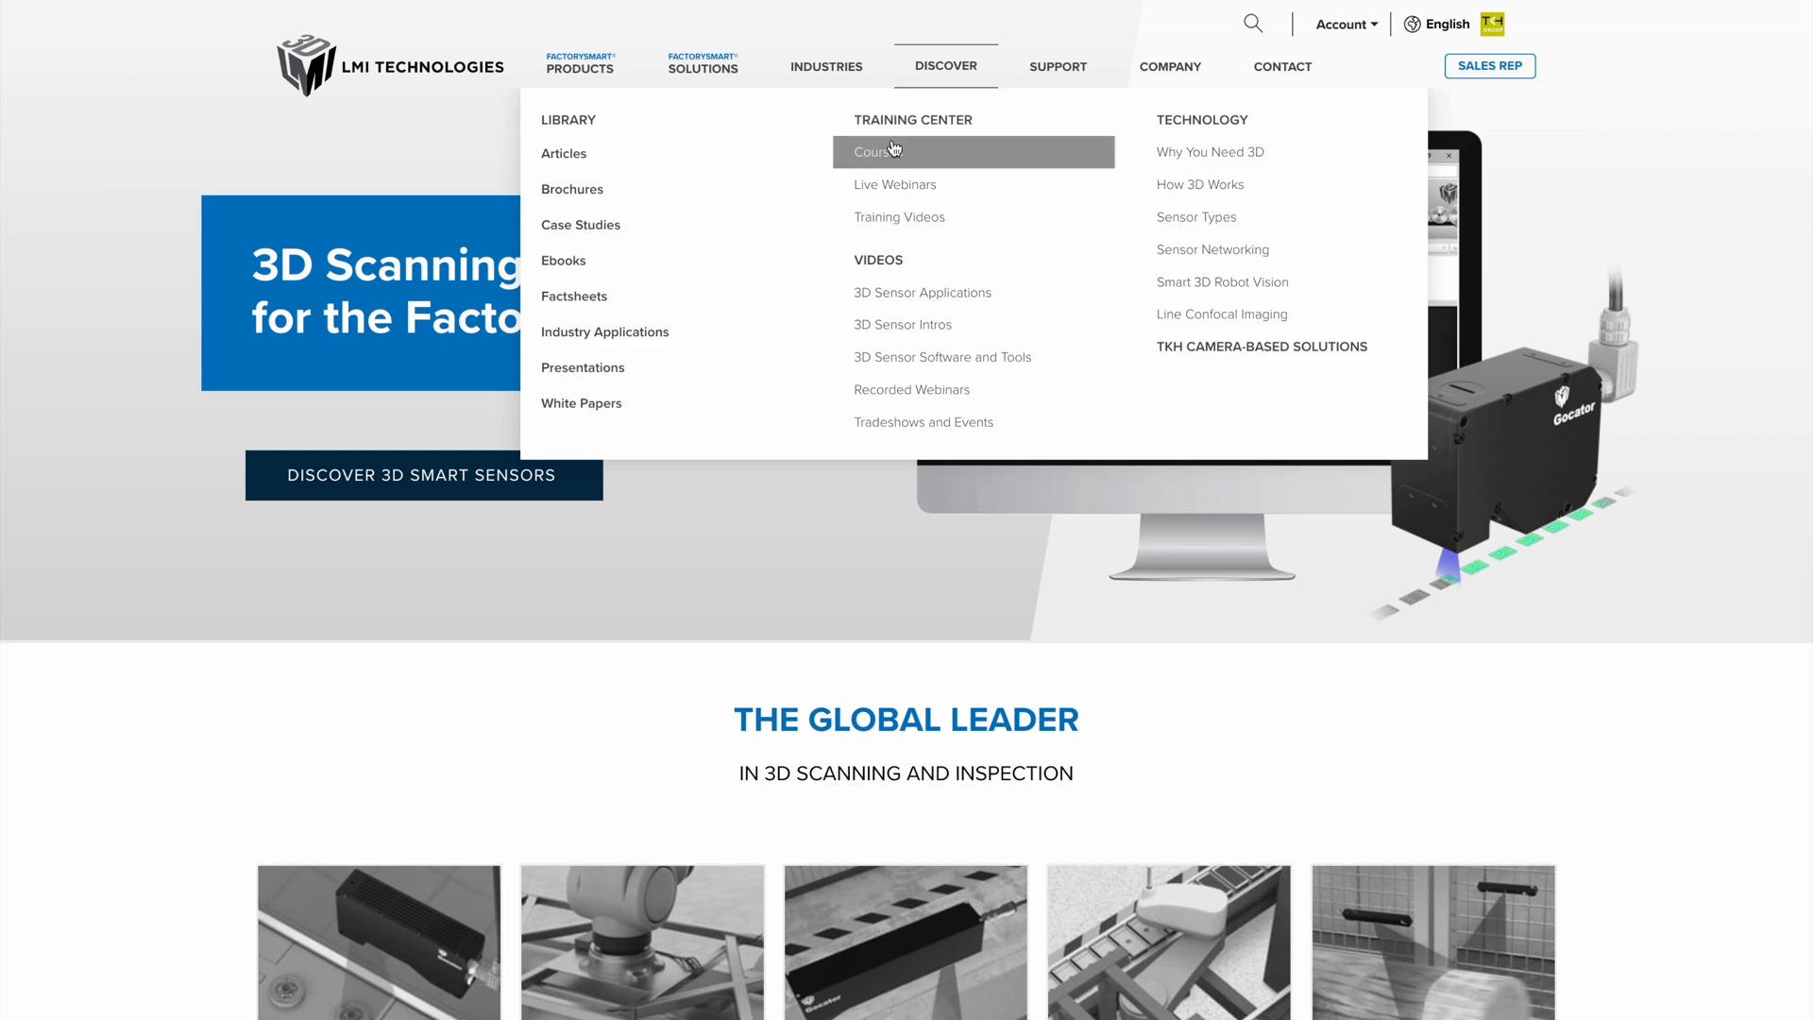
# Open the Training Center Courses page and scroll to the upcoming Gocator sessions list.
pyautogui.click(876, 151)
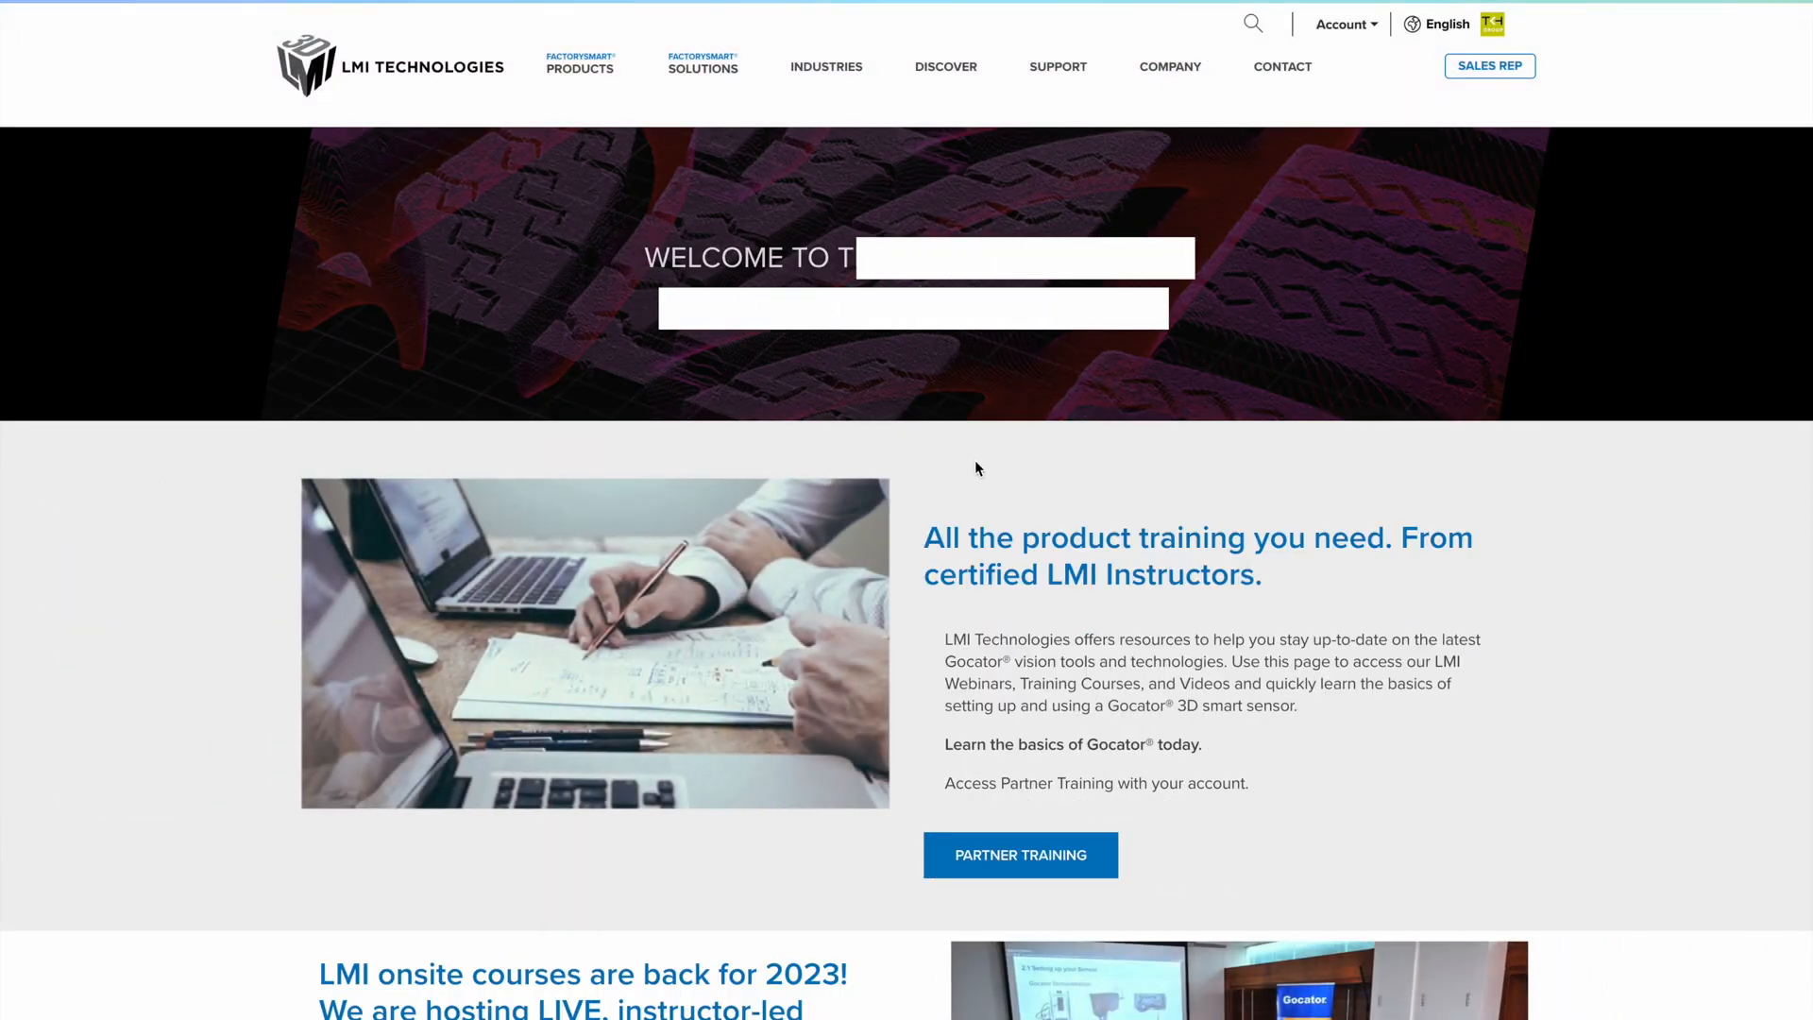
pyautogui.scroll(-3)
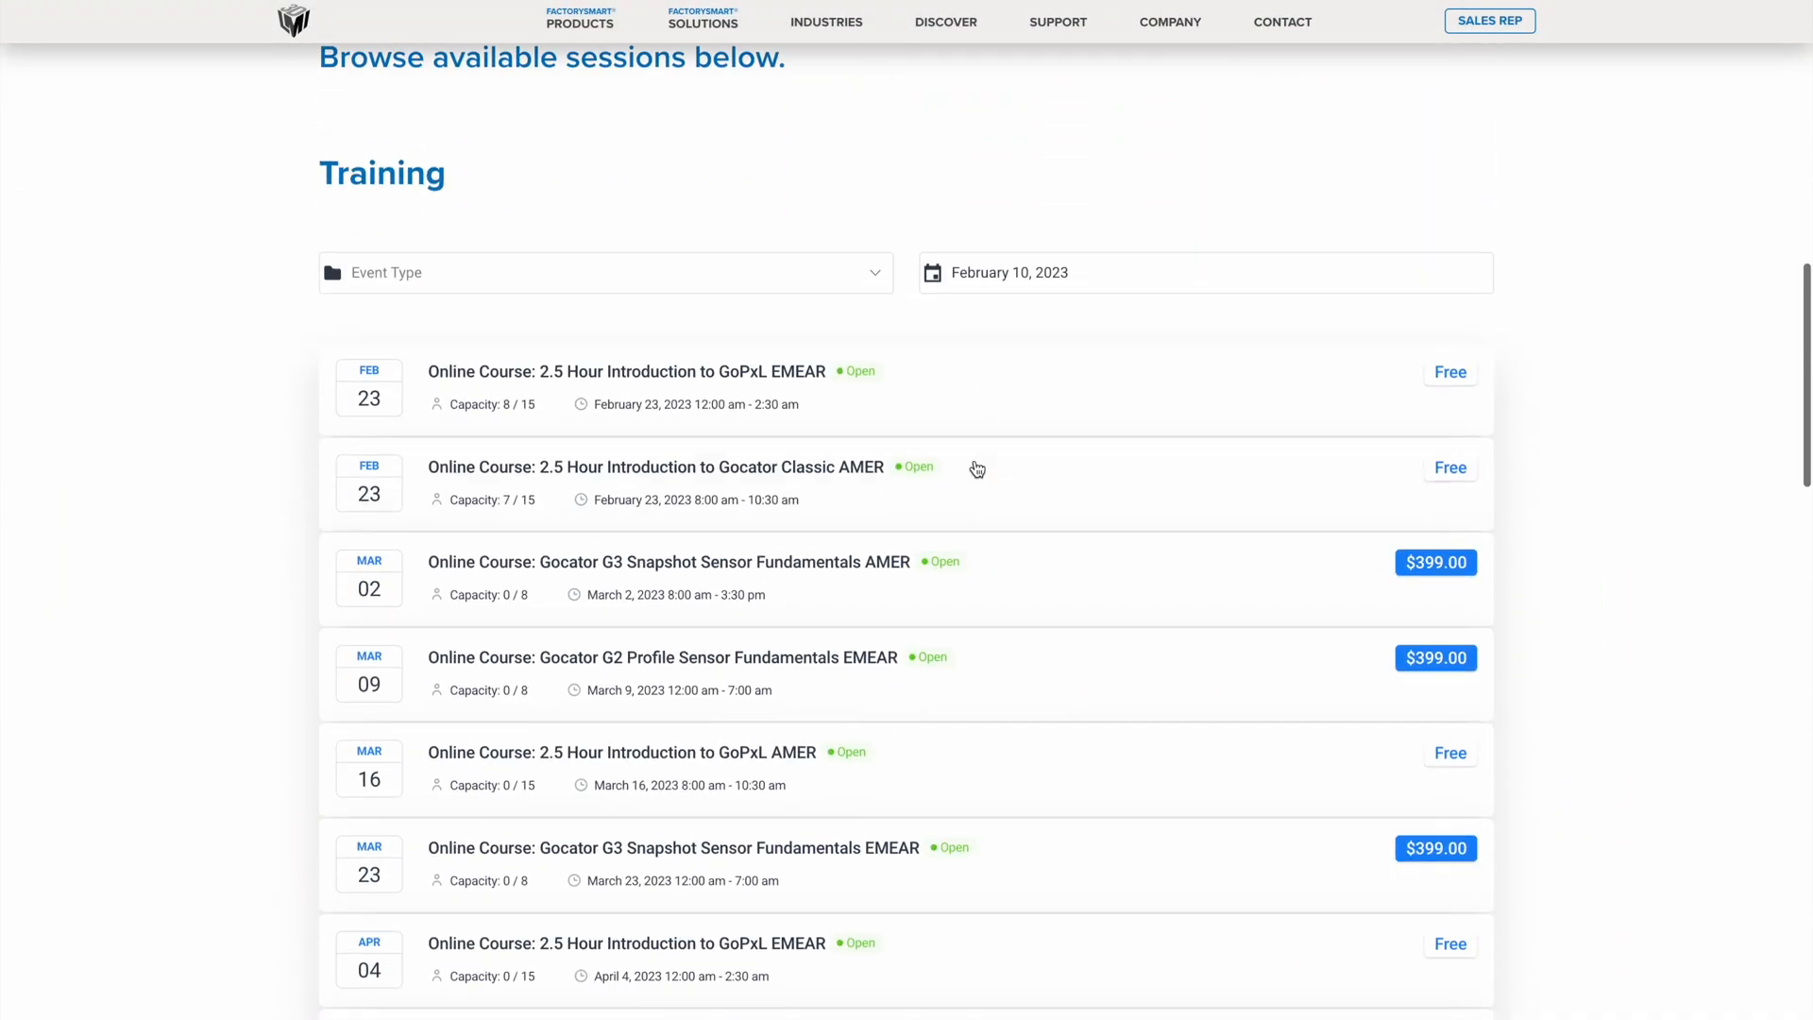